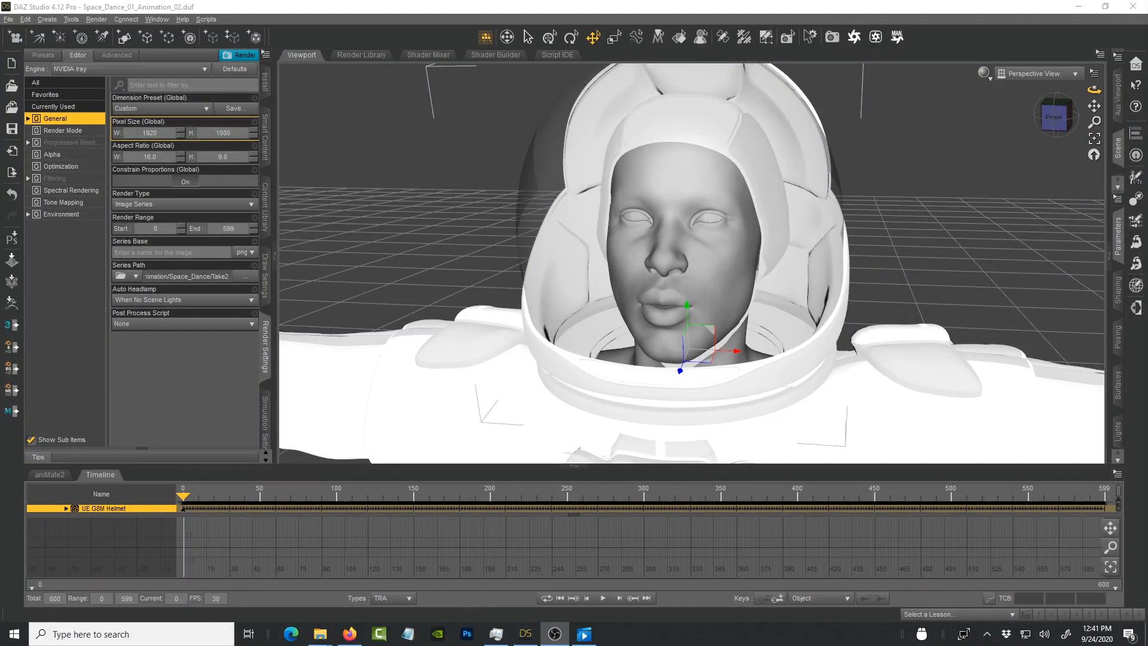
mouse_move(1082, 93)
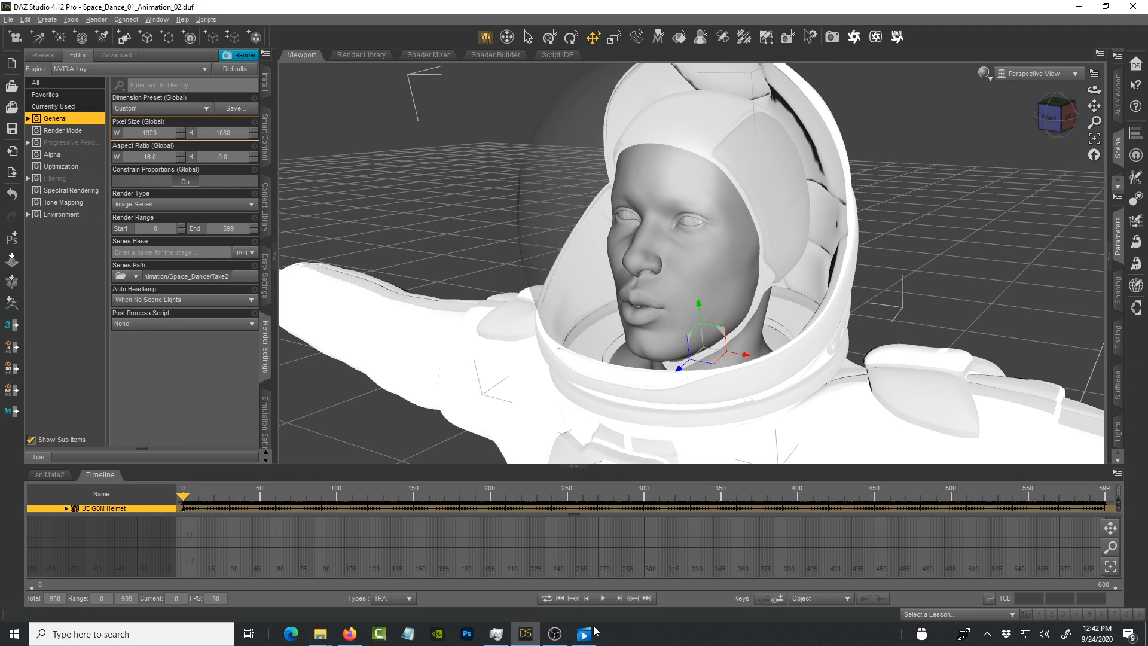
Step: Play Space_Dance_Solomon_00 in Movies & TV and pause it around 0:13
click(583, 634)
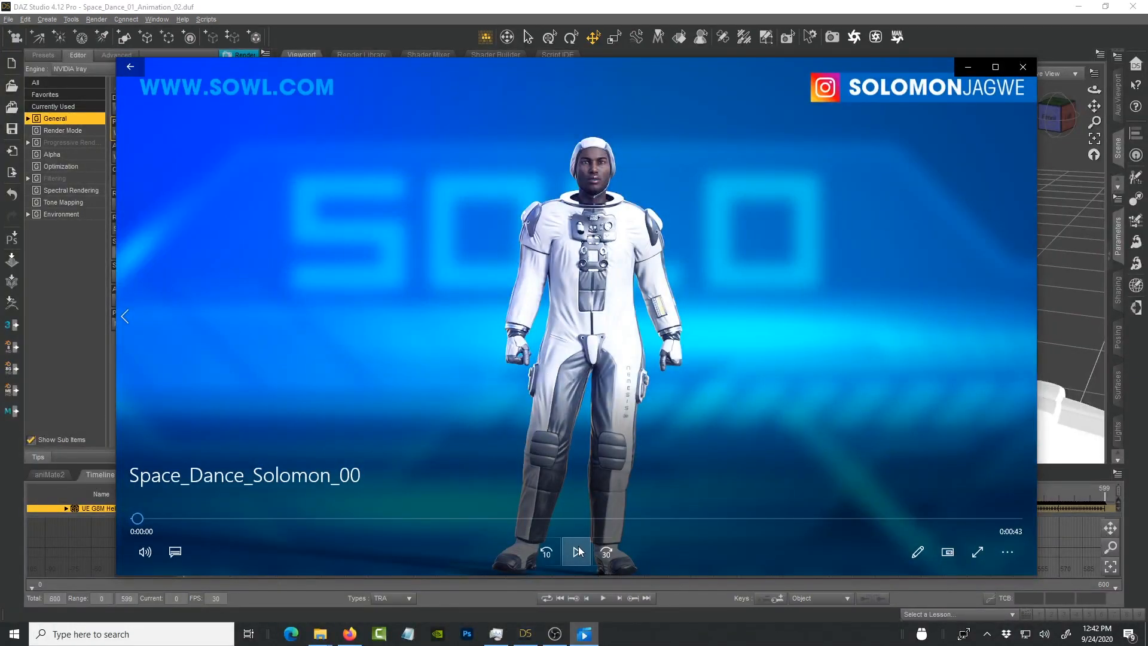
mouse_move(577, 551)
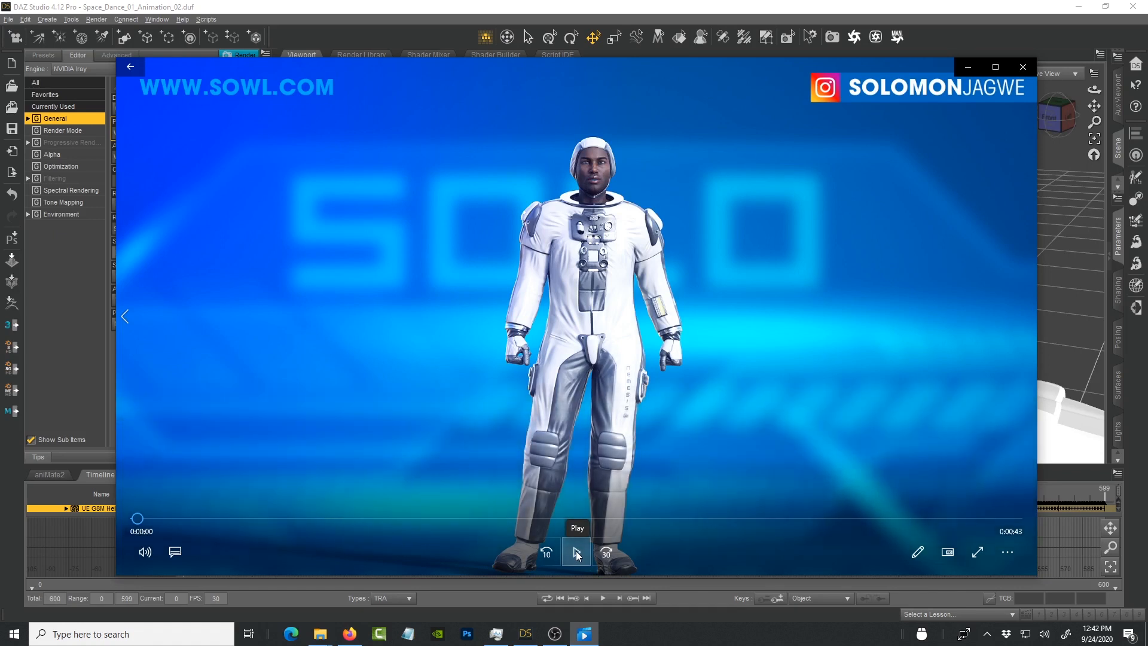
click(577, 552)
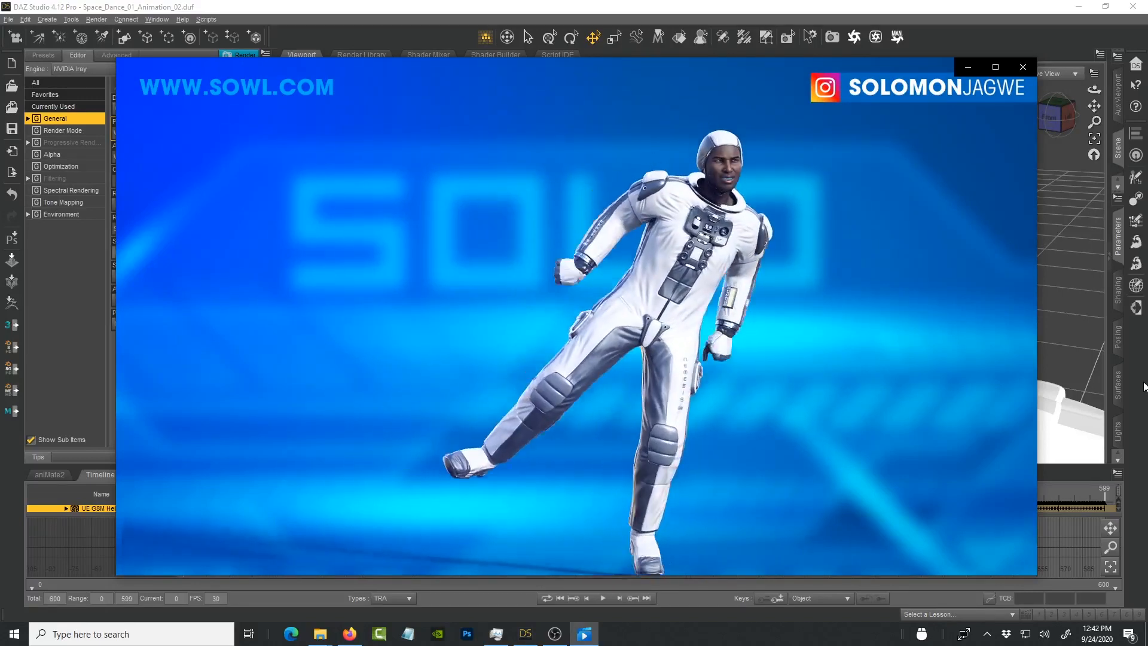
click(575, 551)
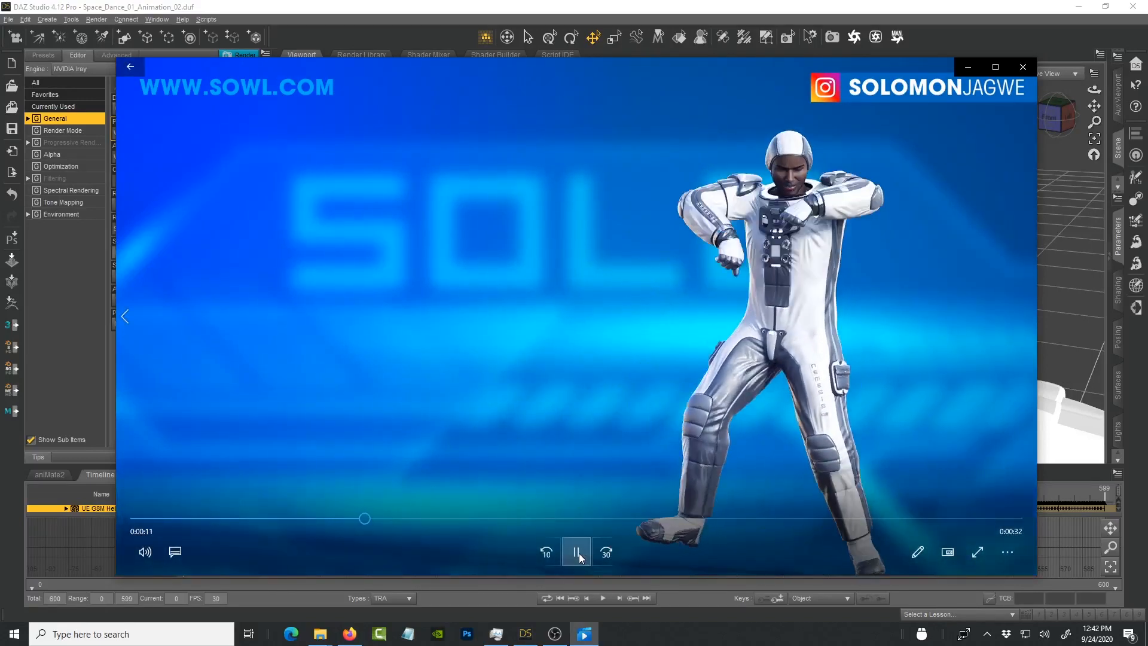
click(576, 551)
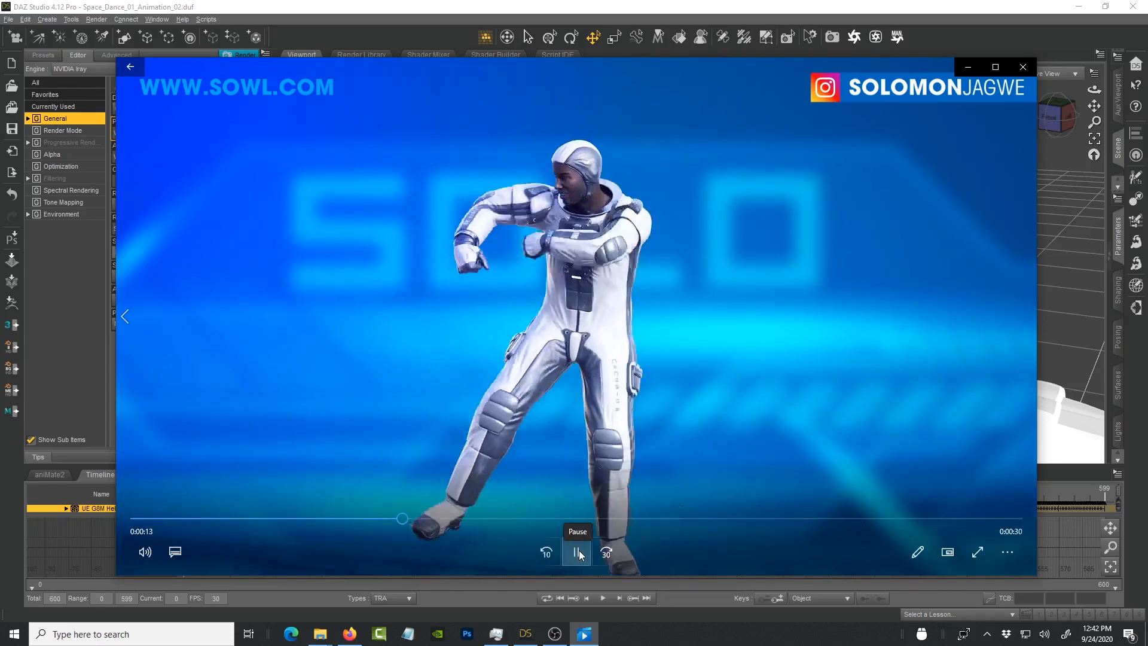
click(576, 551)
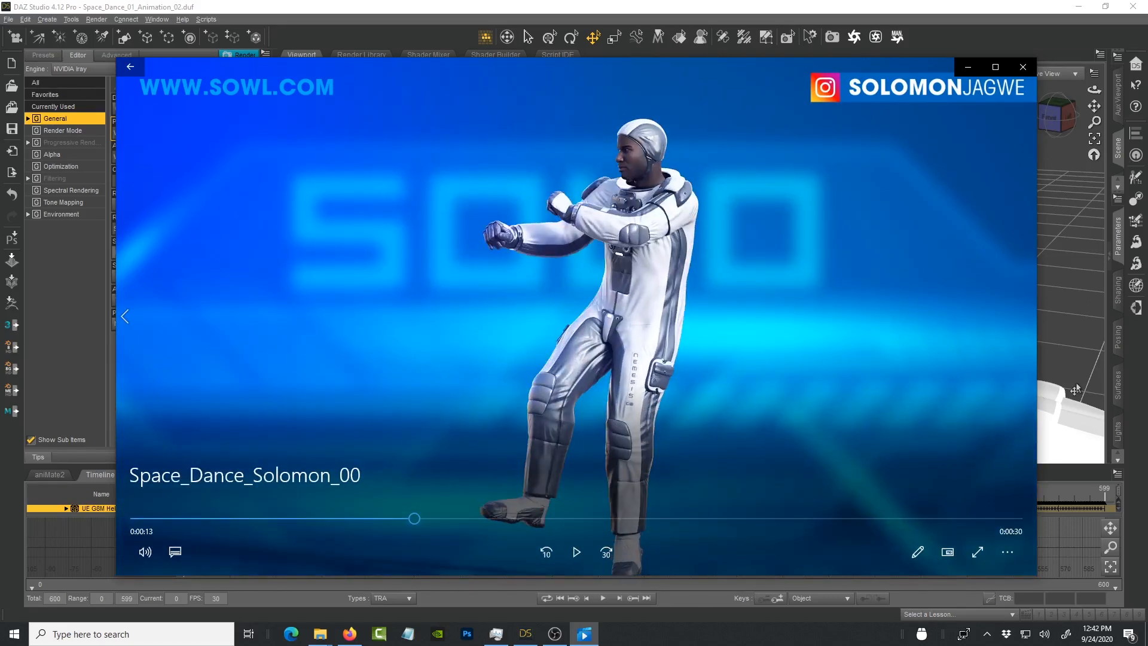
mouse_move(695, 264)
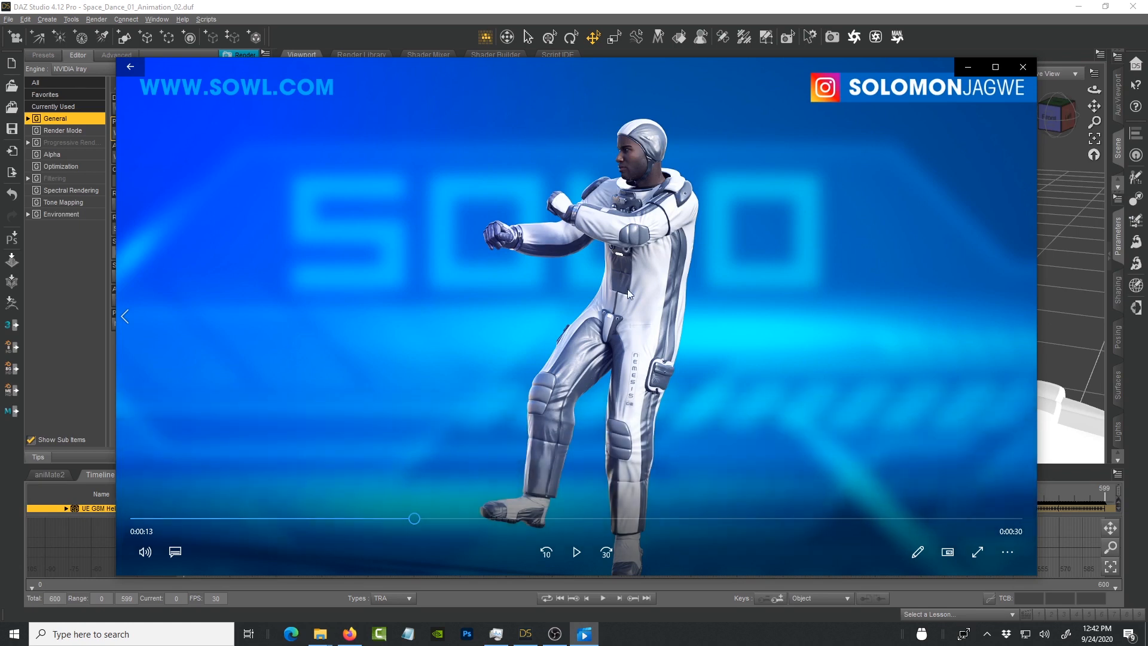
mouse_move(759, 187)
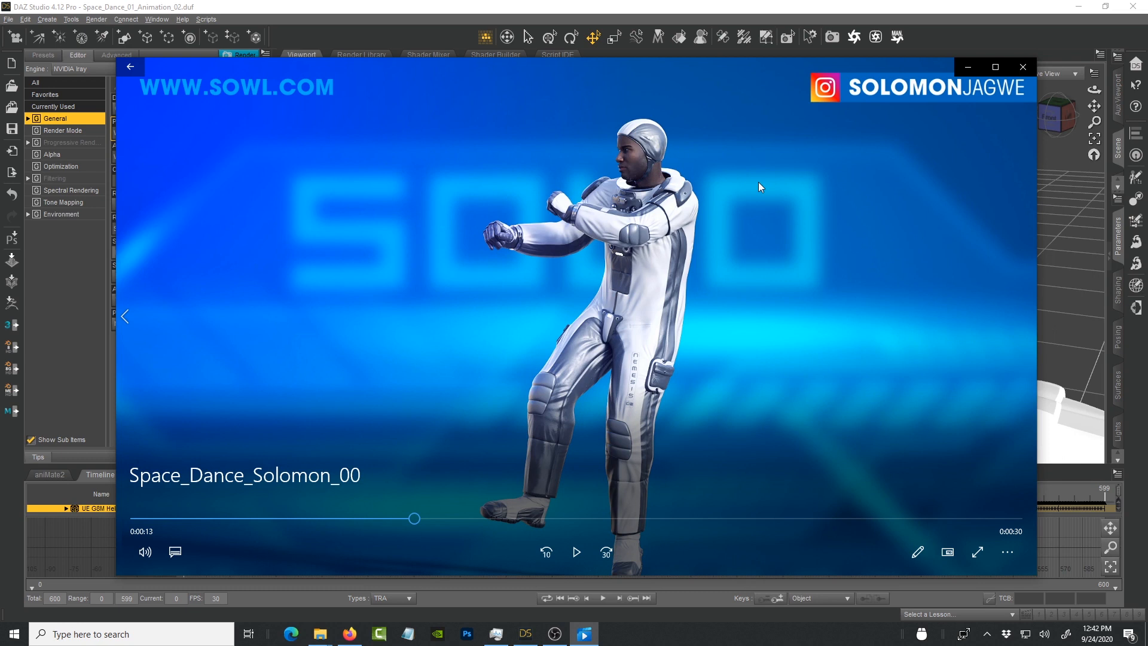
mouse_move(665, 286)
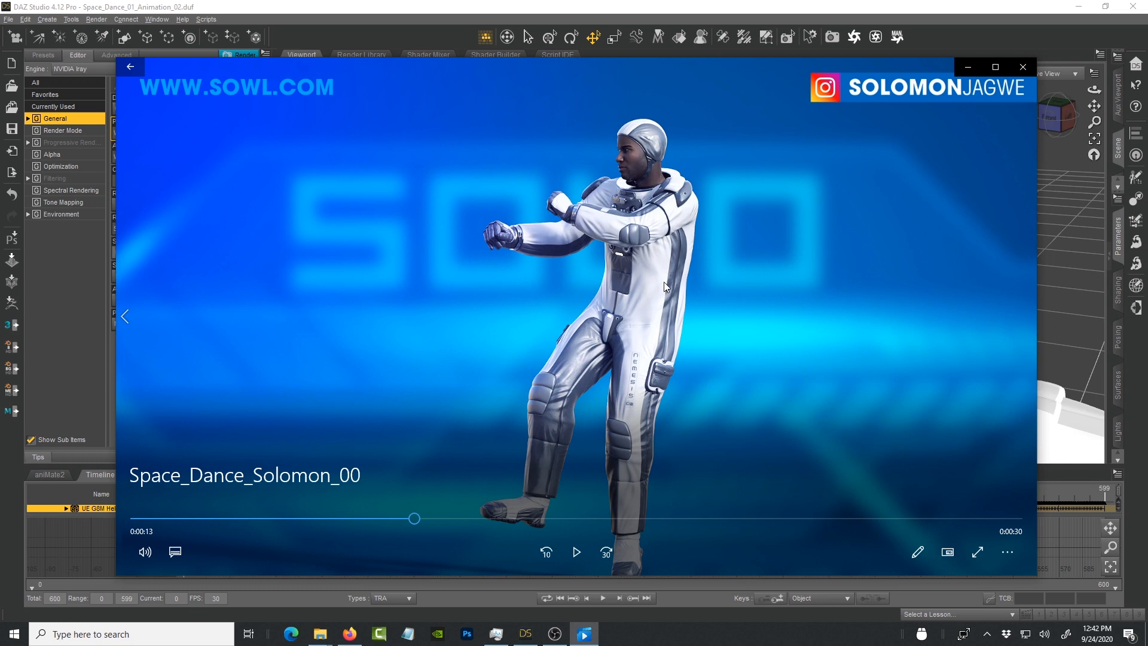
mouse_move(686, 238)
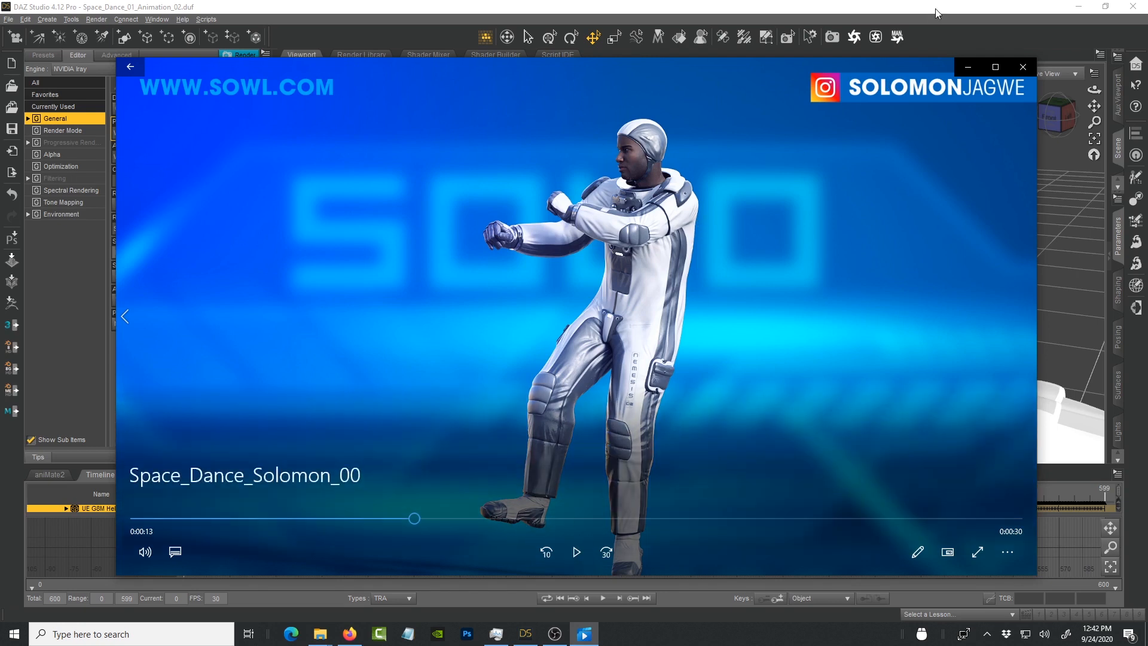
Step: Switch the astronaut viewport's draw style to NVIDIA Iray and let the scene prepare
click(1021, 66)
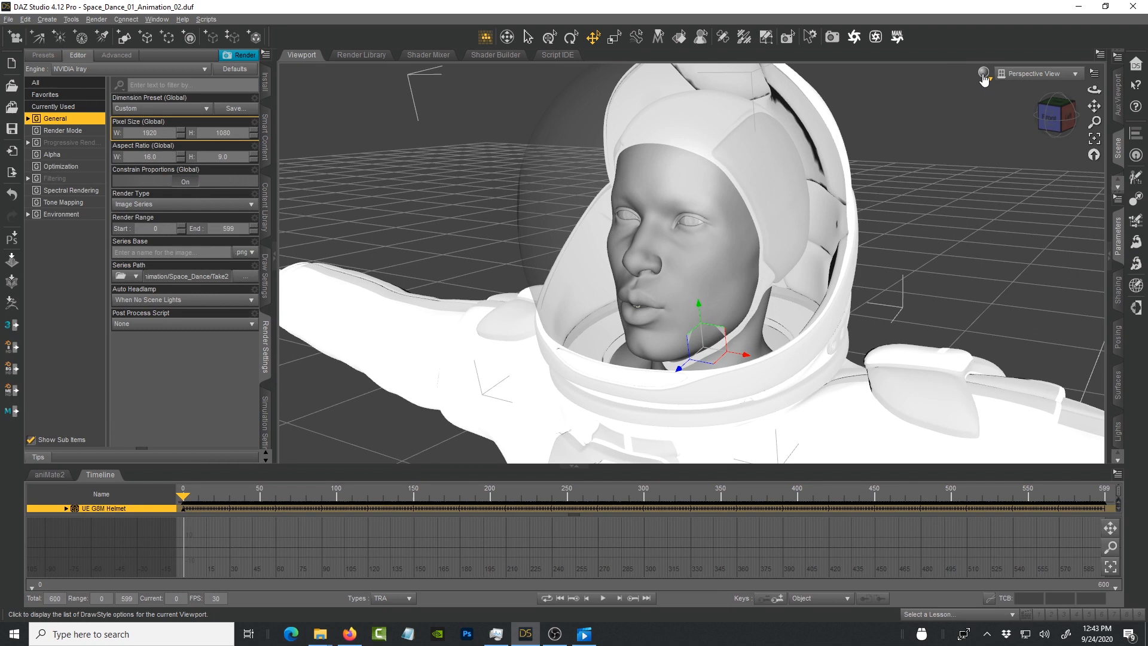
click(983, 73)
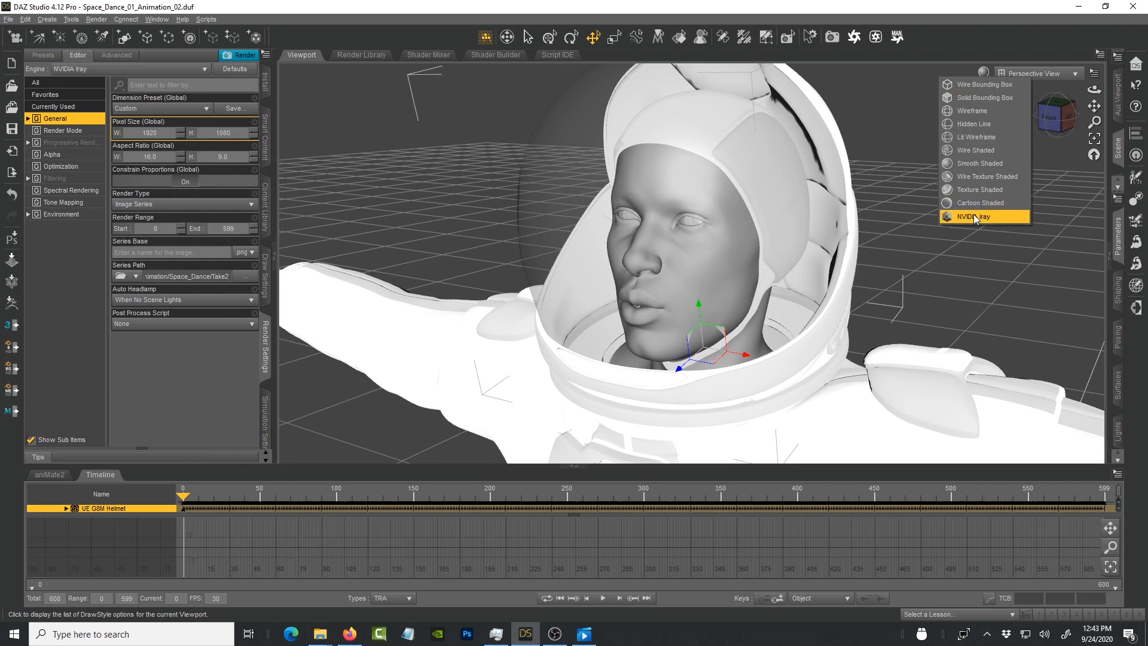
mouse_move(977, 219)
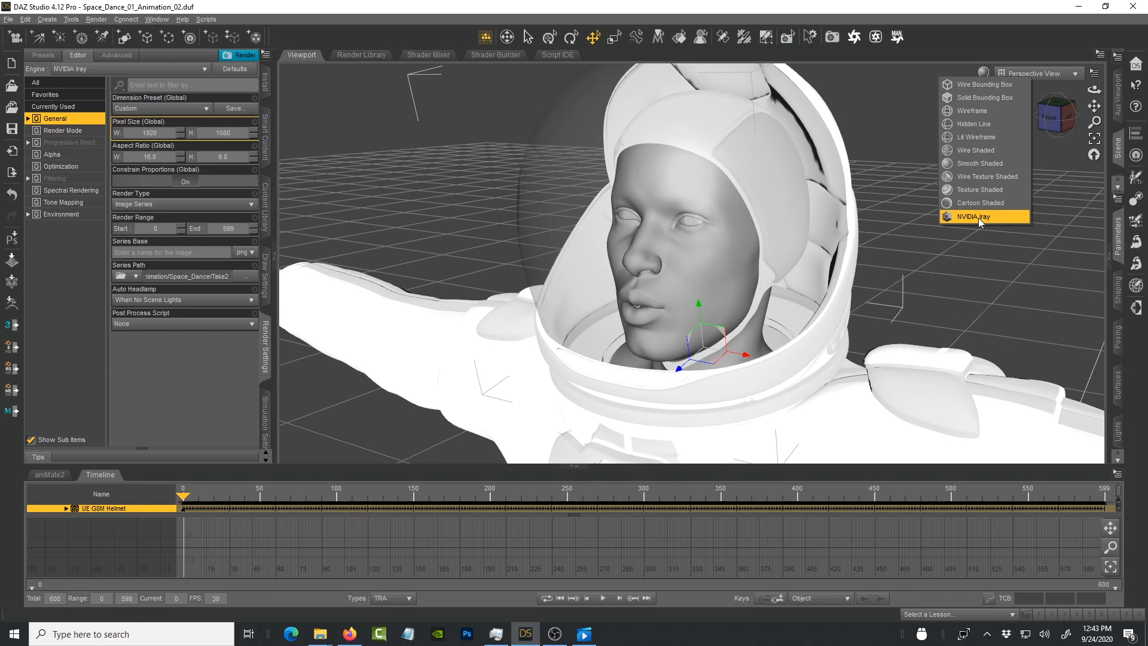
click(972, 216)
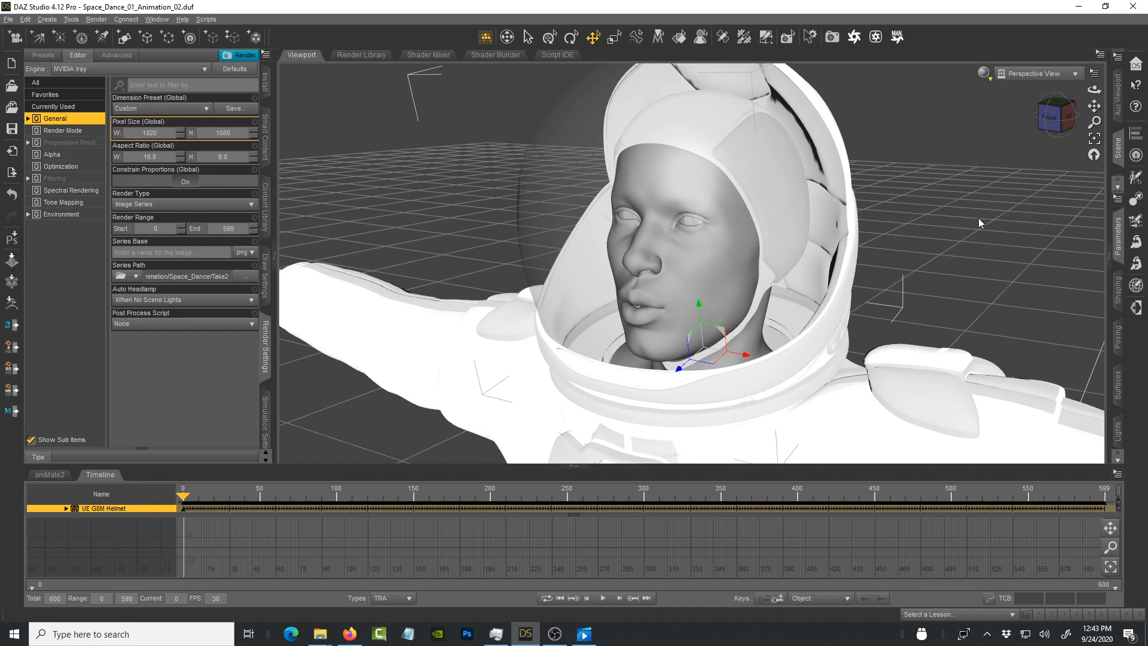
mouse_move(875, 590)
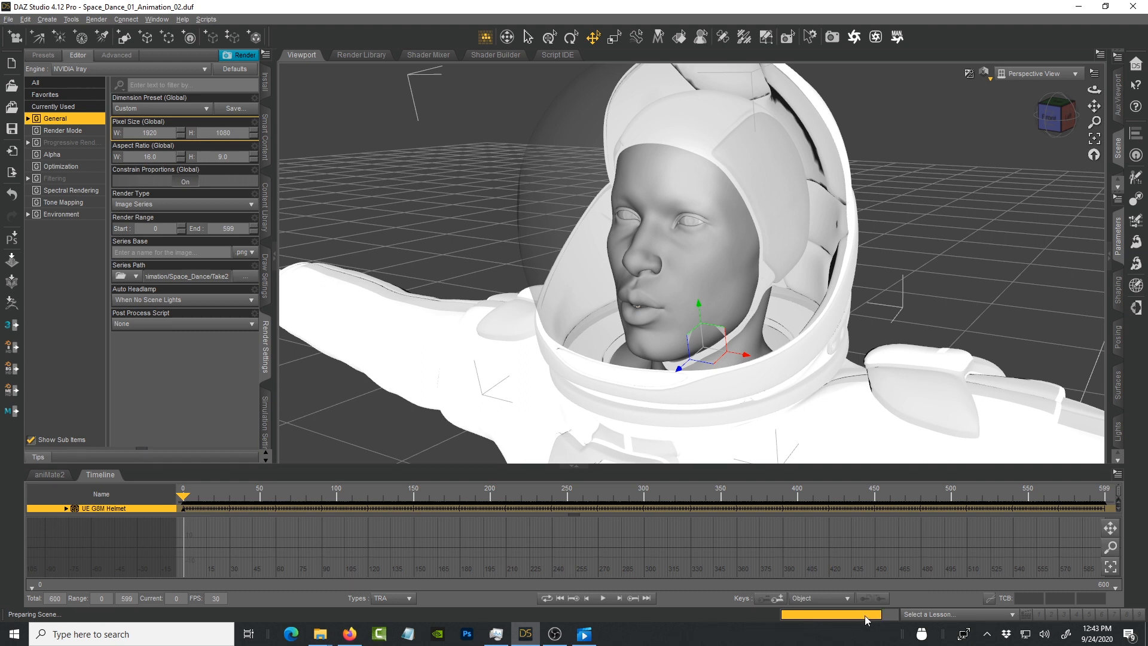
mouse_move(845, 428)
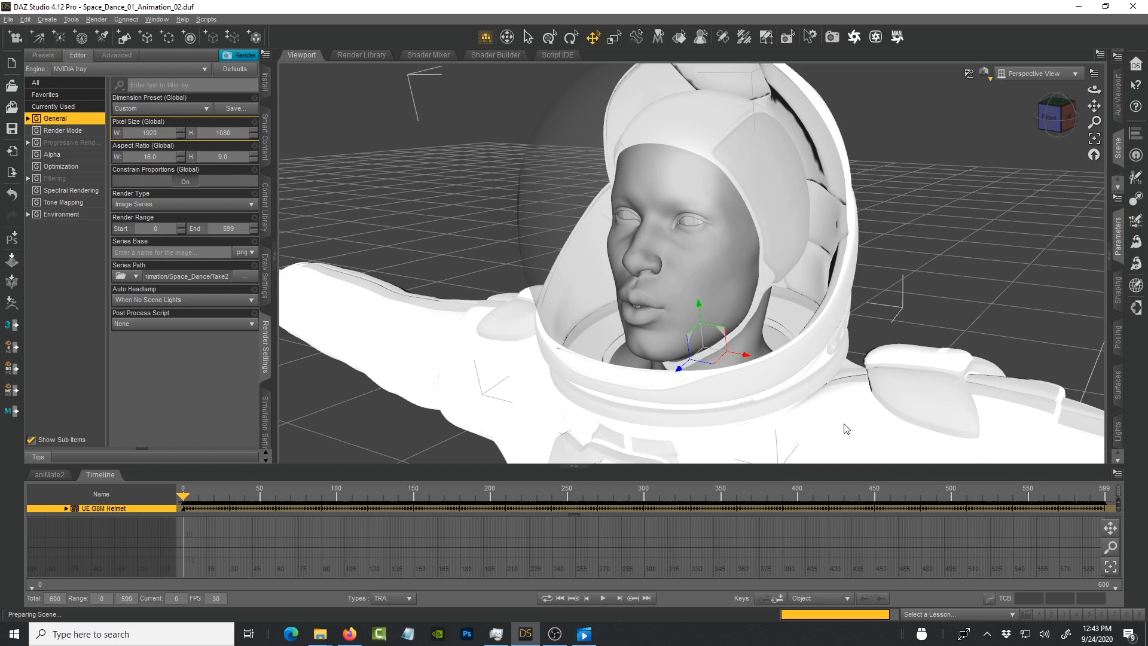
mouse_move(789, 408)
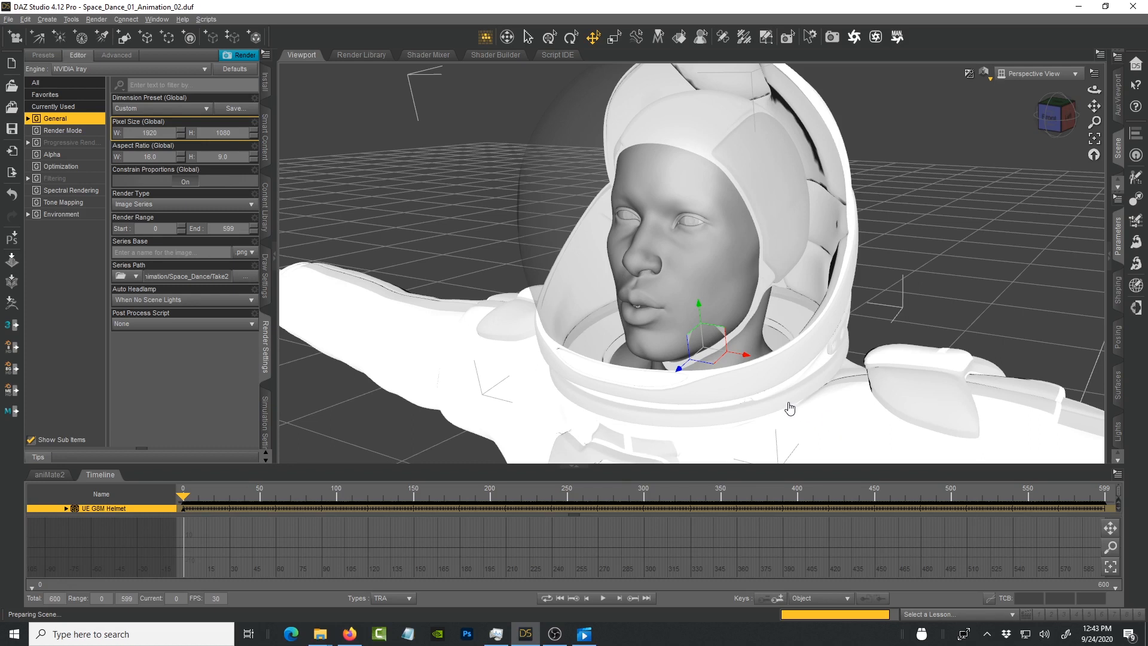
mouse_move(945, 283)
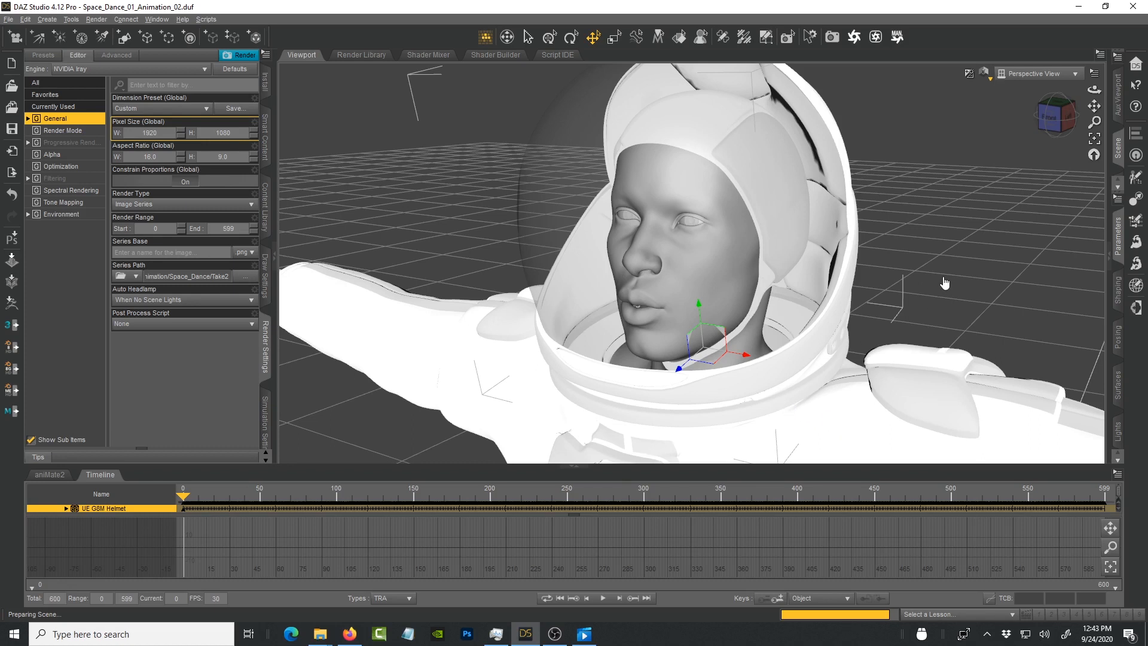
click(943, 281)
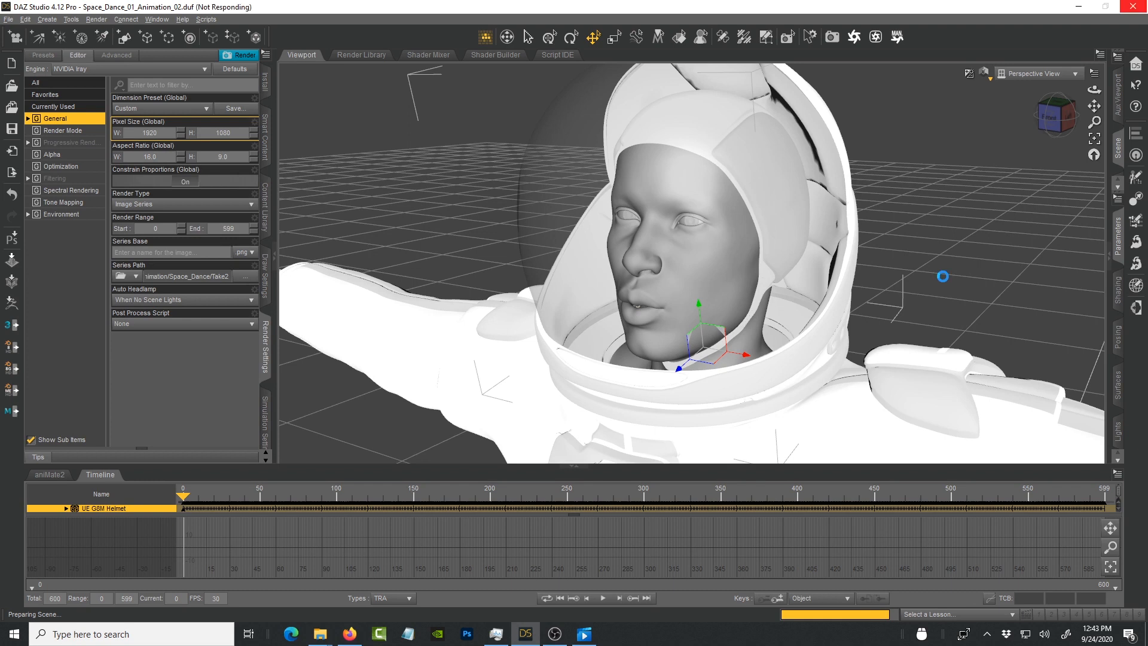
mouse_move(613, 334)
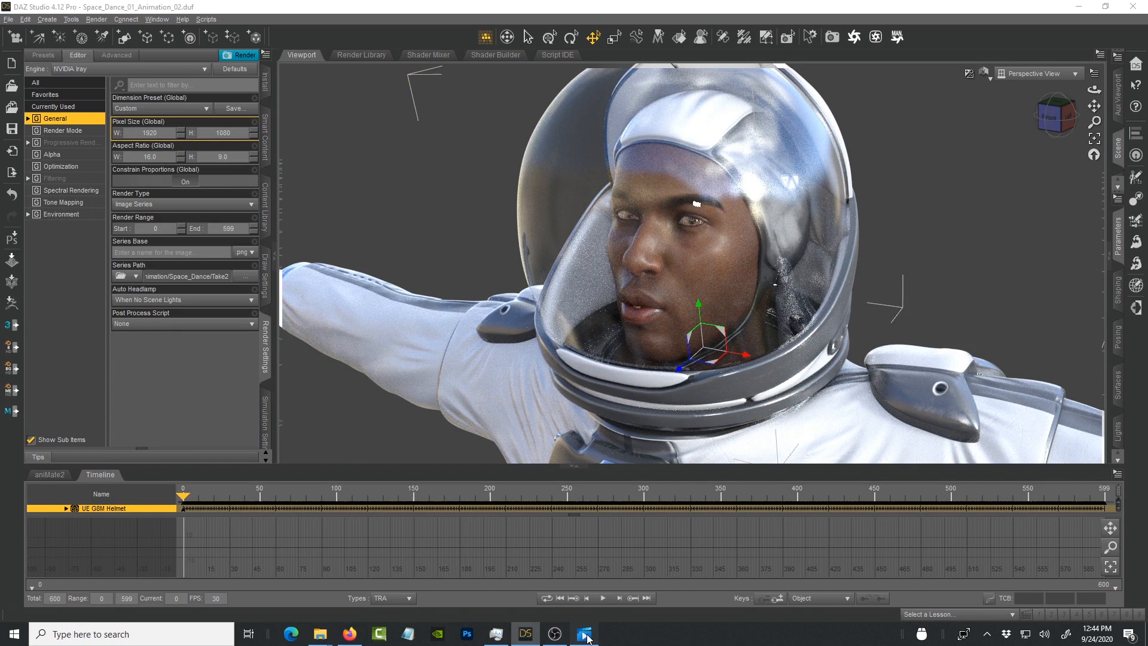
Step: Restore the paused Space Dance video window from the taskbar
click(584, 633)
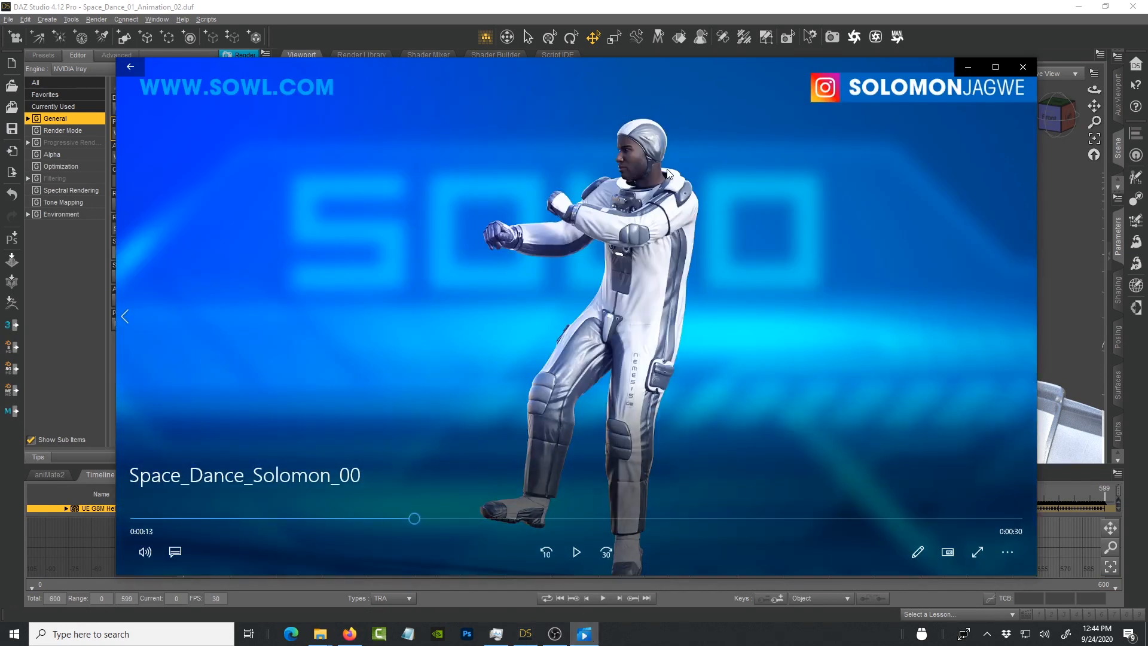
mouse_move(669, 174)
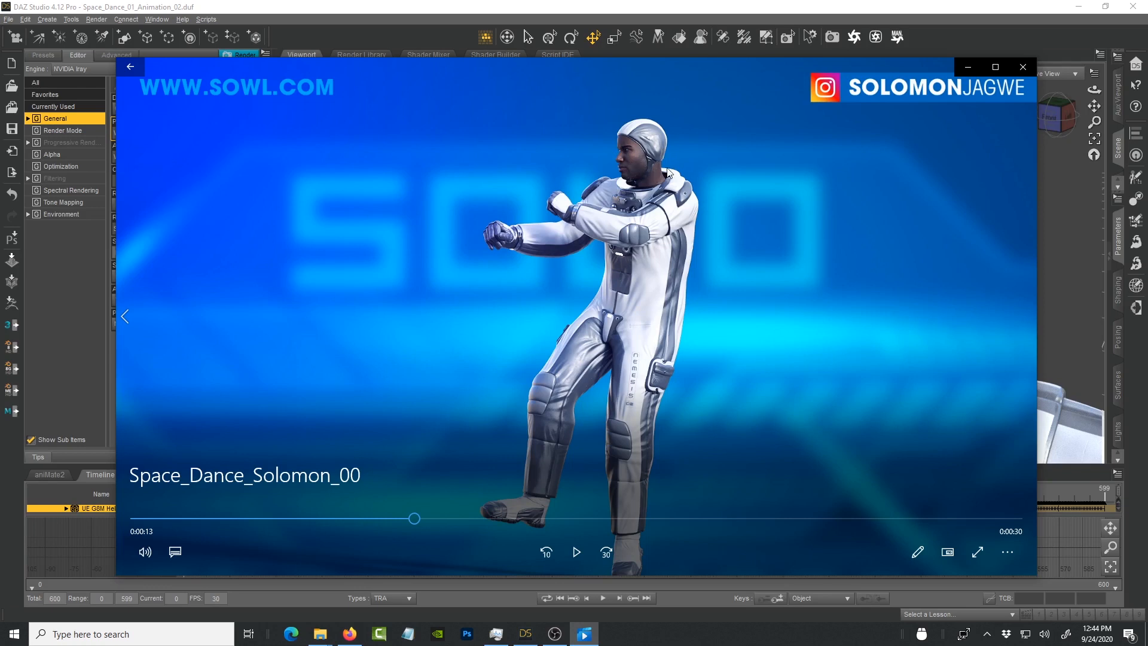
mouse_move(664, 176)
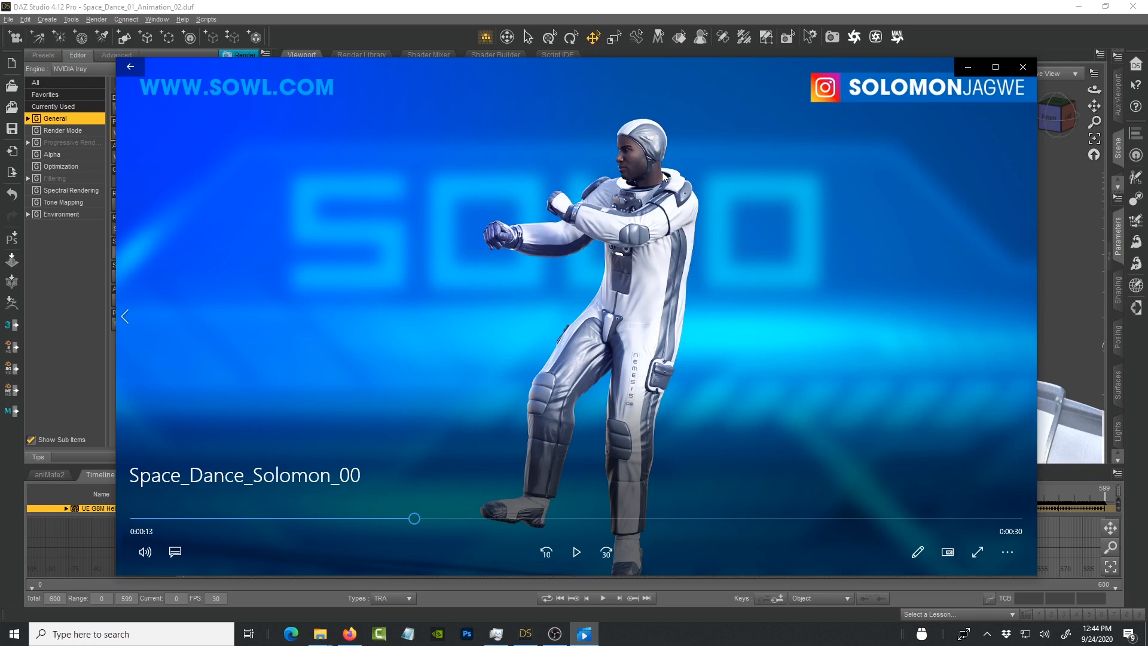
mouse_move(655, 209)
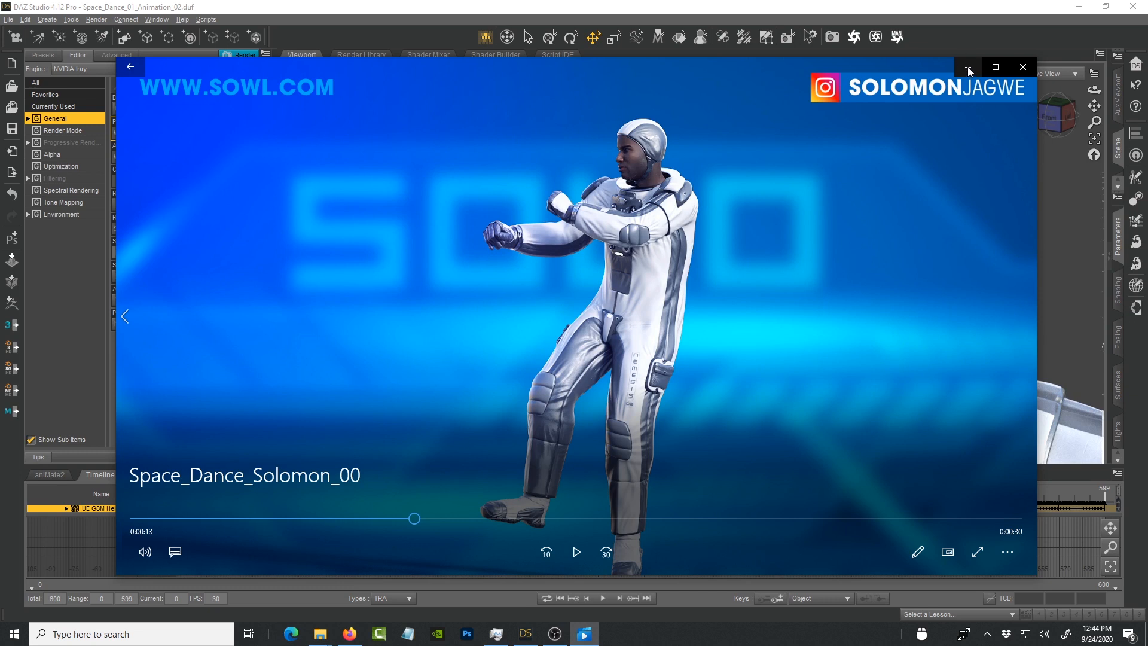
mouse_move(967, 68)
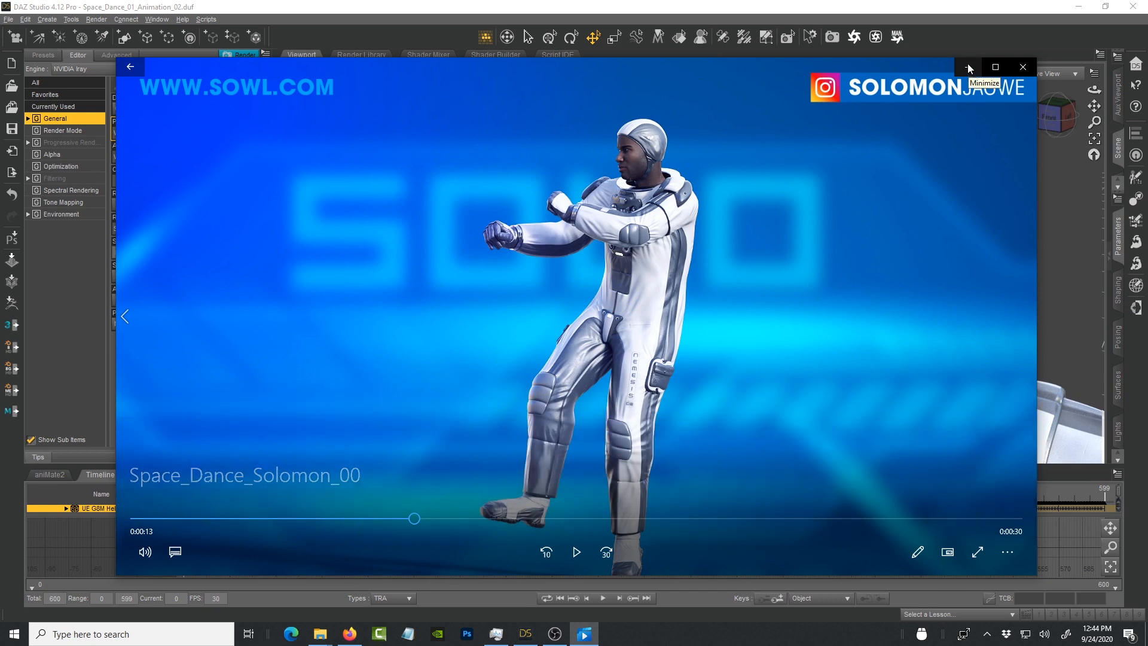
mouse_move(670, 157)
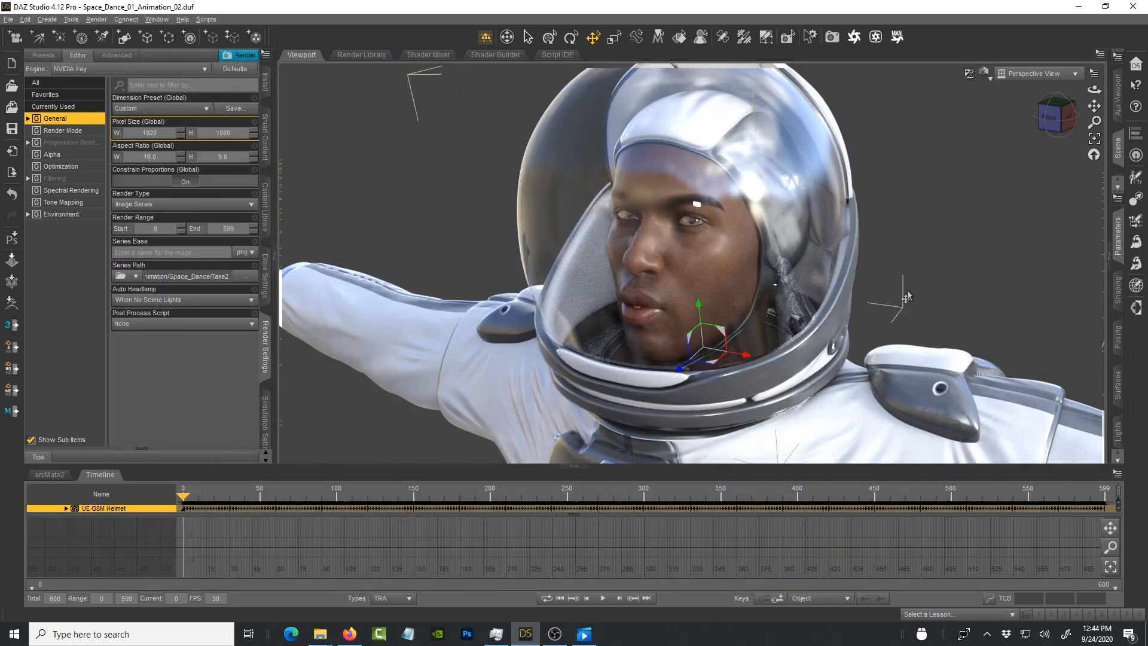
mouse_move(893, 262)
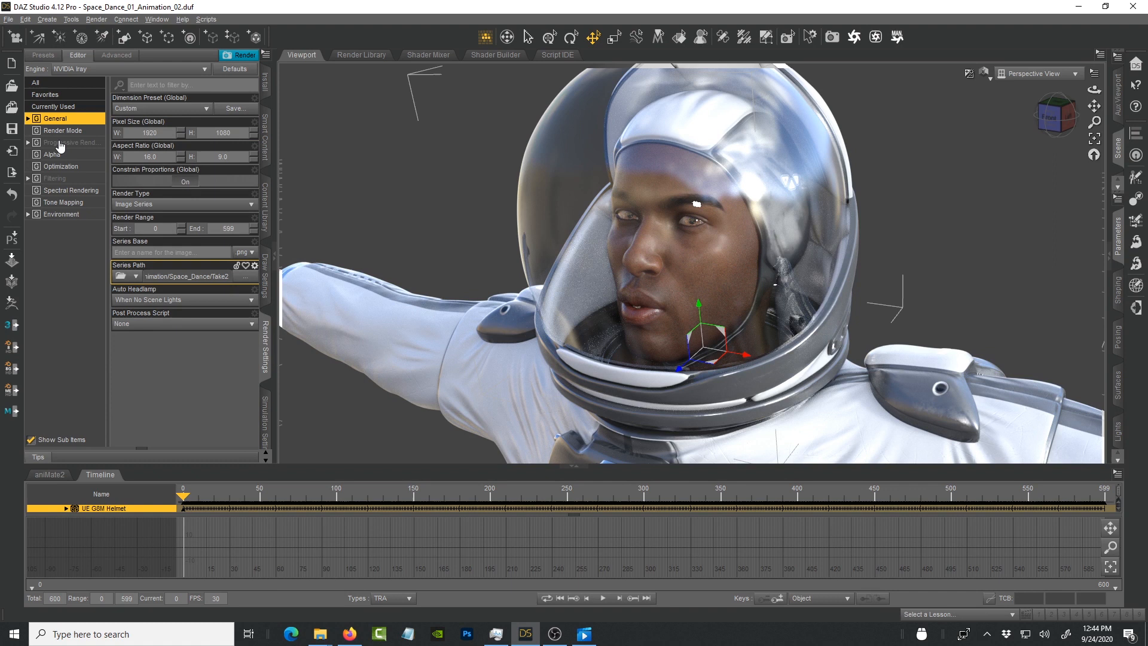
Step: Show the Progressive Rendering section with its max samples and time limits
click(71, 143)
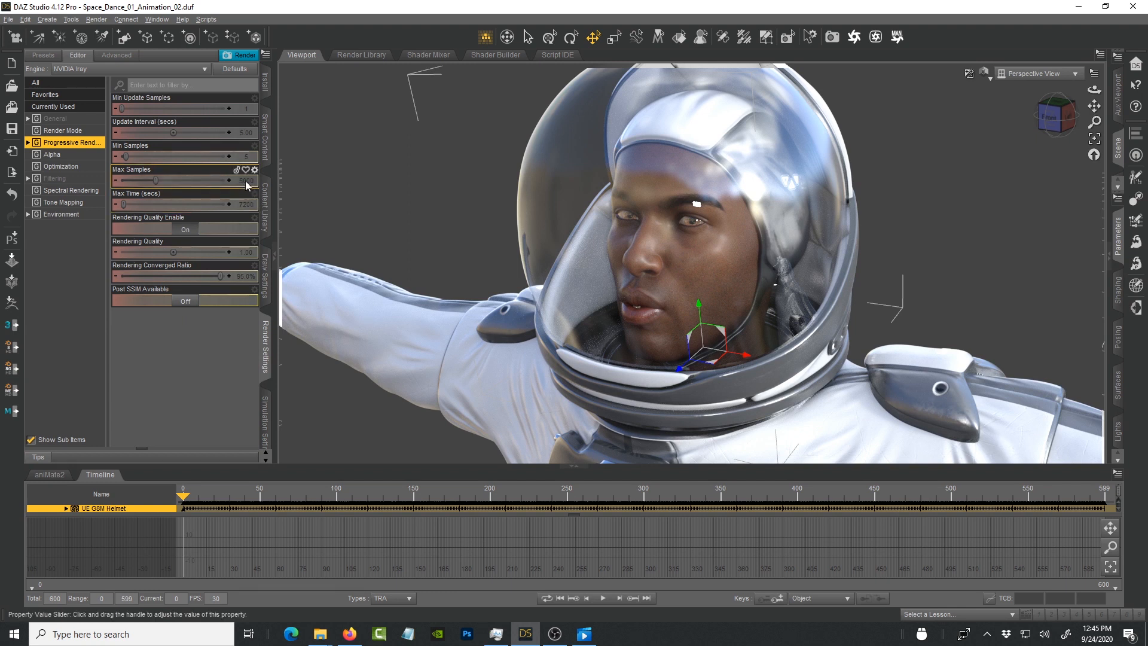
mouse_move(248, 185)
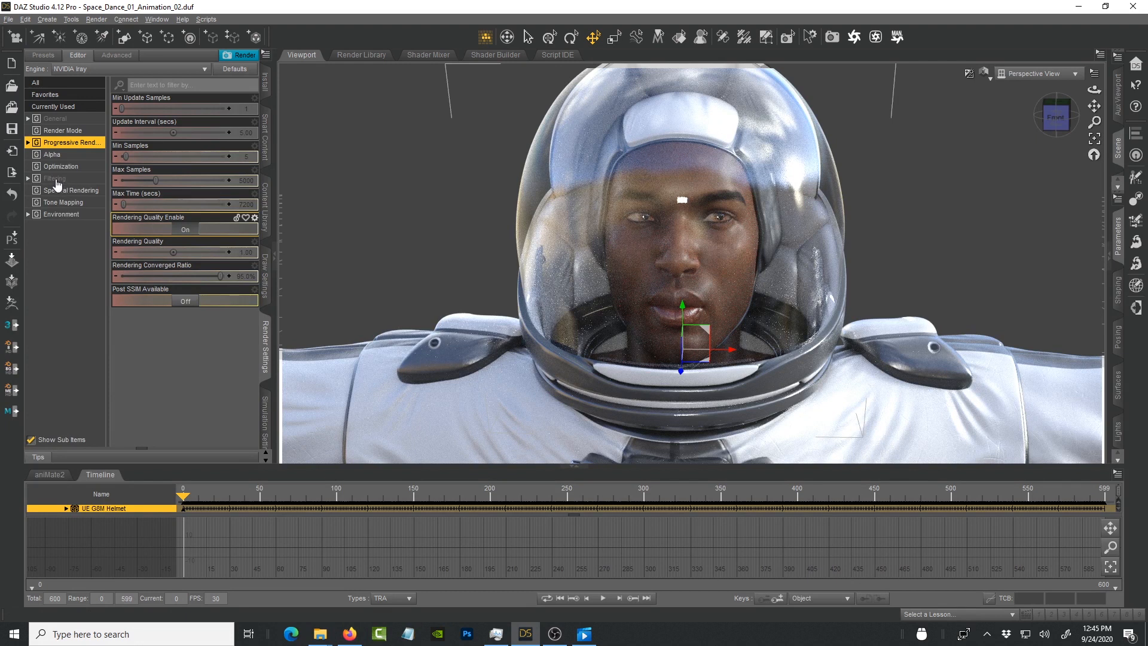
Step: In Filtering, turn Post Denoiser Available on and keep Post Denoiser Enable on
click(55, 178)
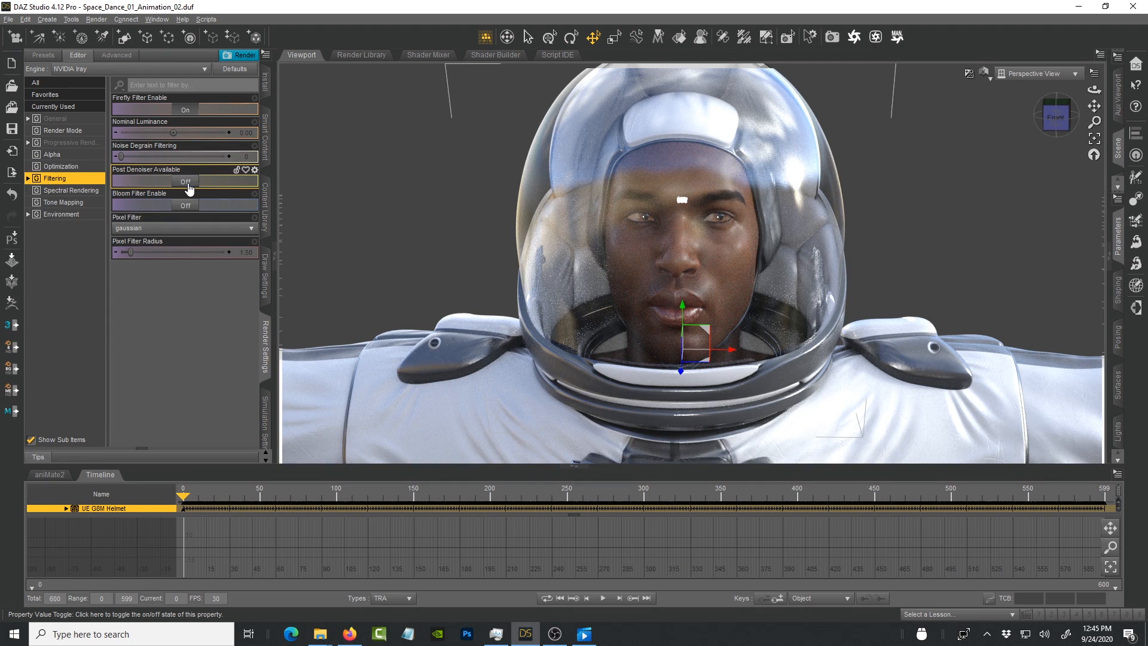
click(186, 180)
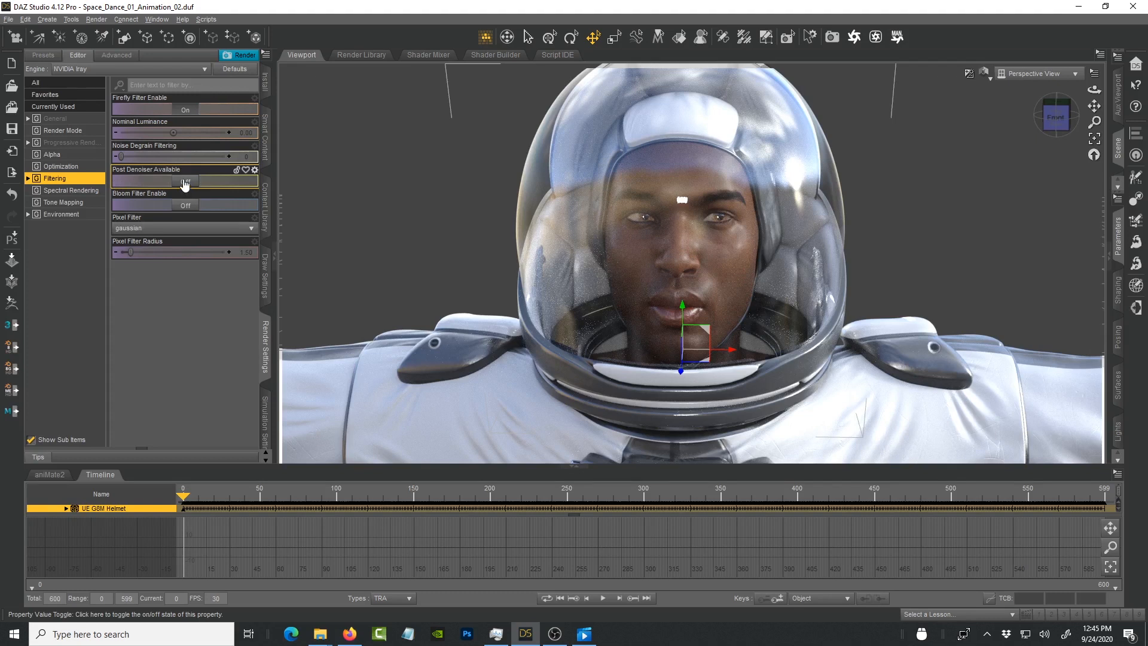
click(186, 181)
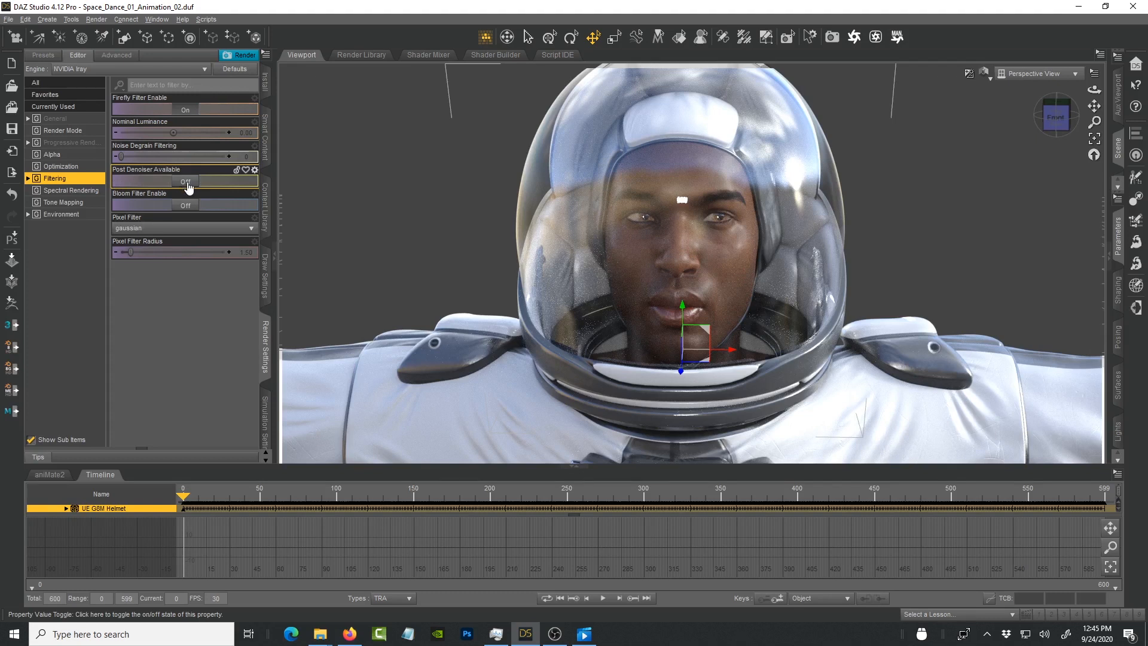
click(185, 181)
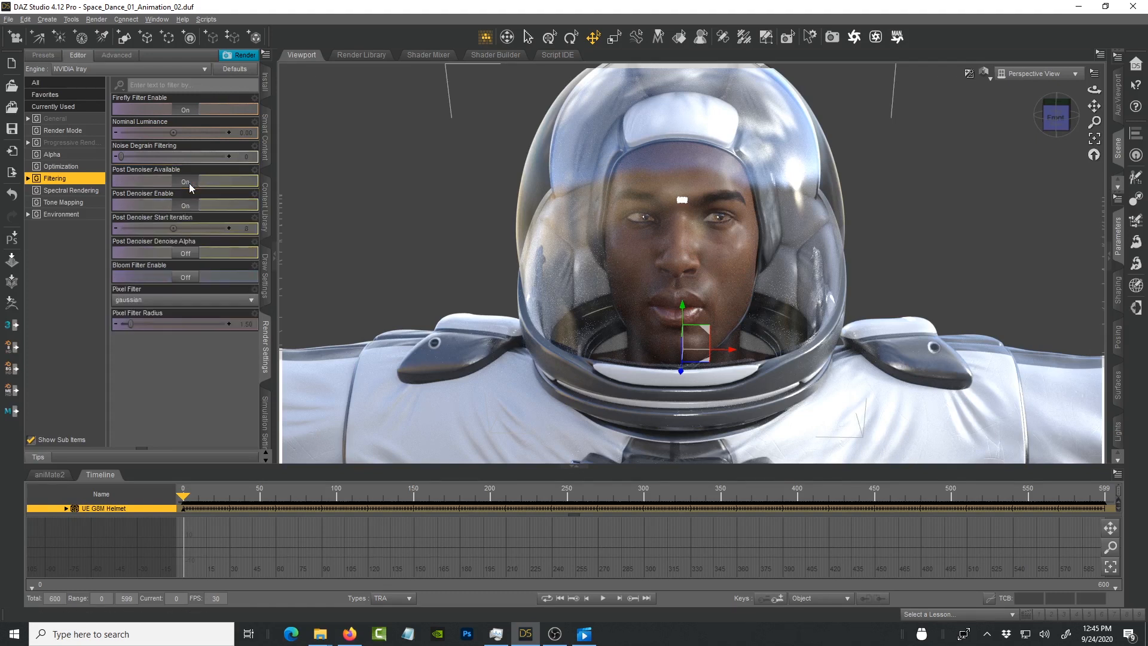
click(185, 206)
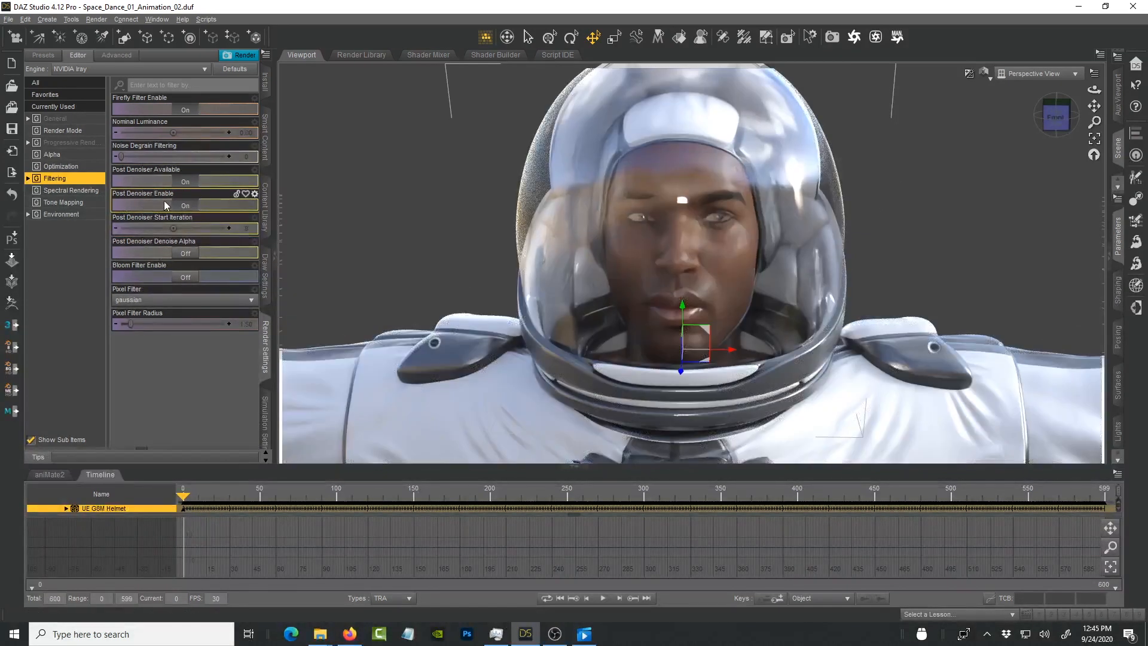
click(186, 206)
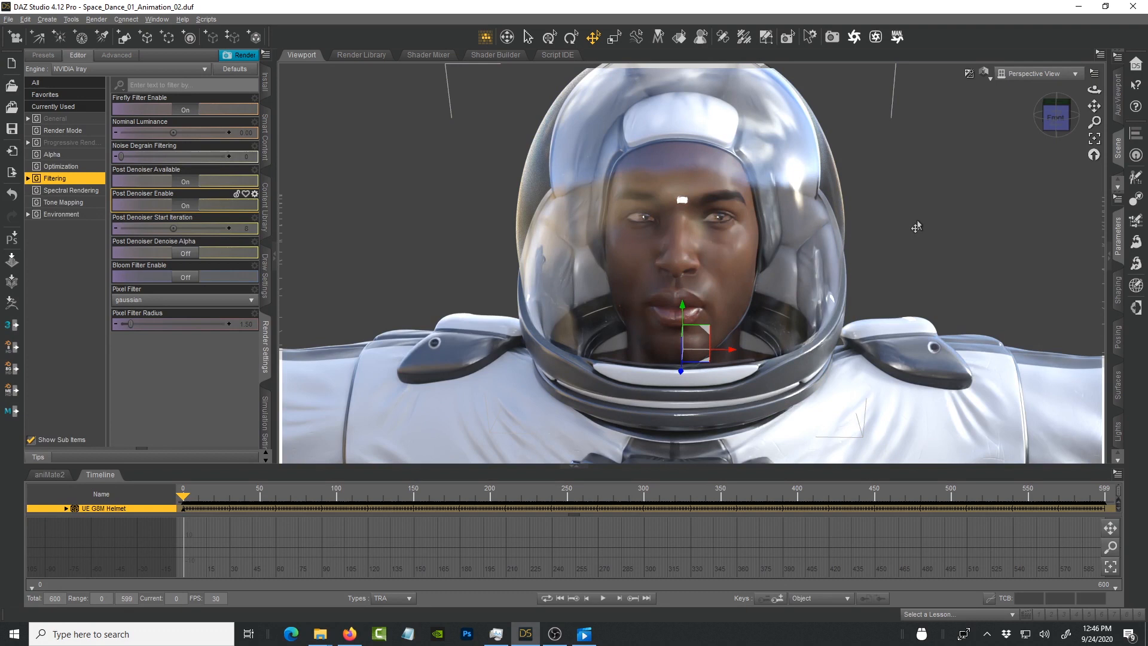
mouse_move(903, 234)
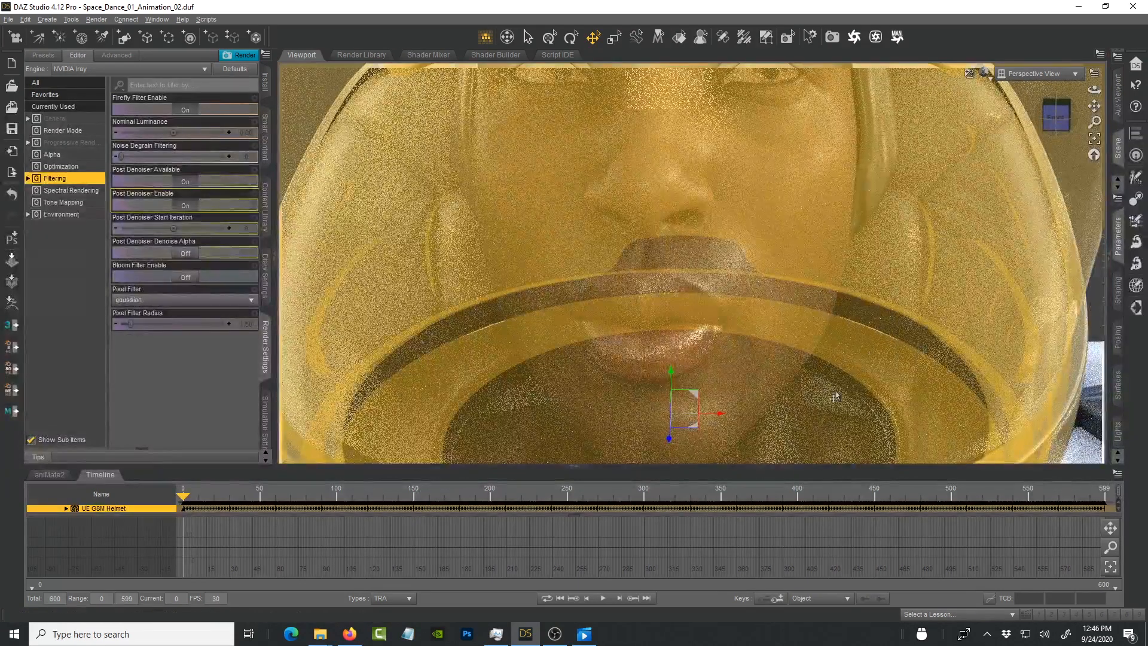
mouse_move(902, 245)
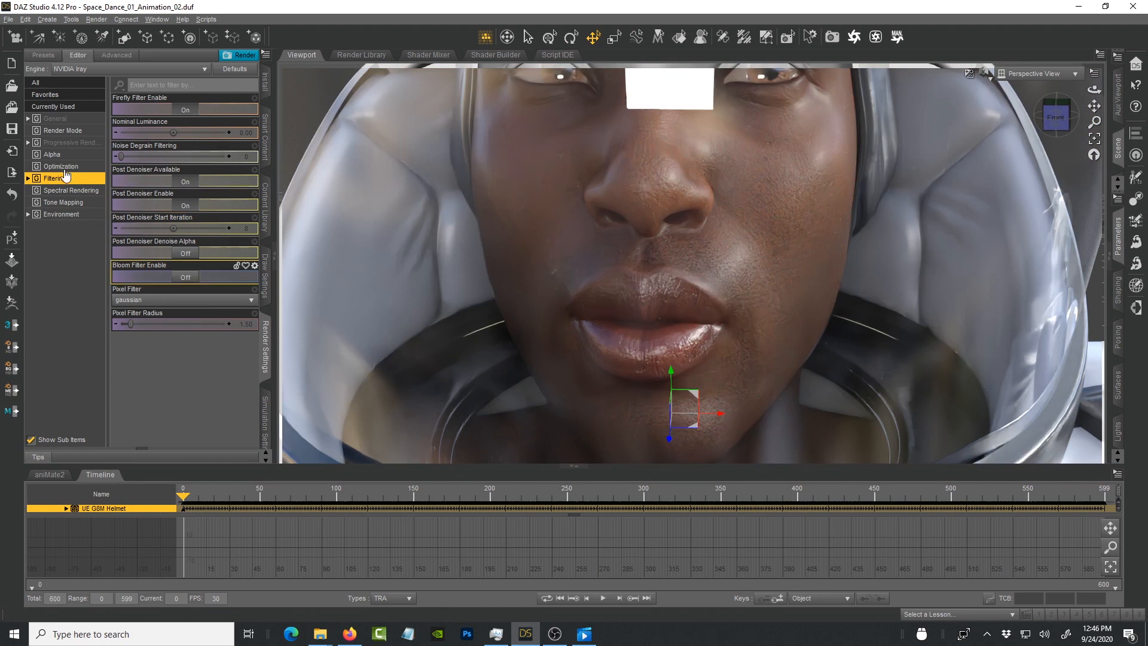
Step: Change Max Samples under Progressive Rendering from 5000 to 100
click(69, 142)
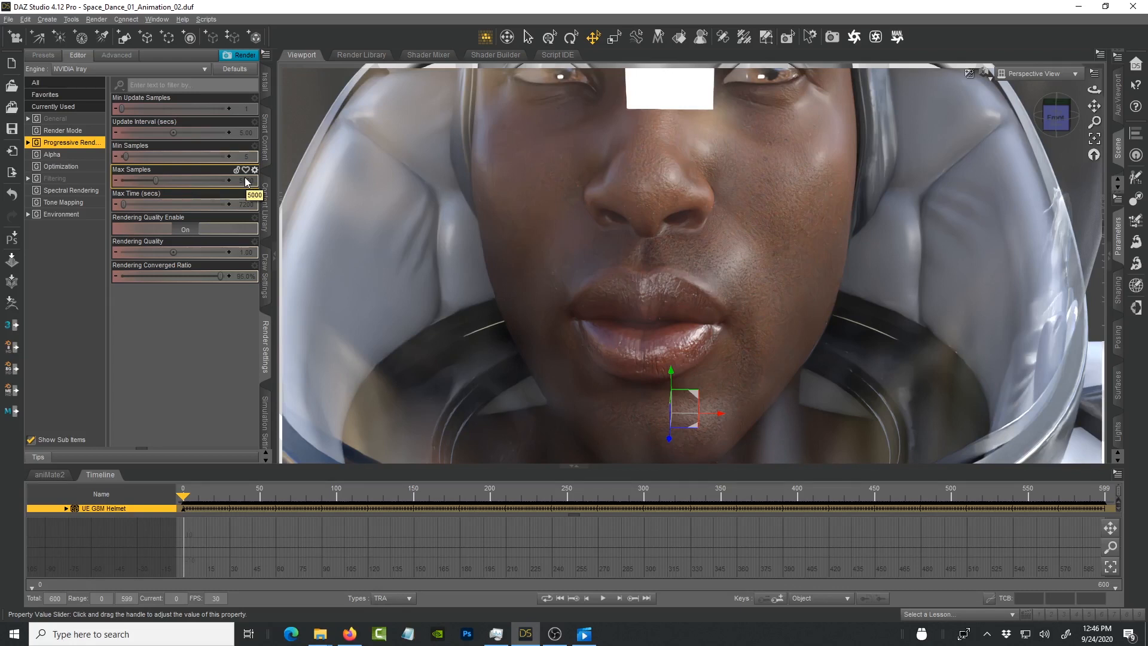
double_click(183, 180)
text(100)
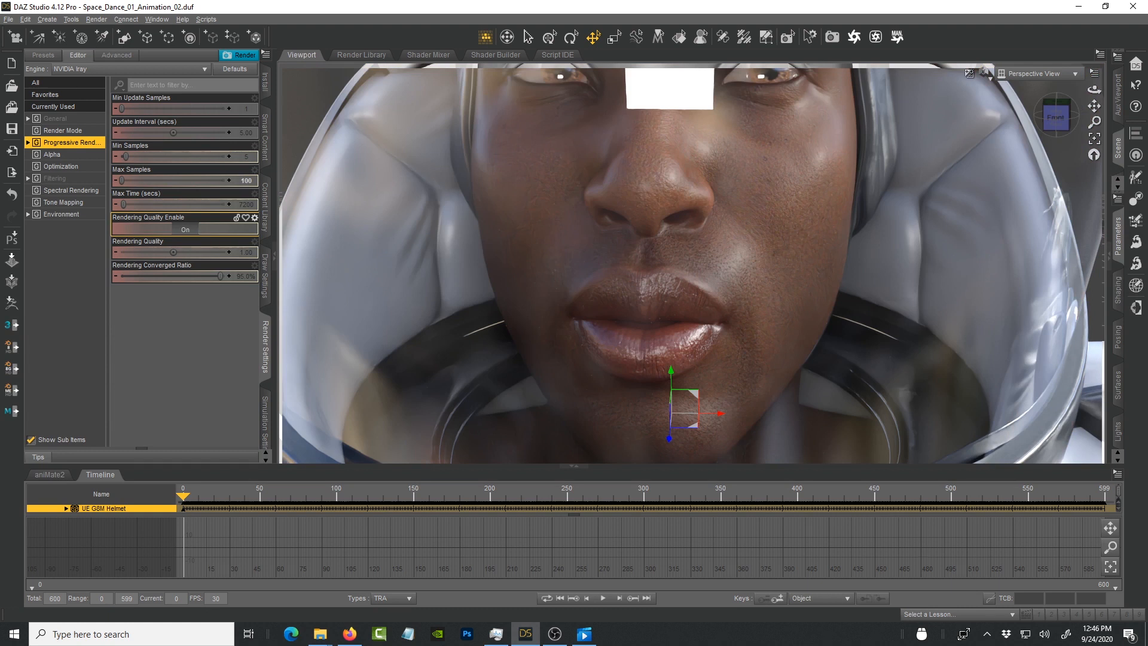
click(583, 633)
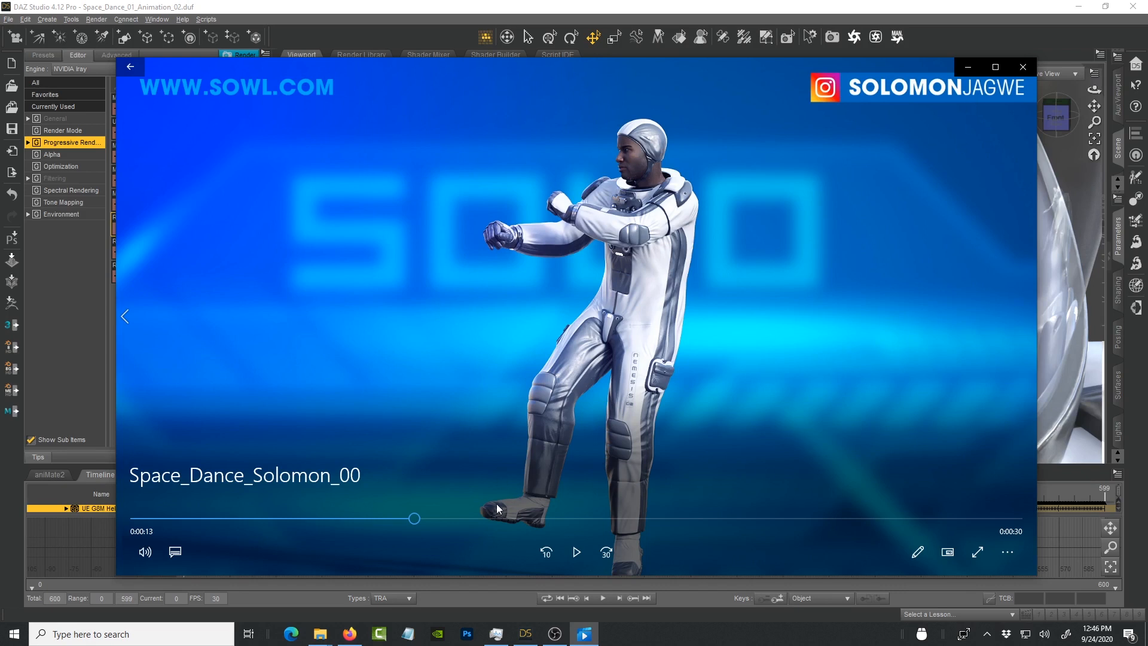
mouse_move(647, 172)
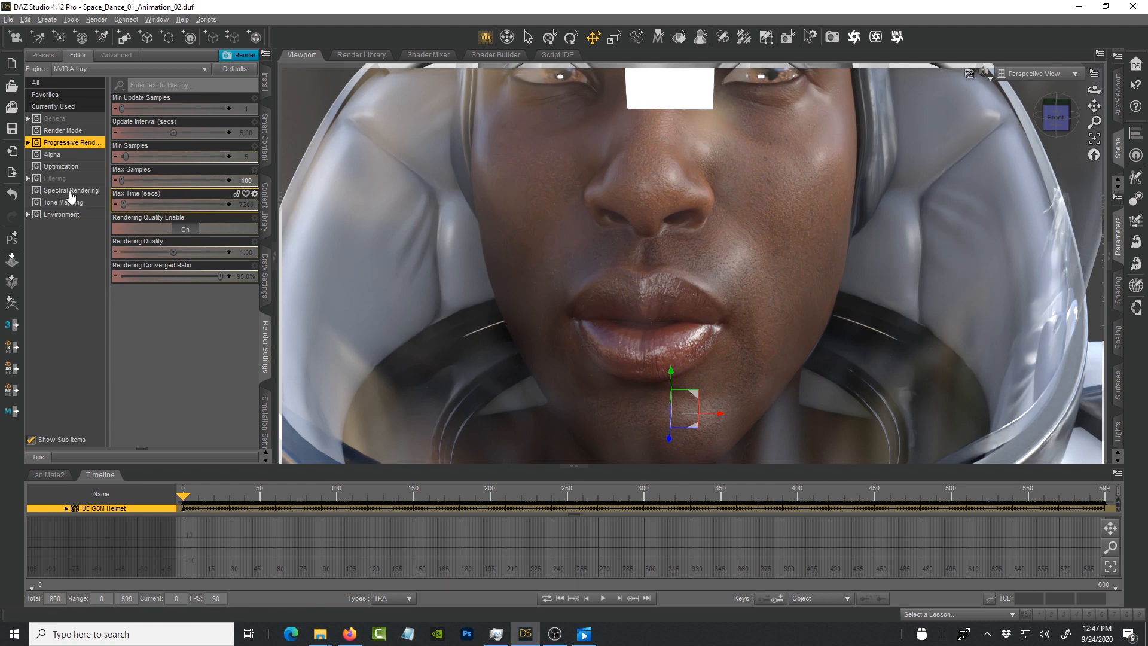
Step: Confirm Post Denoiser Enable is on, then return to the General render settings
click(54, 178)
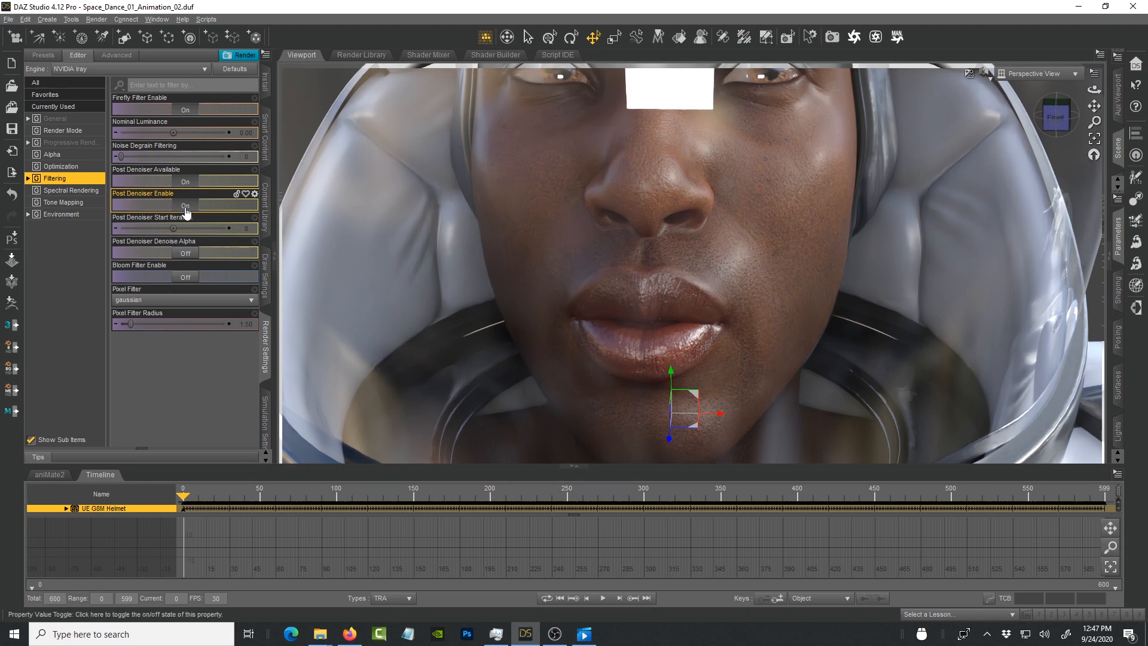
click(185, 205)
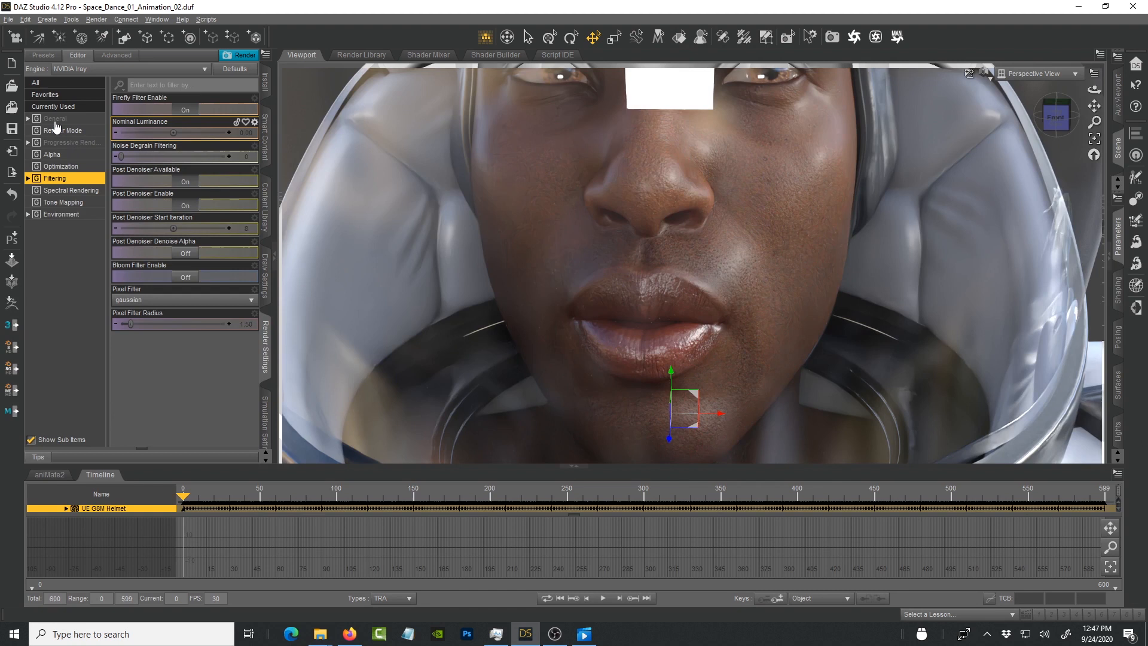
click(54, 118)
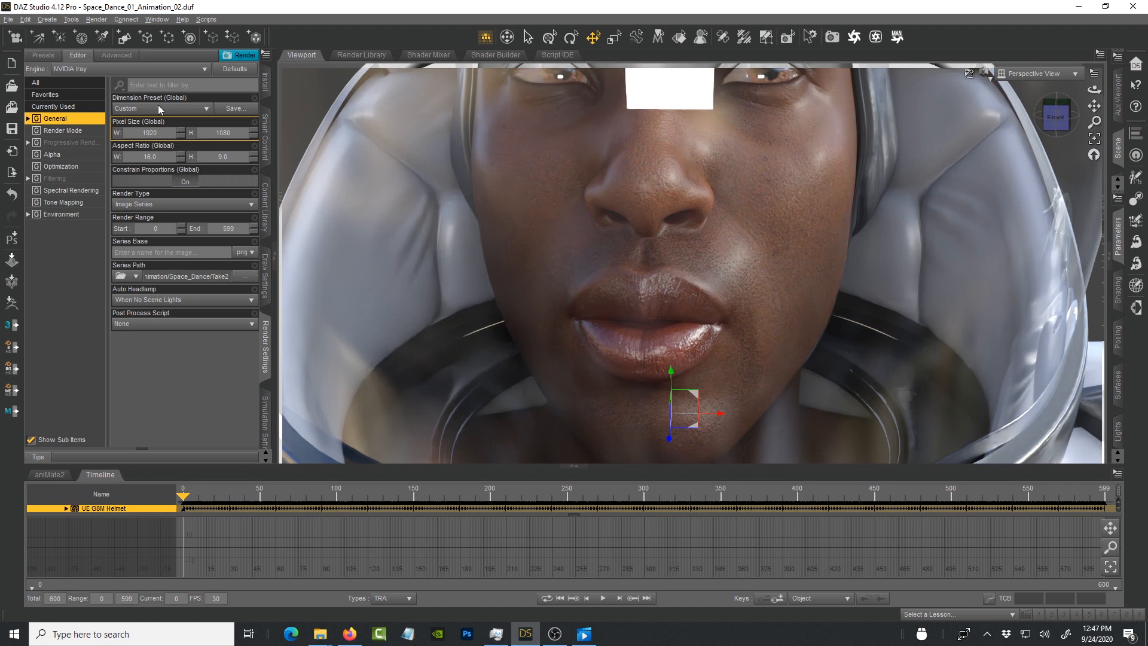
Step: Apply the Full HD 1080p dimension preset and name the image series 'space'
click(160, 108)
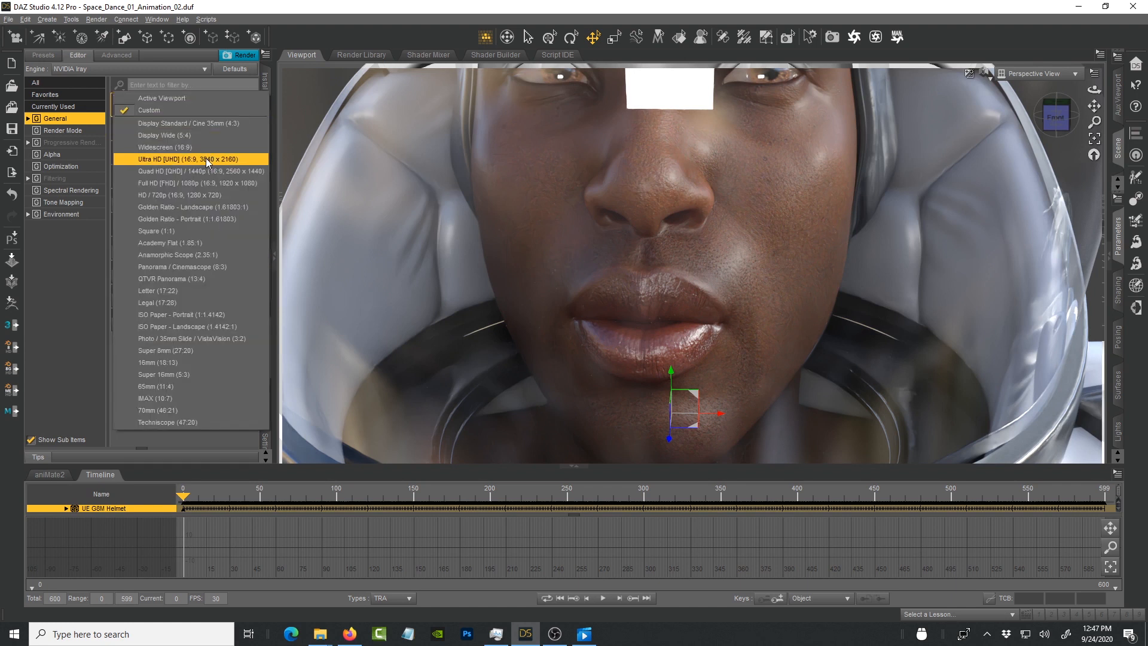
click(196, 183)
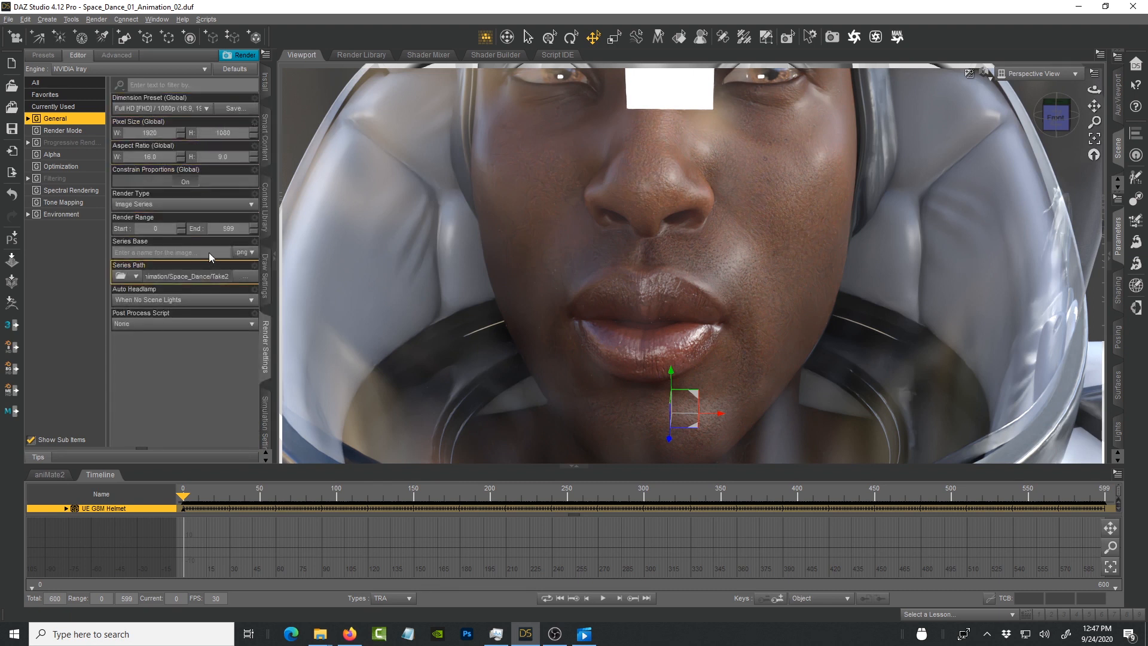
click(157, 108)
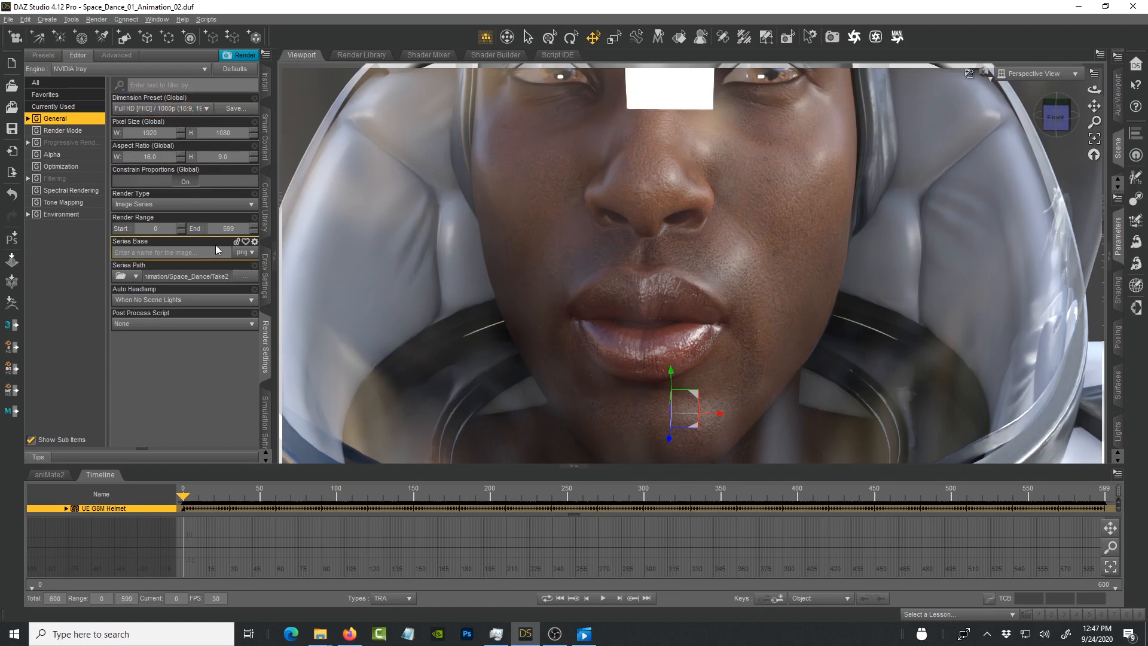
click(172, 252)
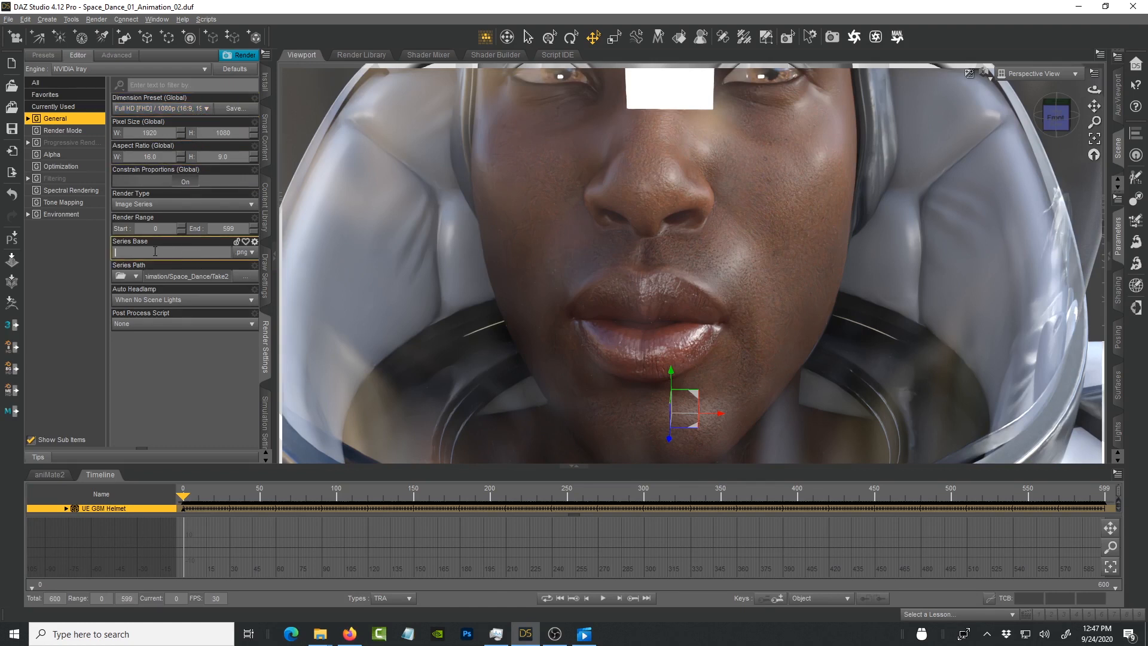
mouse_move(162, 193)
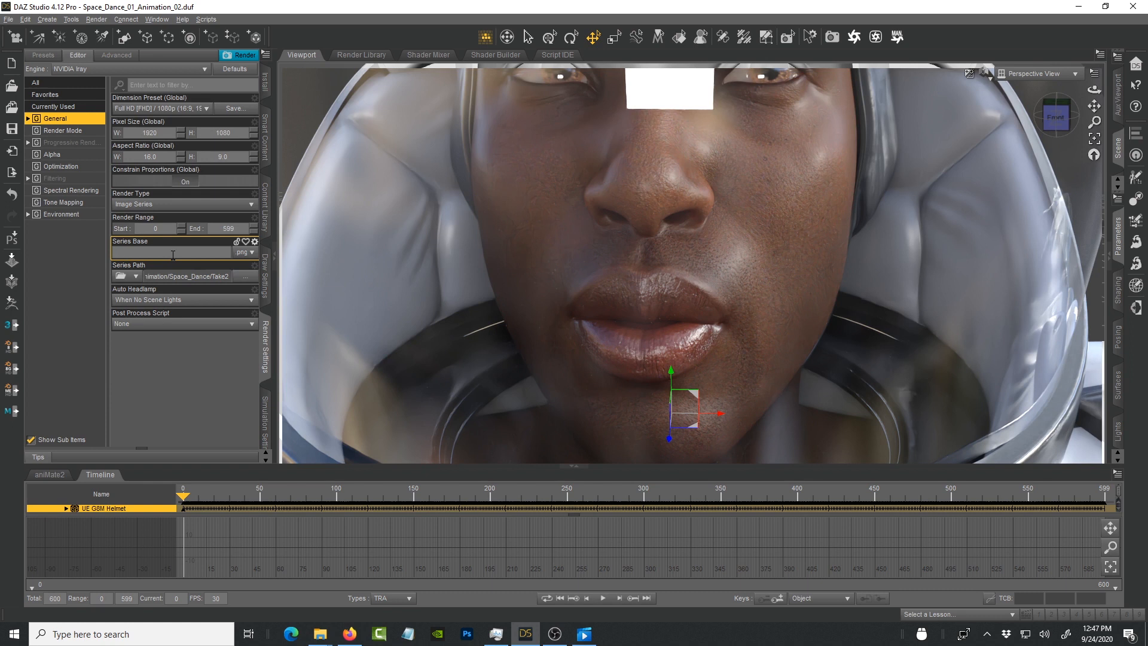
text(space)
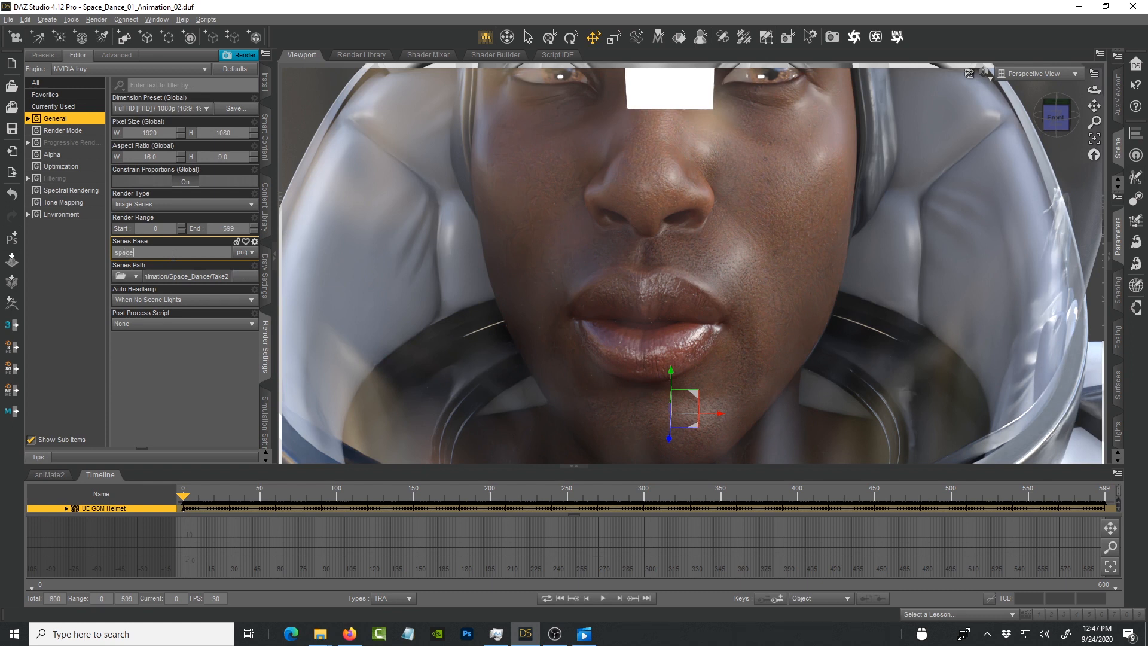
mouse_move(180, 252)
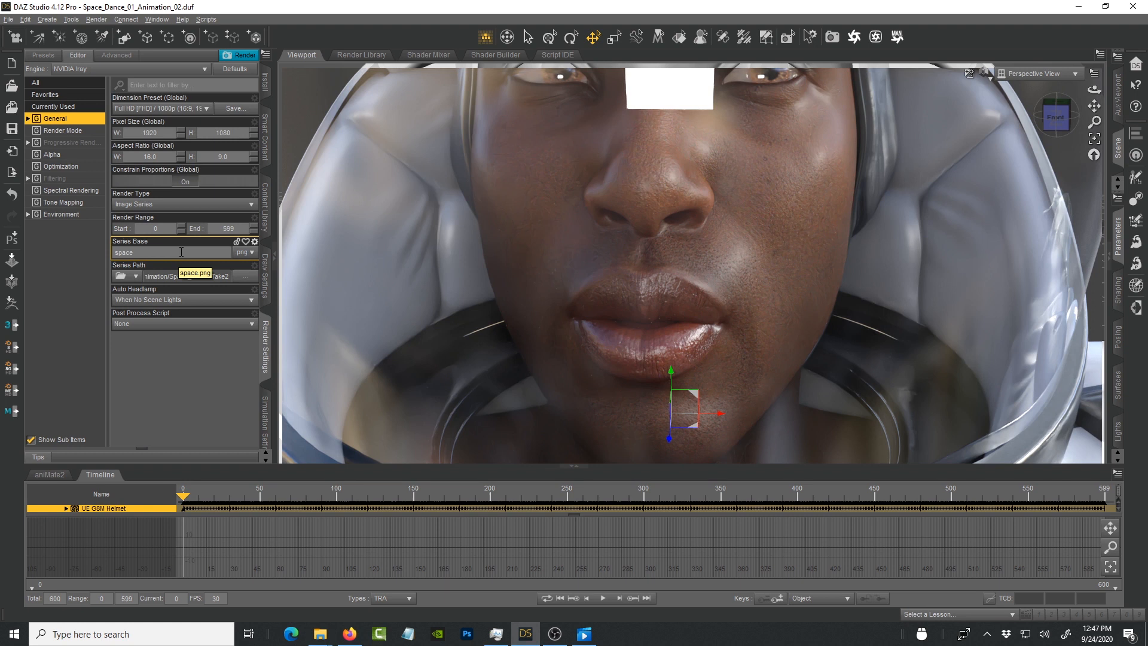
click(172, 252)
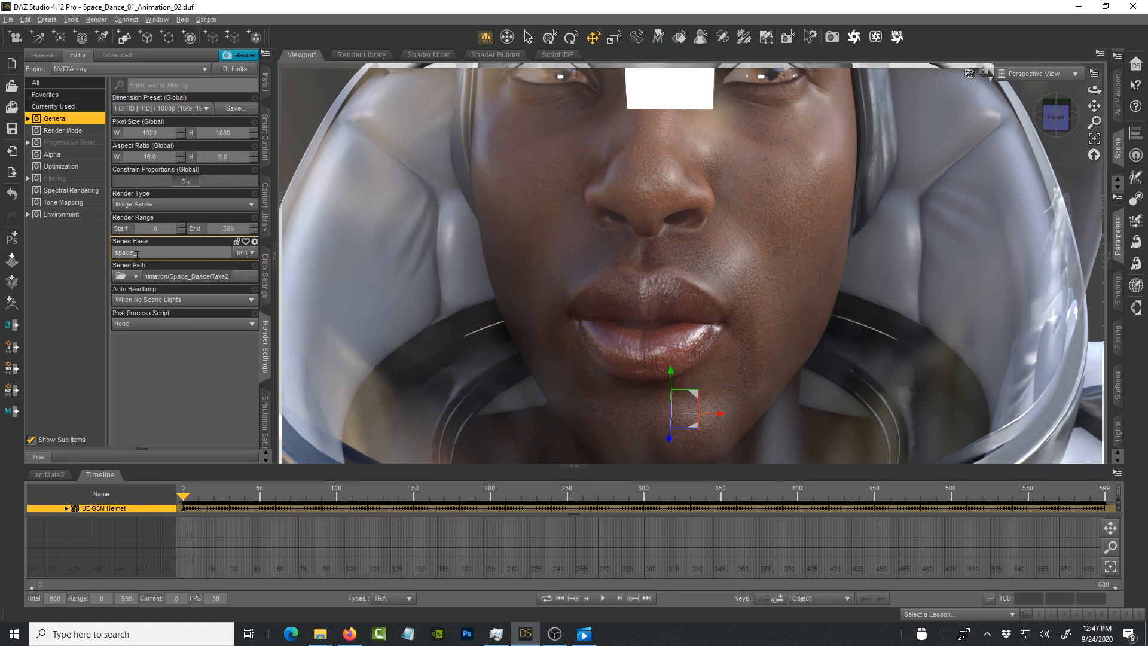
click(169, 252)
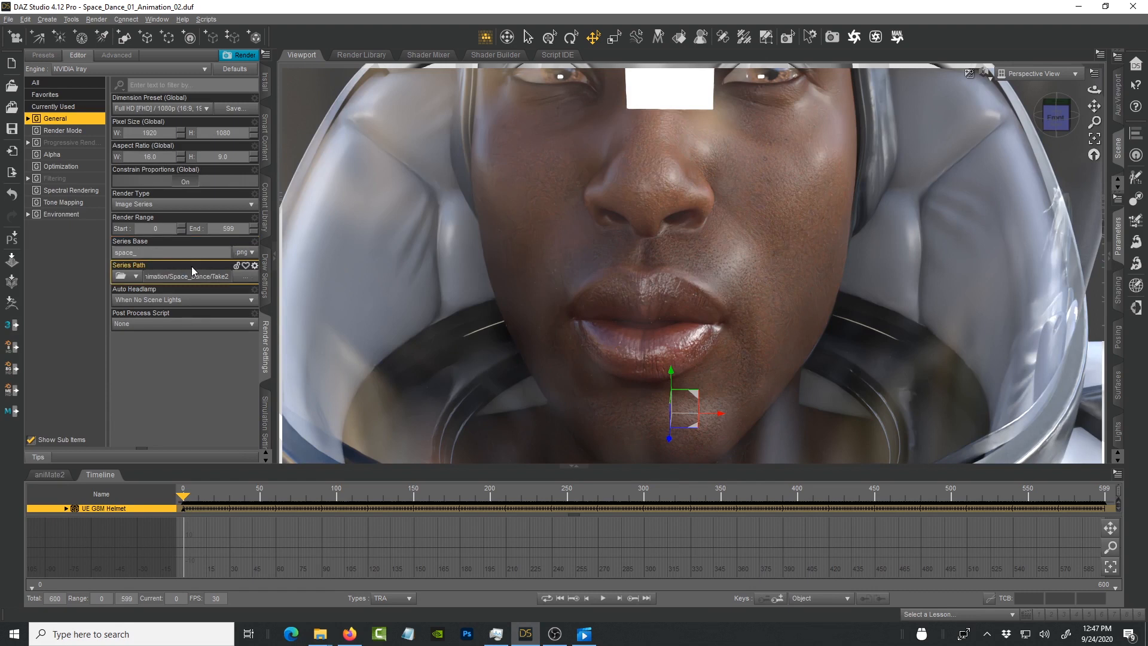
mouse_move(189, 276)
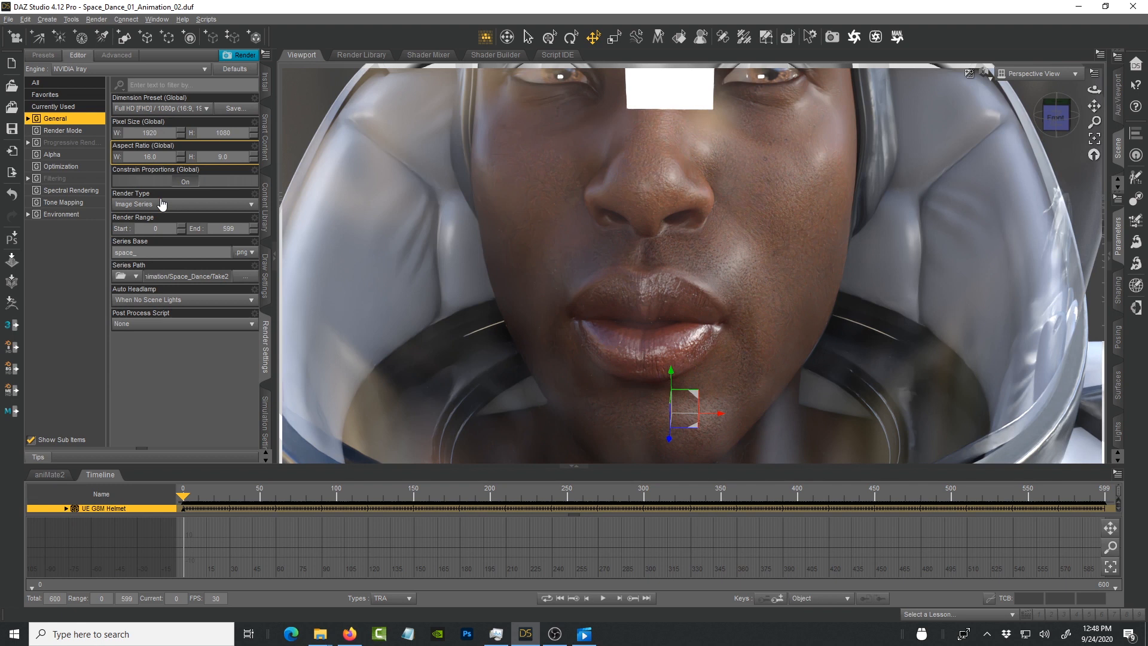
Step: Review the Render Mode section, then Progressive Rendering showing 100 max samples
click(64, 130)
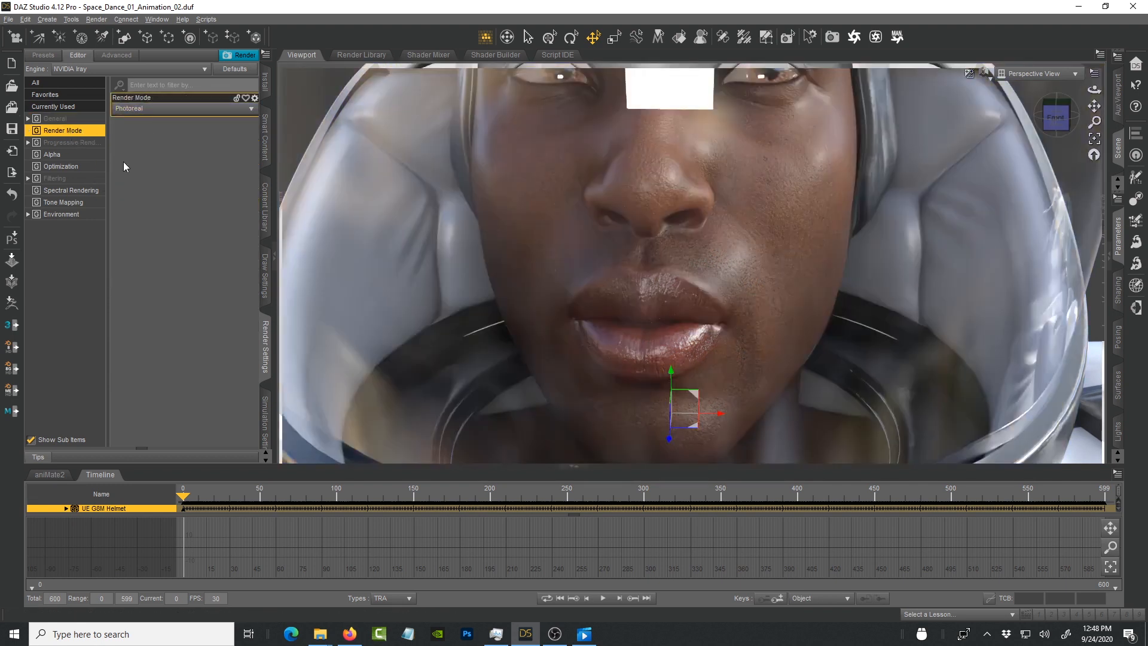
click(70, 142)
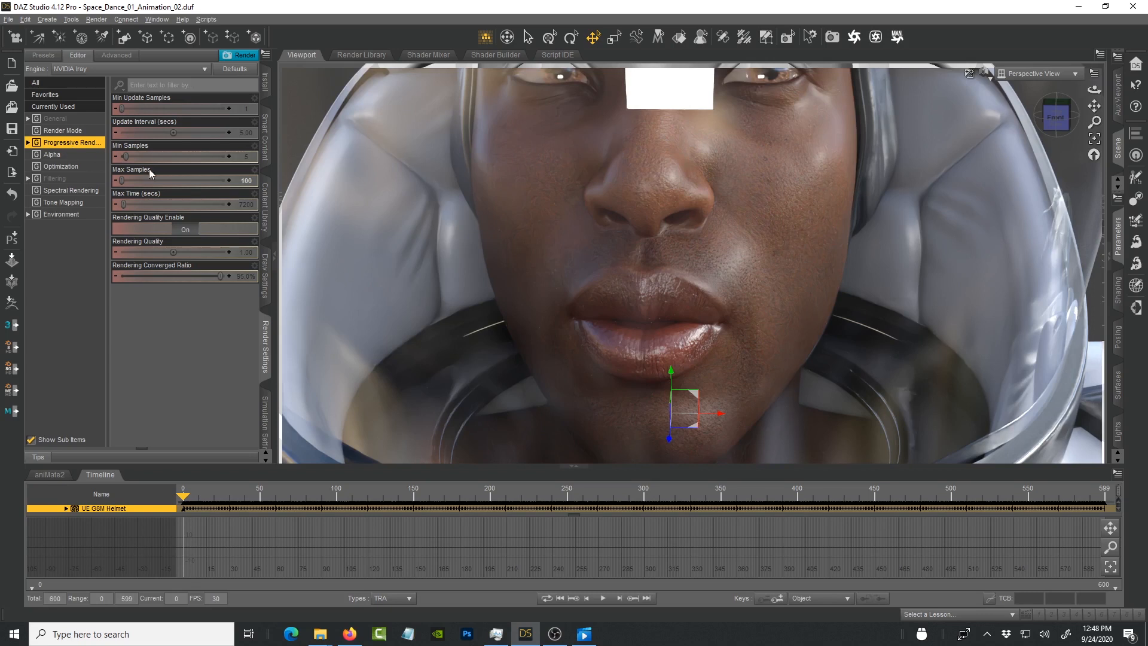
mouse_move(247, 181)
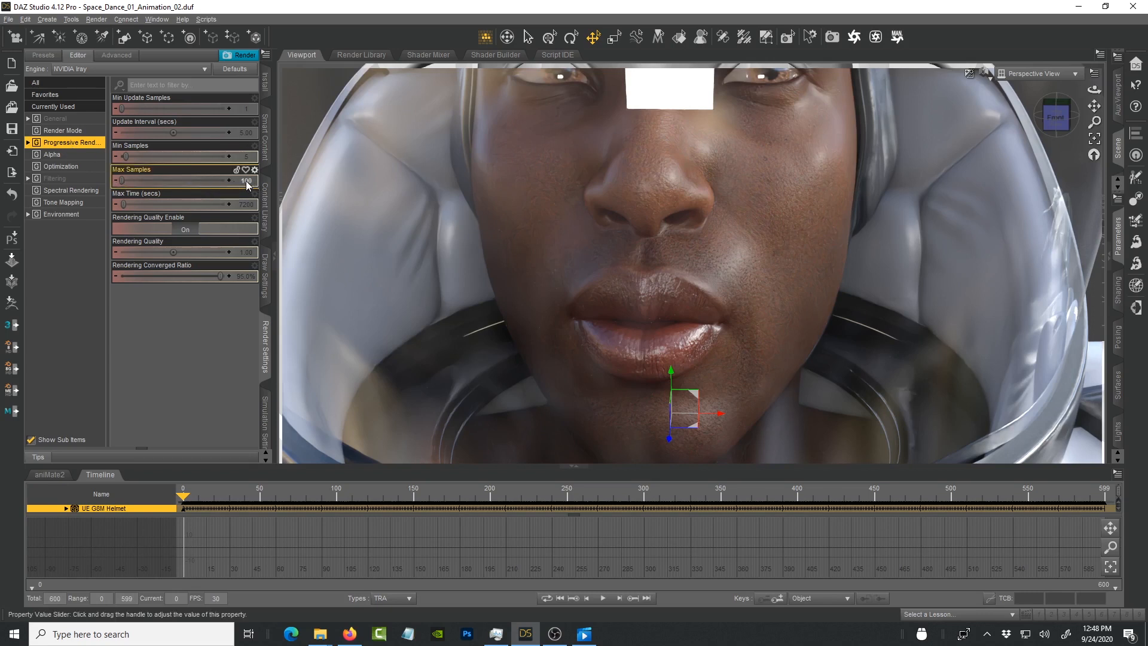
mouse_move(247, 186)
text(100)
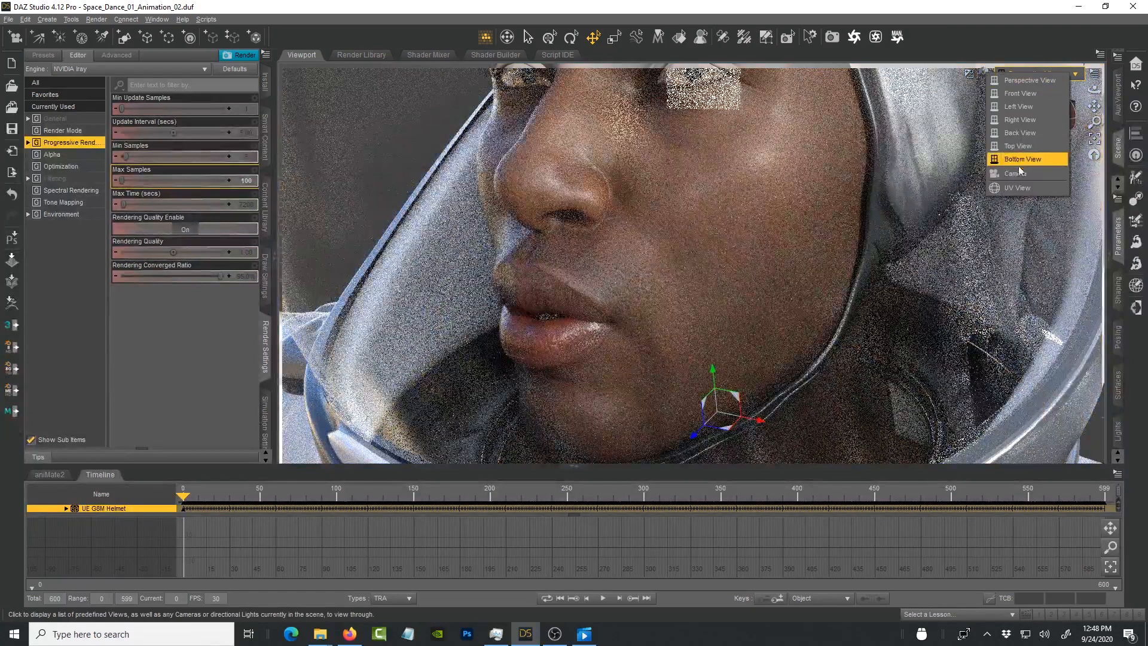
Step: View the whole astronaut through the scene Camera and reopen General render settings
click(1017, 174)
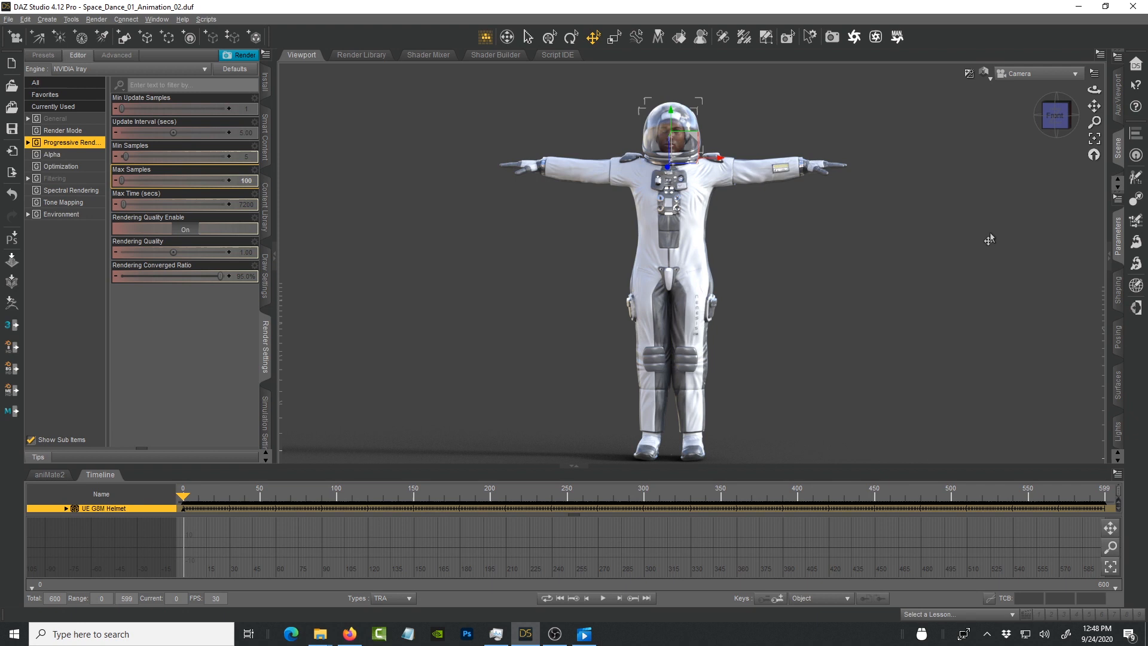
mouse_move(913, 274)
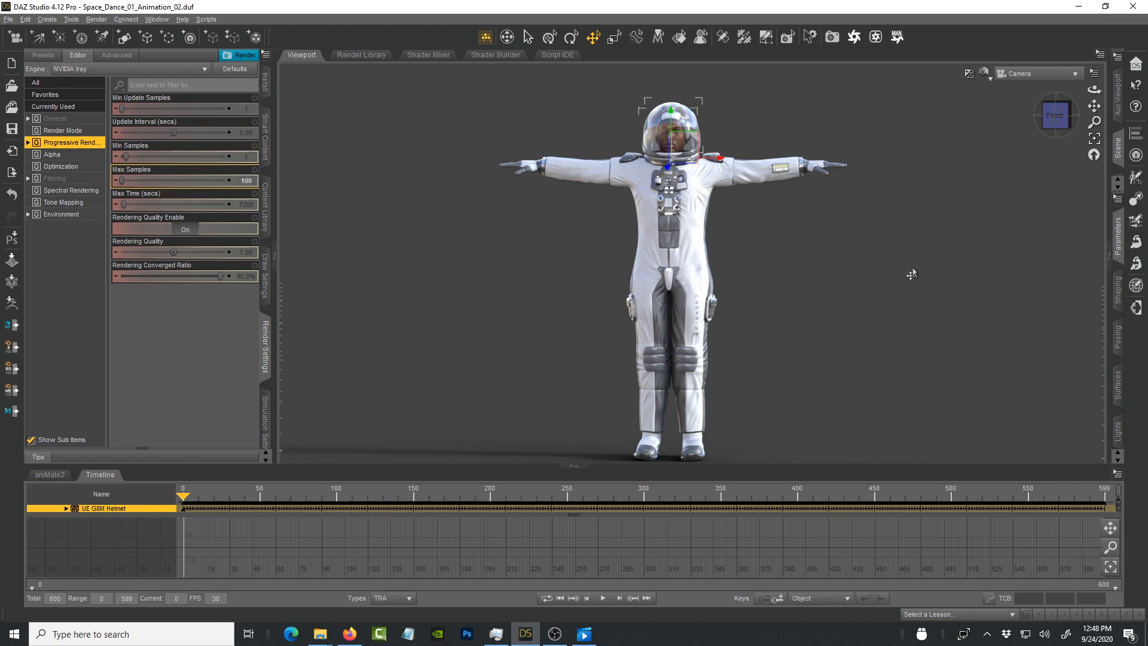
mouse_move(899, 262)
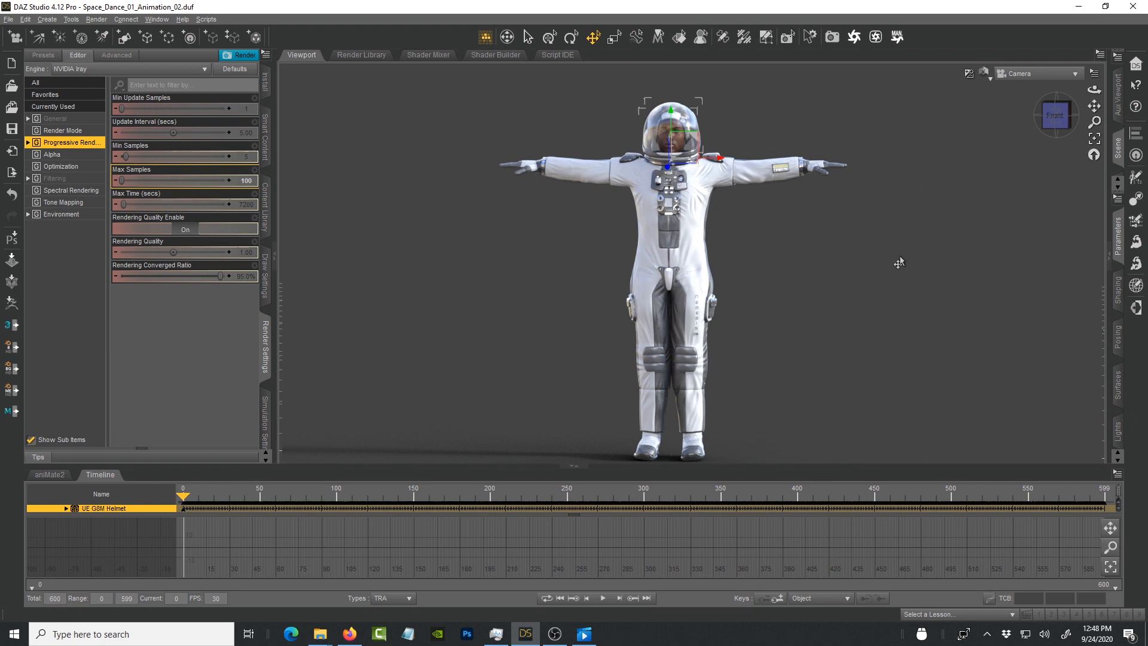
mouse_move(841, 209)
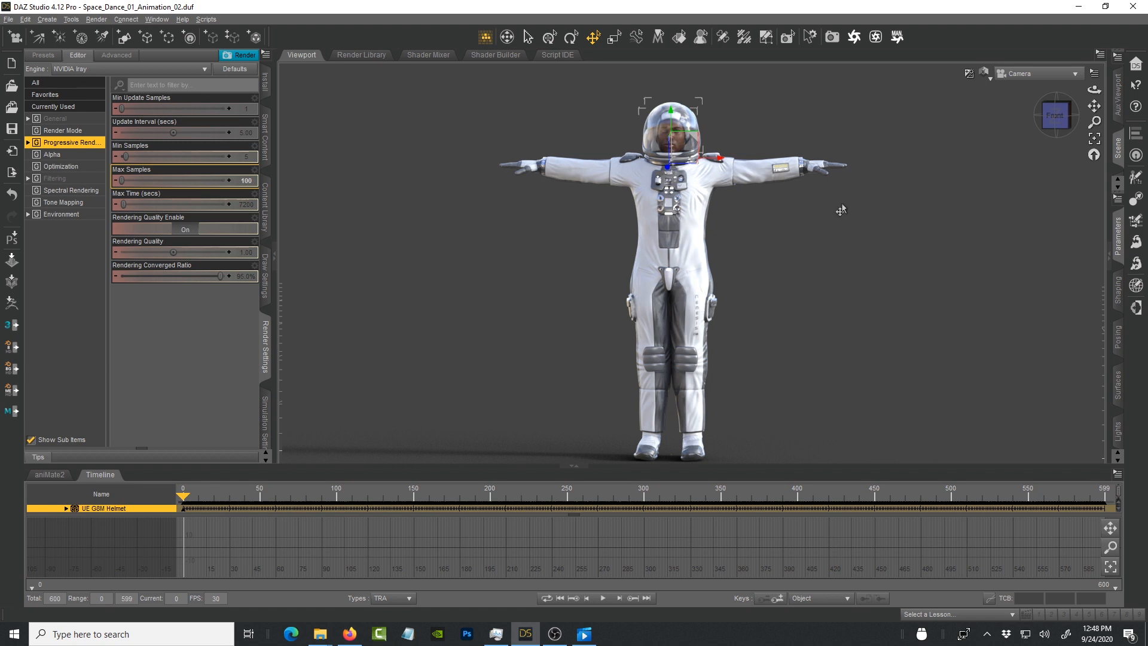
mouse_move(910, 241)
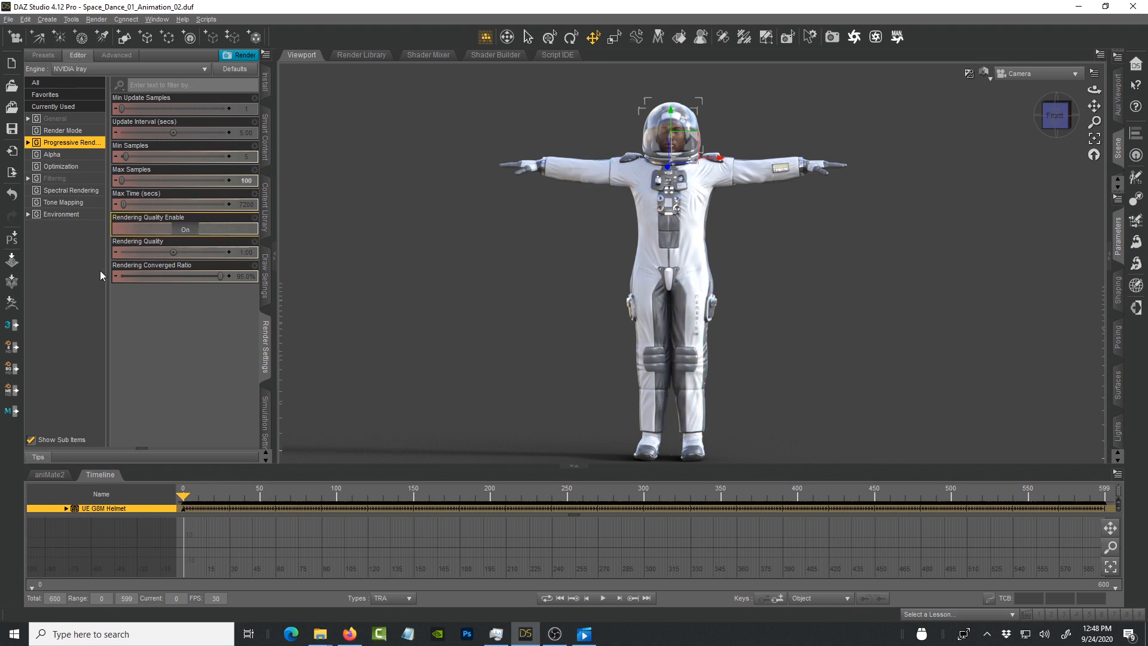
click(55, 118)
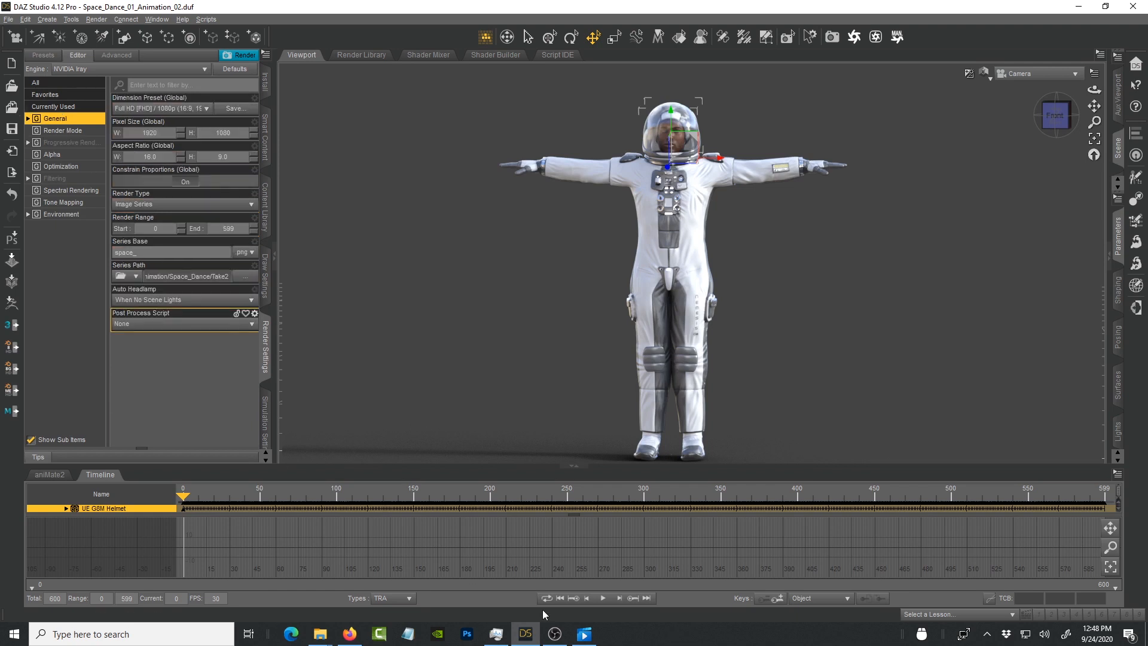
click(583, 633)
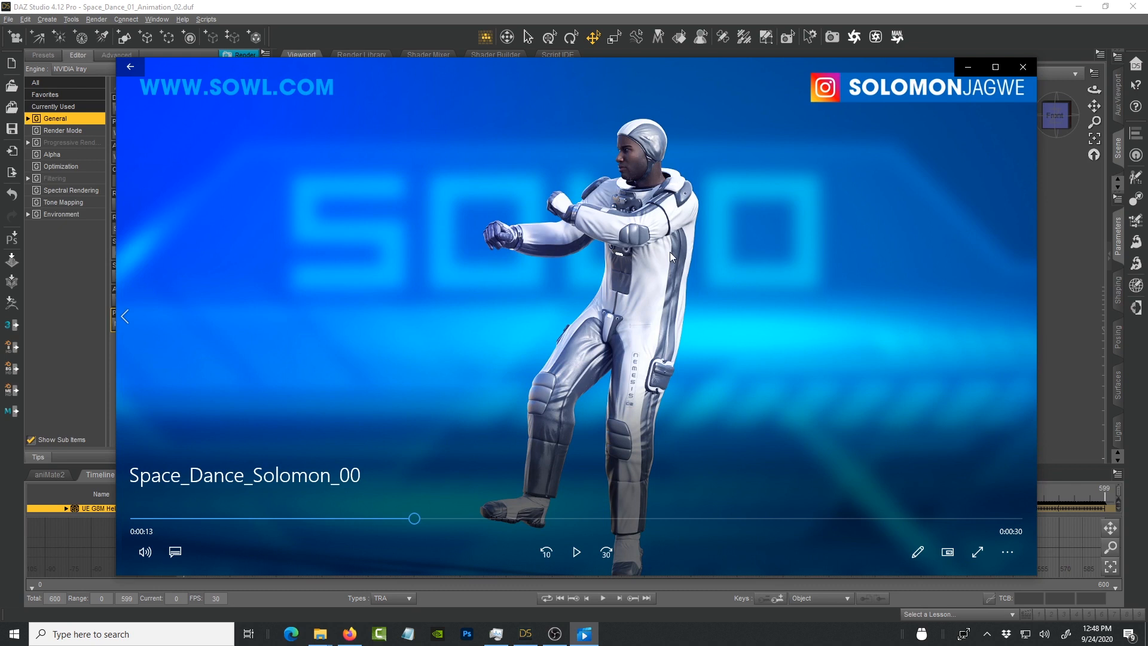
mouse_move(741, 407)
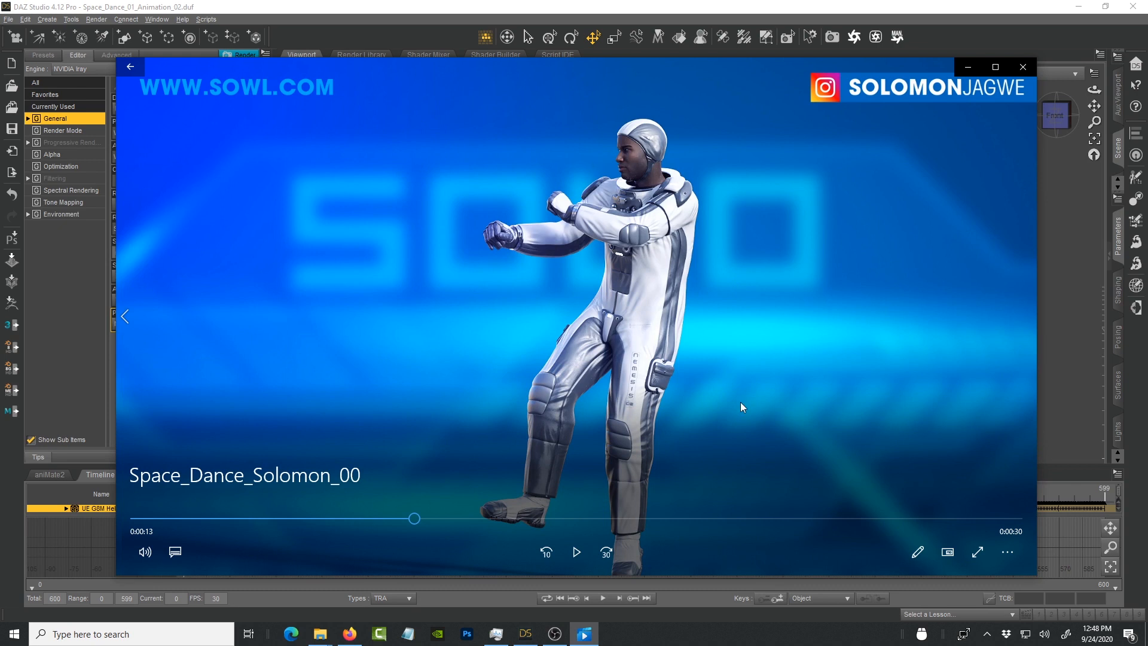
mouse_move(792, 360)
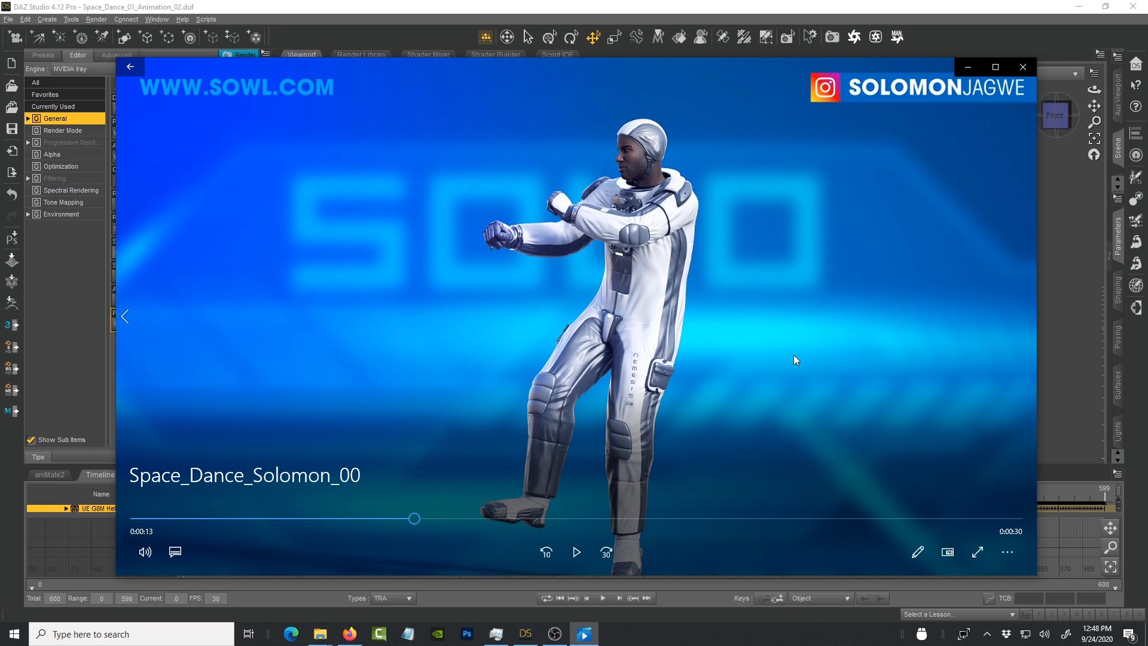
mouse_move(710, 368)
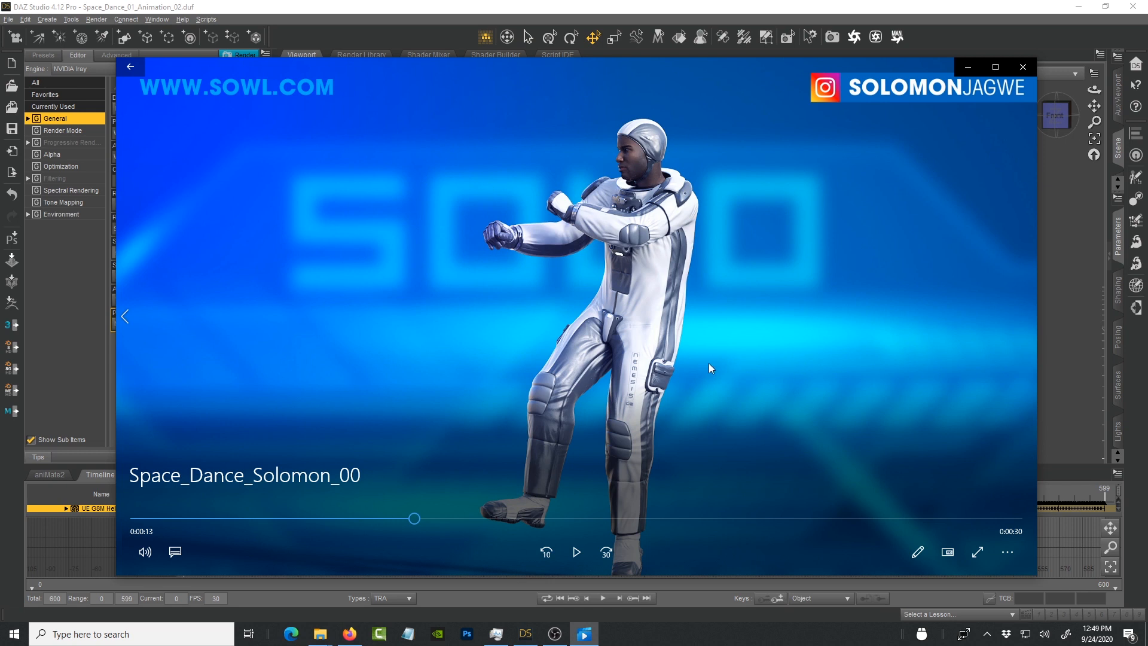
mouse_move(640, 371)
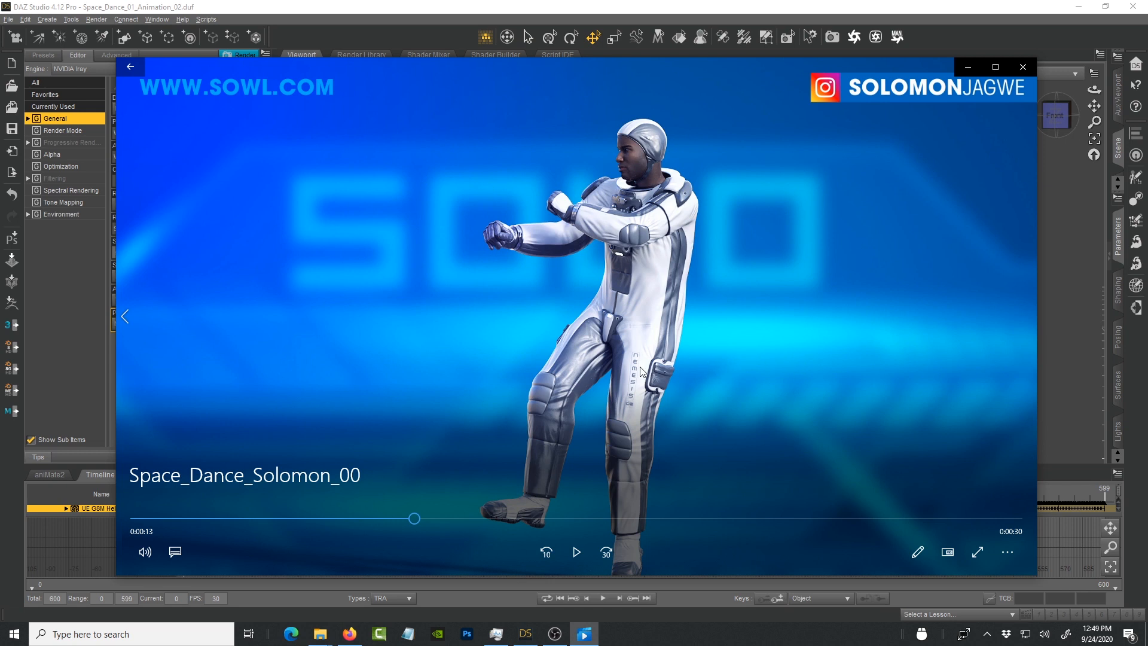
mouse_move(741, 344)
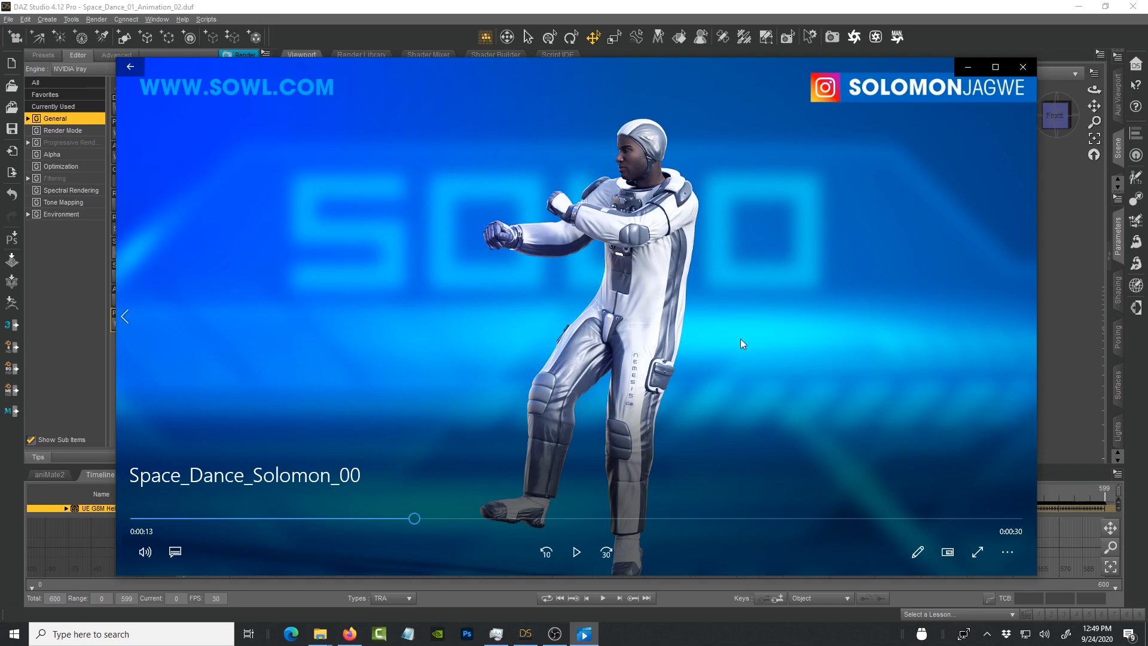
mouse_move(571, 436)
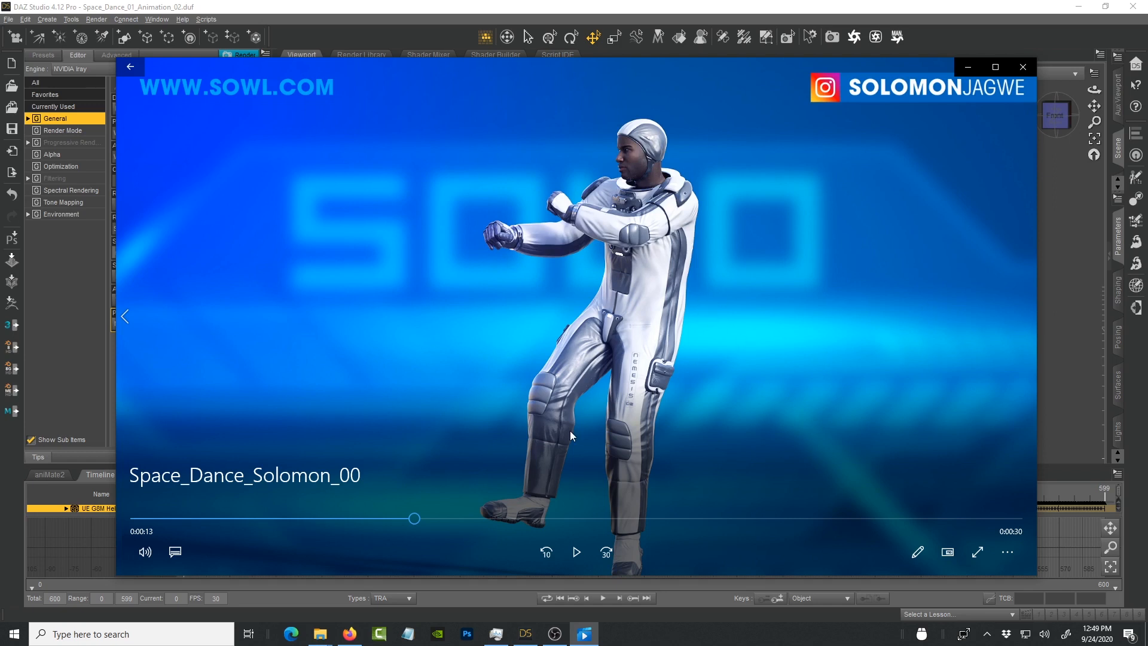
mouse_move(525, 633)
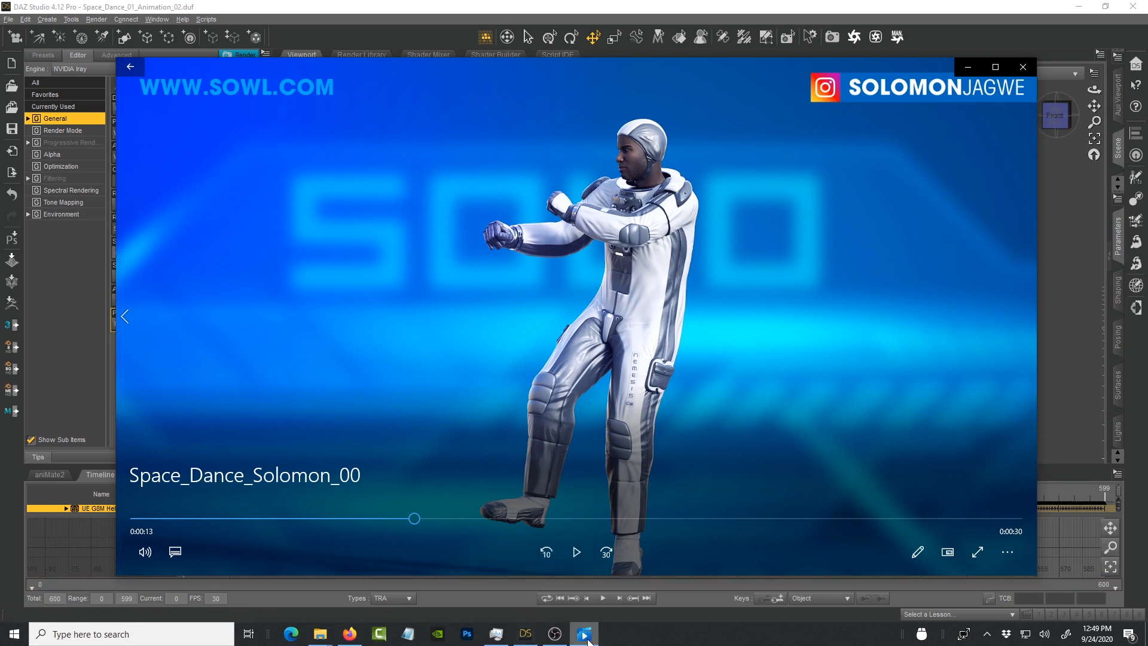
mouse_move(584, 633)
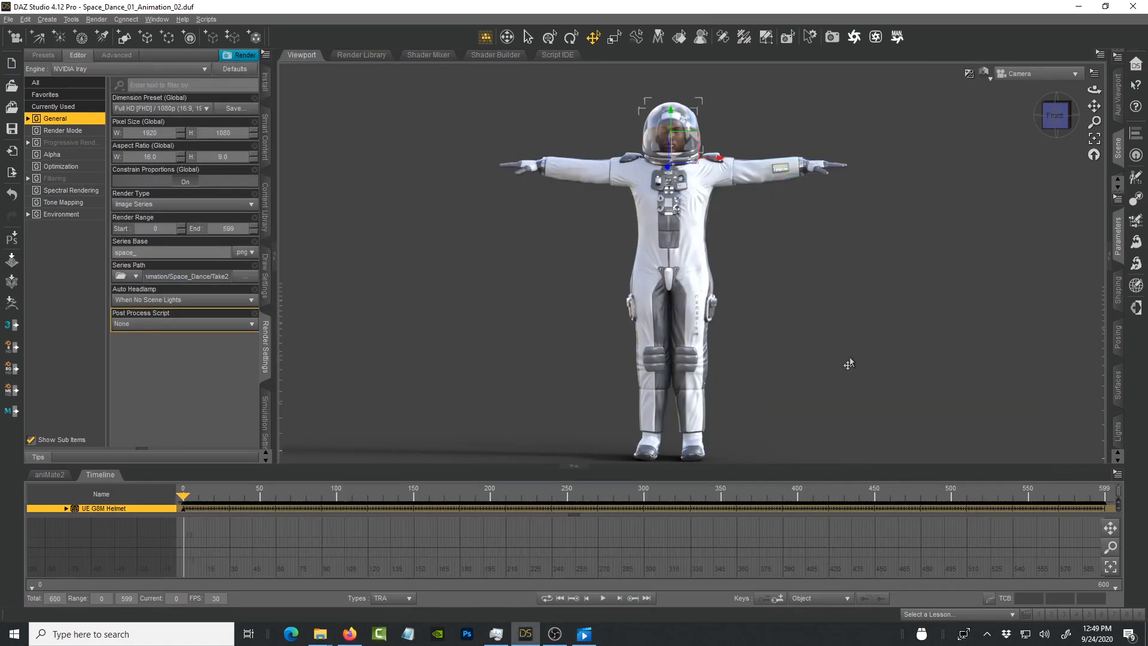
mouse_move(84, 295)
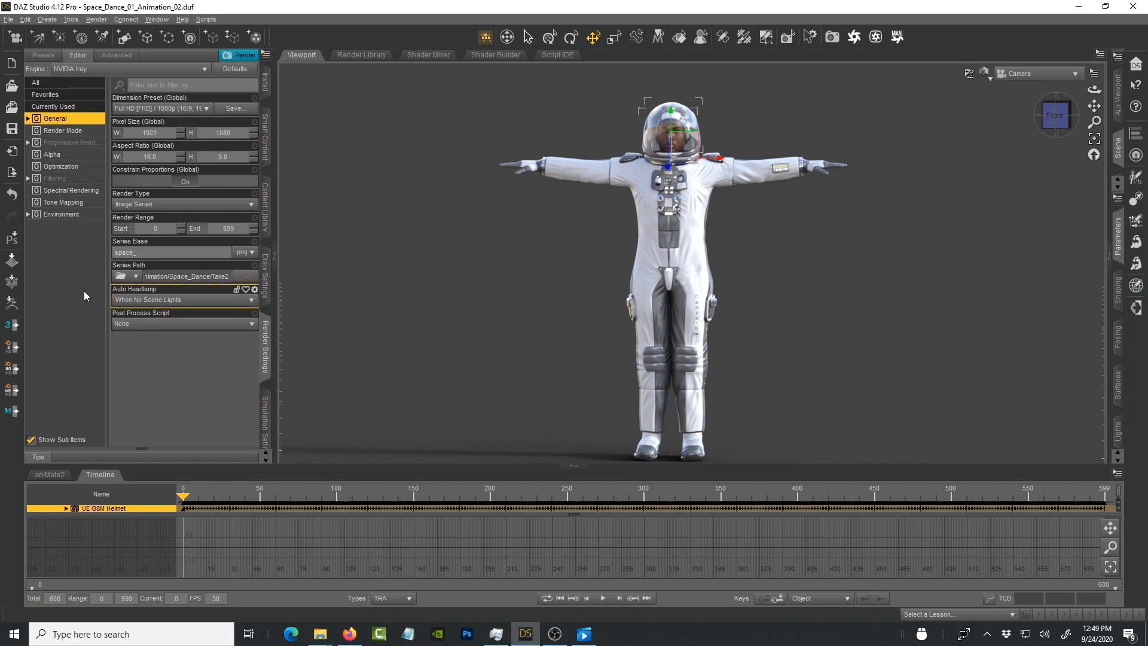
Step: Turn Draw Dome off in the Environment render settings, then bring up Tone Mapping
click(61, 214)
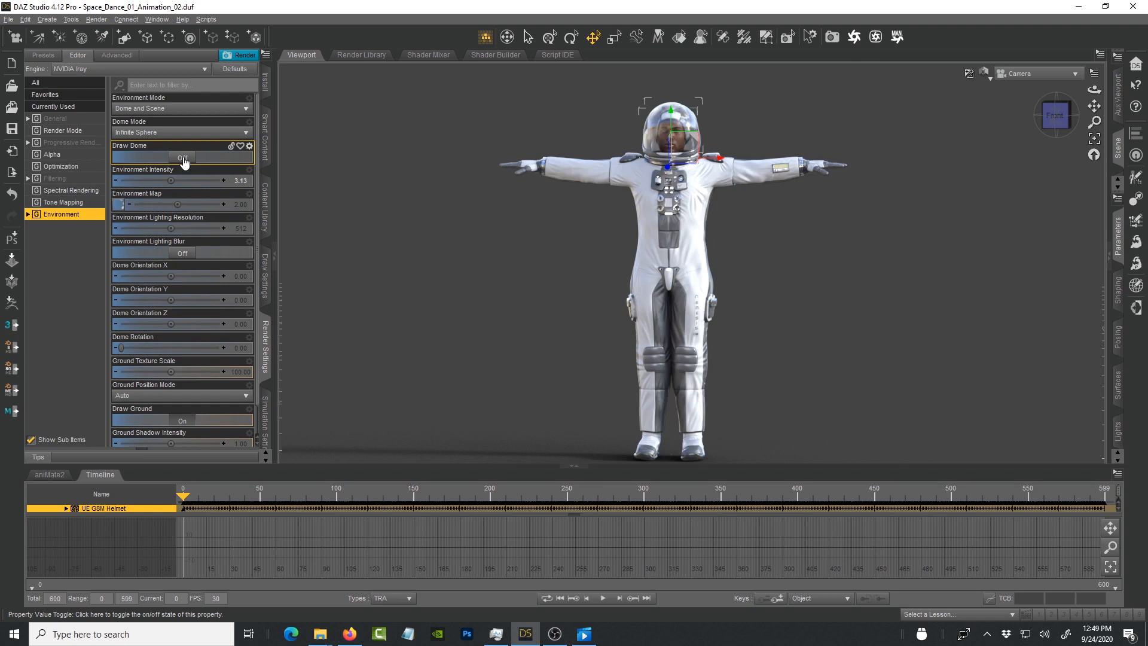
click(182, 157)
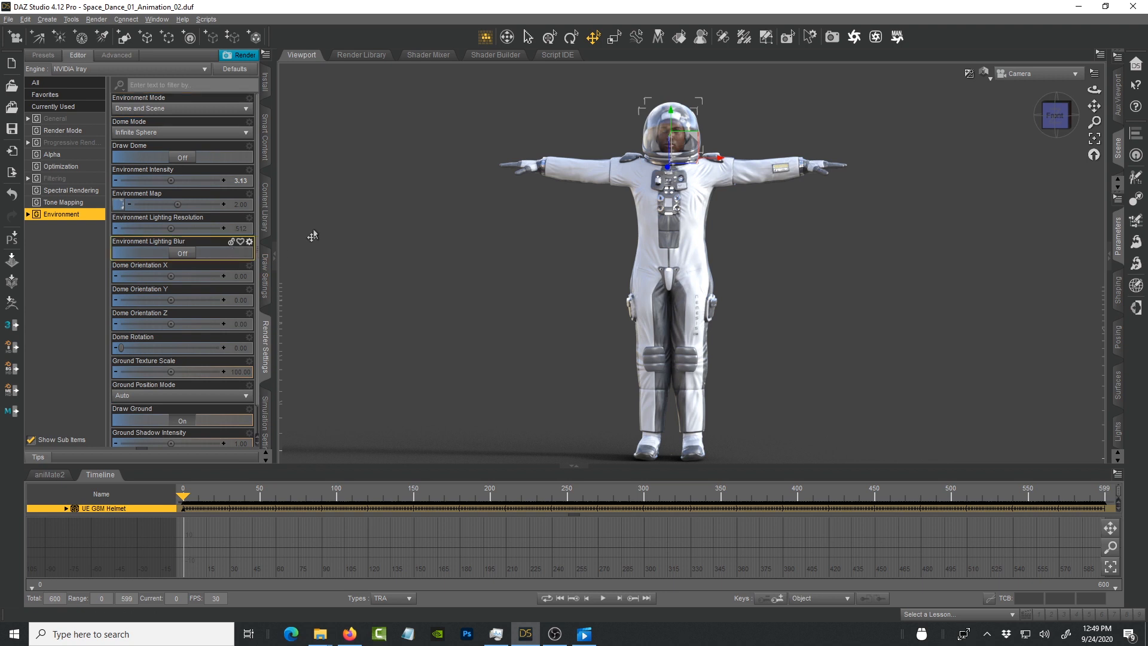
scroll(down, 3)
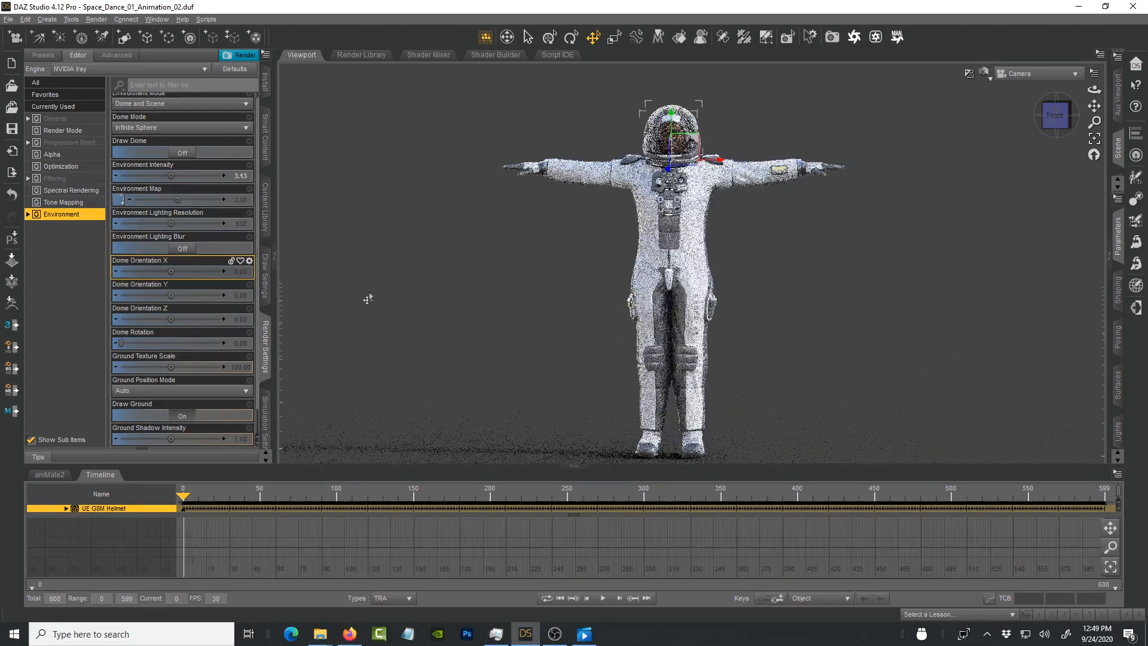
click(65, 202)
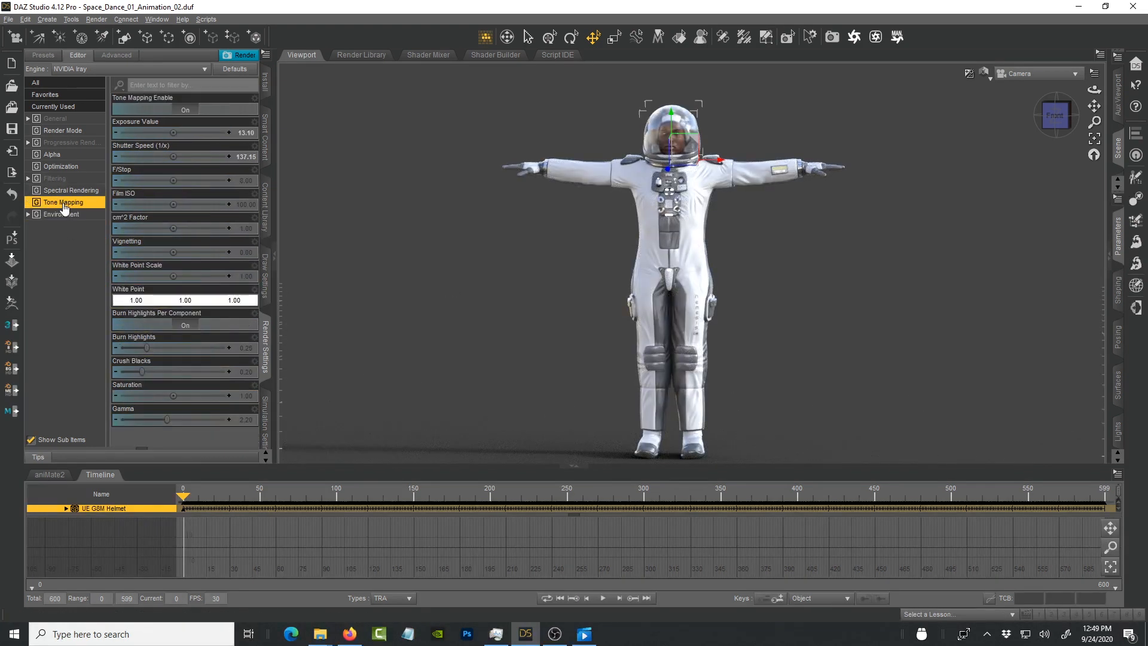
mouse_move(173, 132)
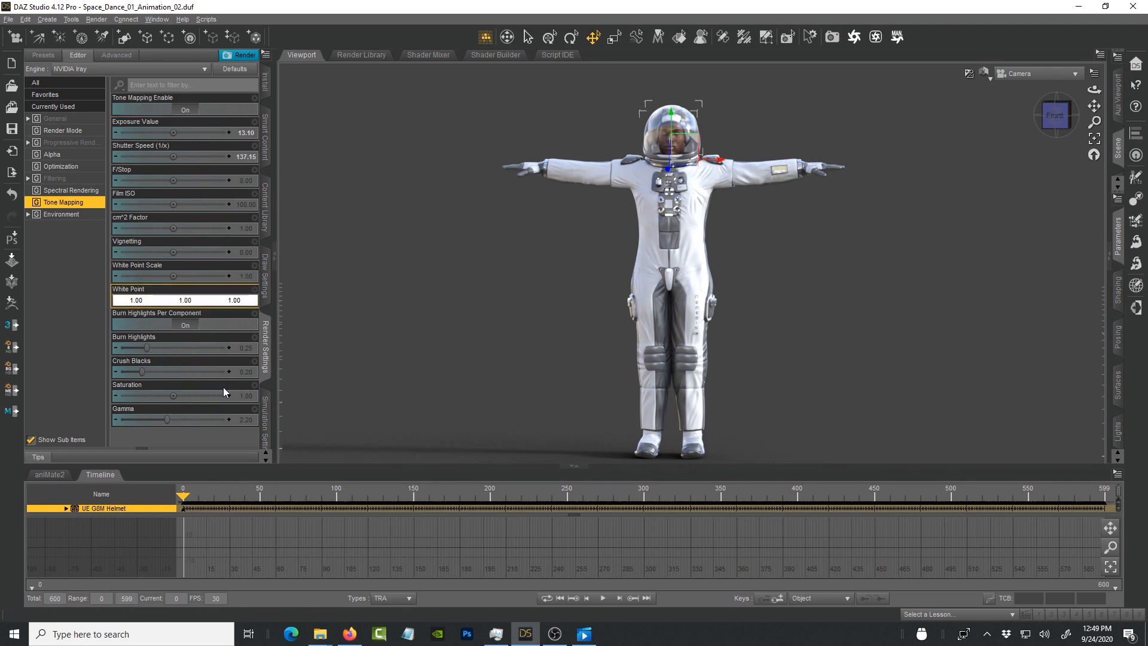
mouse_move(114, 420)
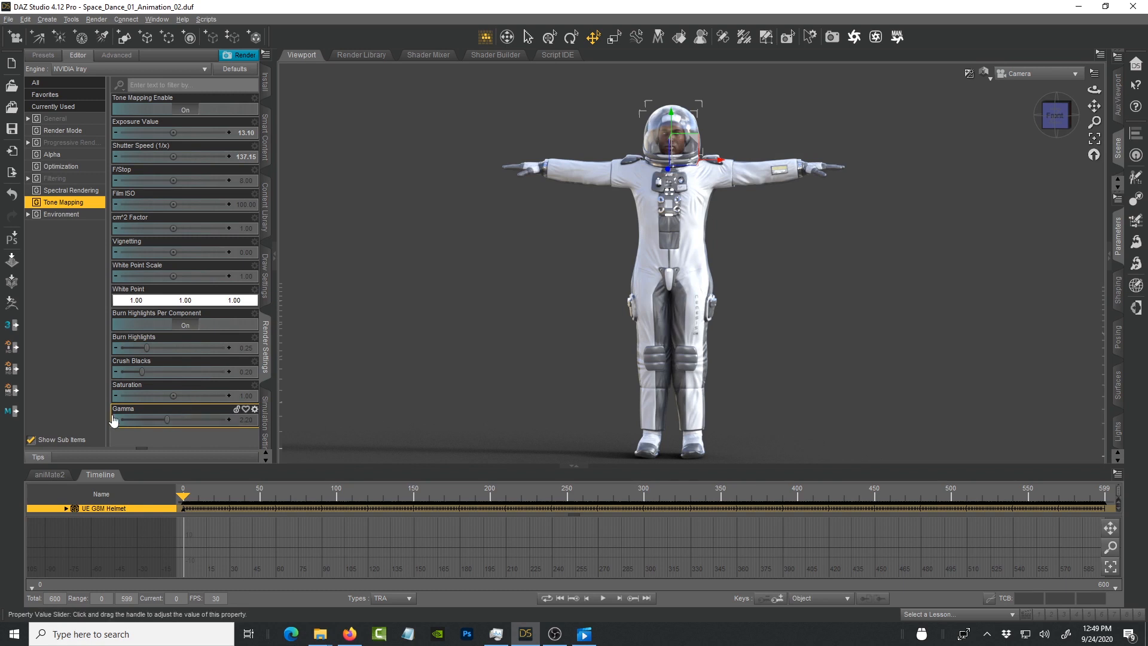
mouse_move(71, 280)
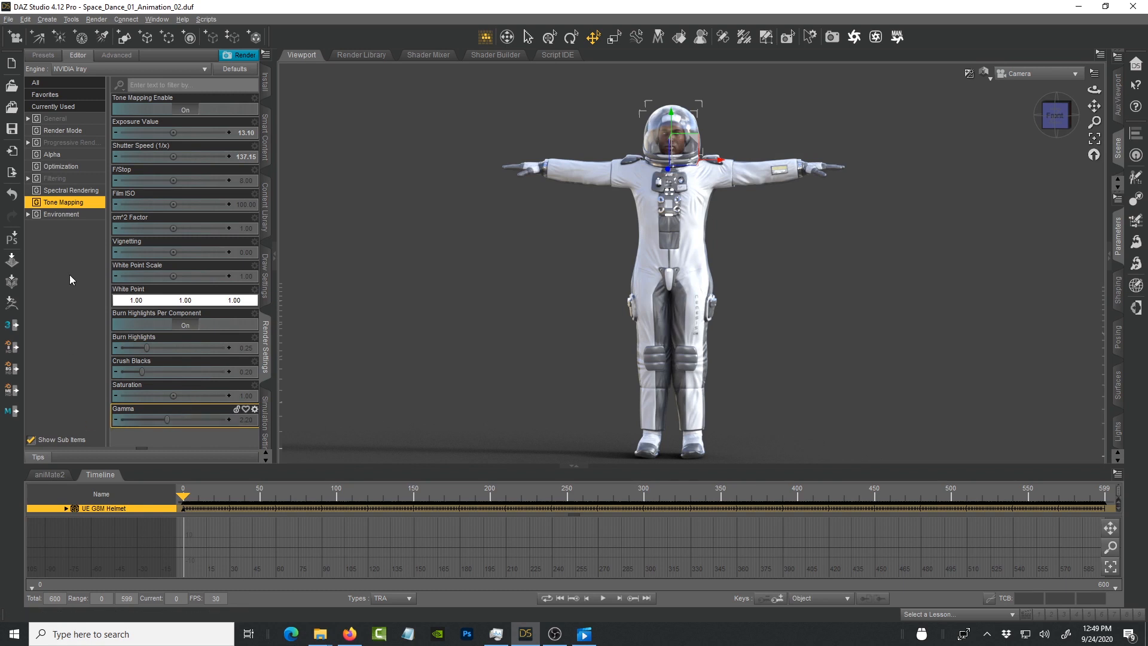
mouse_move(59, 197)
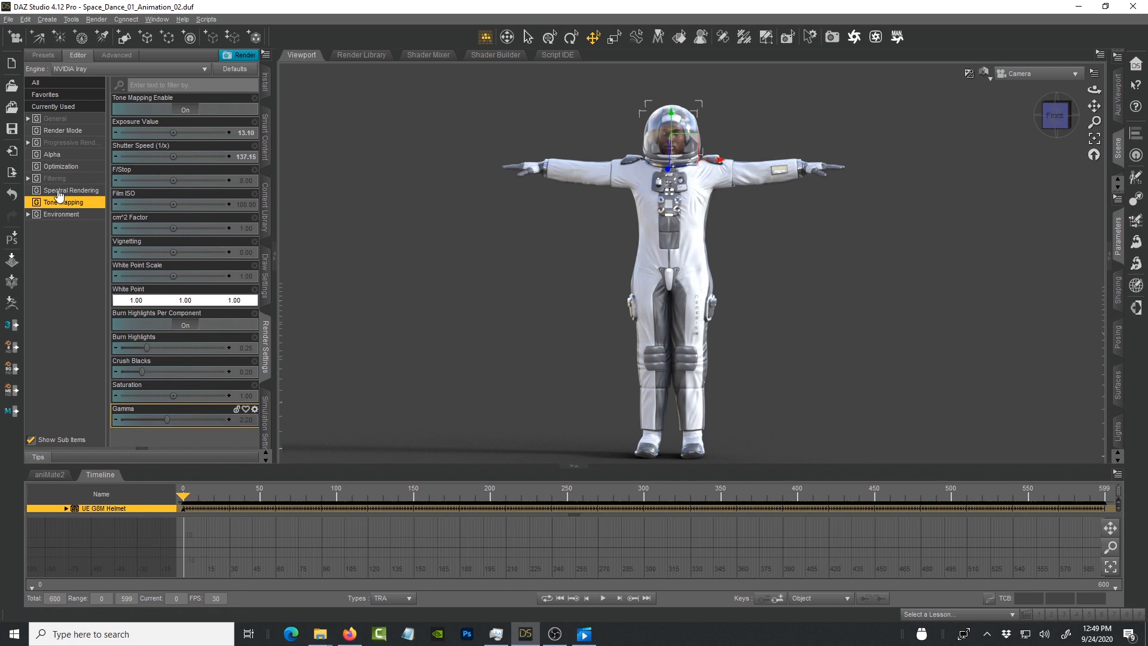
Step: Enable Post Denoiser under Filtering, then move on to the Optimization settings
click(54, 178)
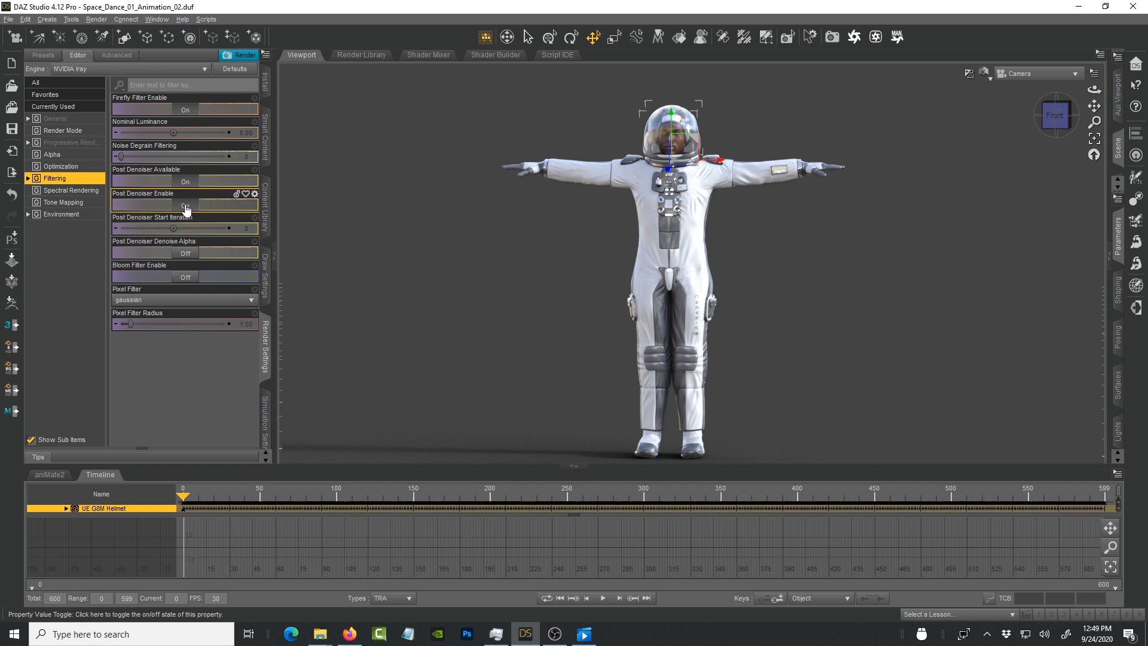
click(185, 206)
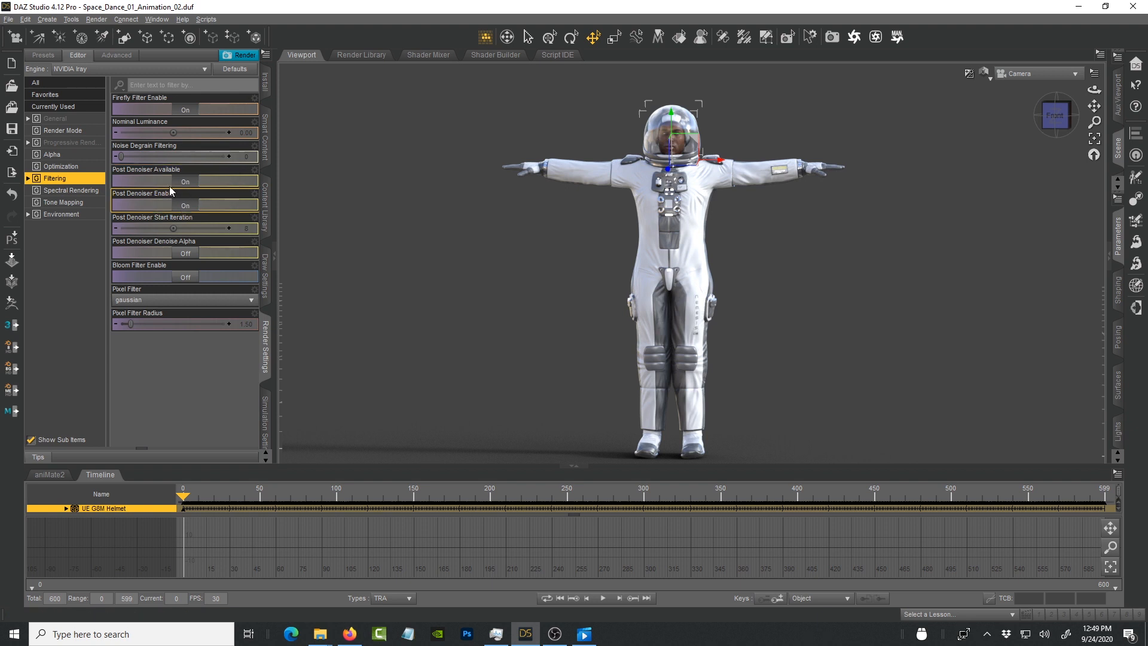
click(61, 166)
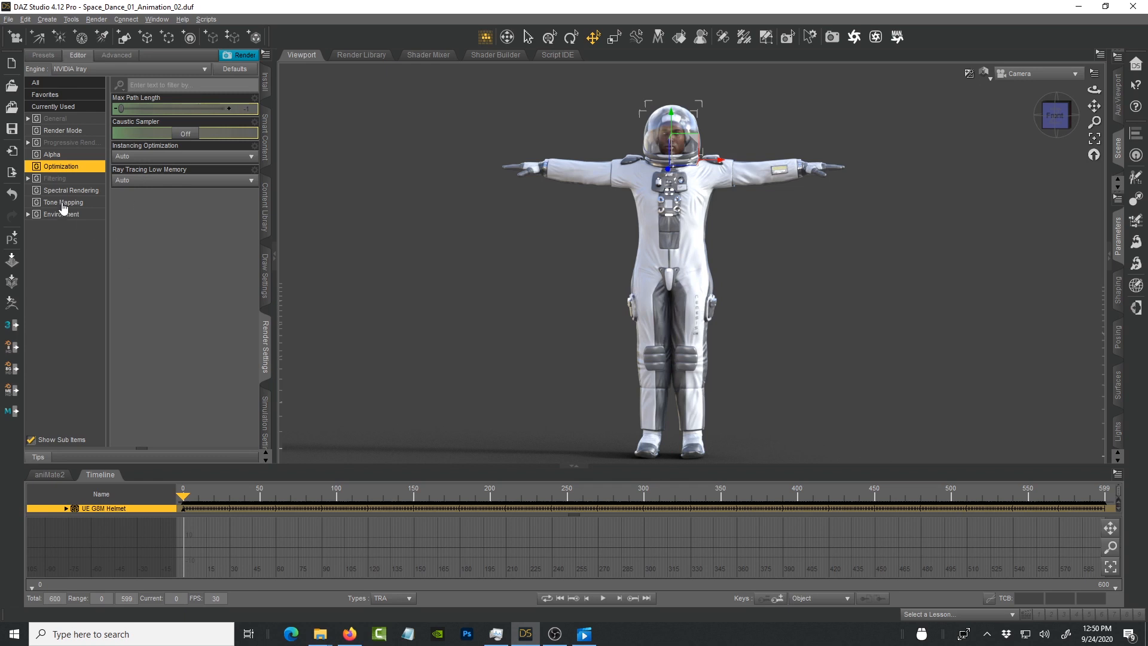
Step: Review Alpha, Progressive Rendering and Render Mode, ending on General settings (1080p, frames 0–599)
click(52, 154)
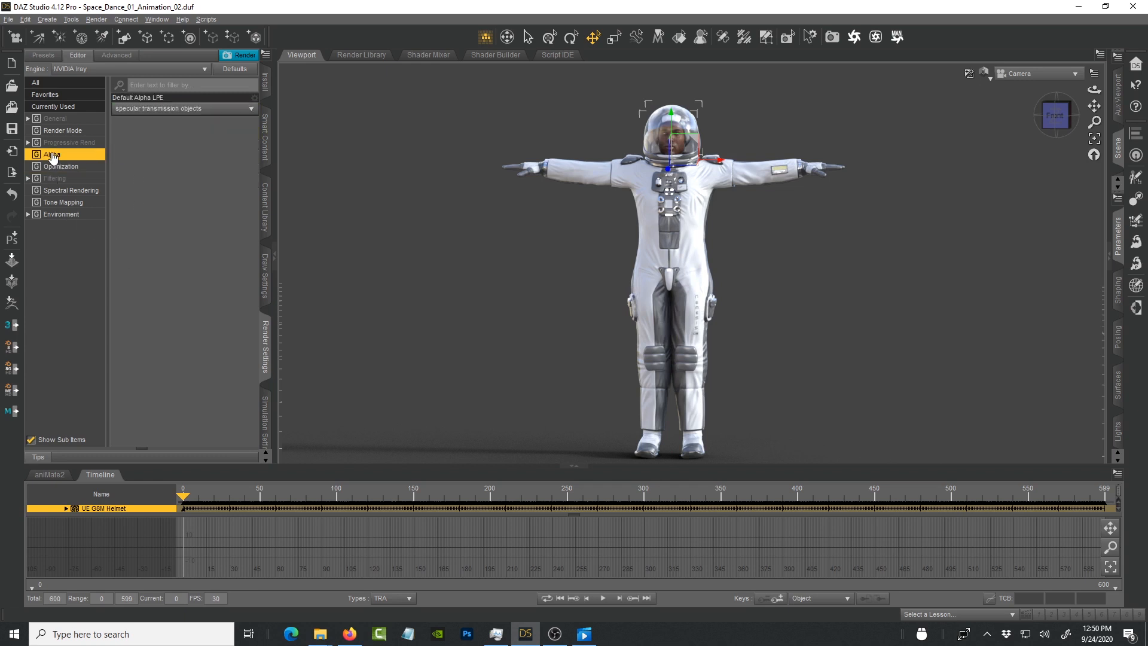
click(71, 142)
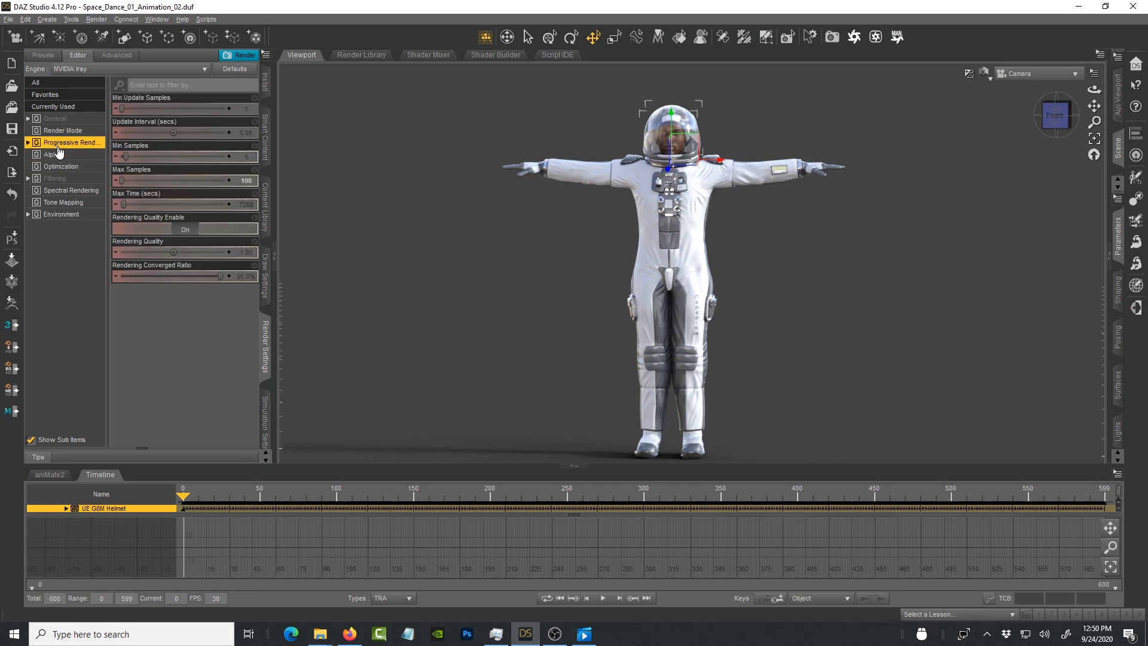
mouse_move(134, 181)
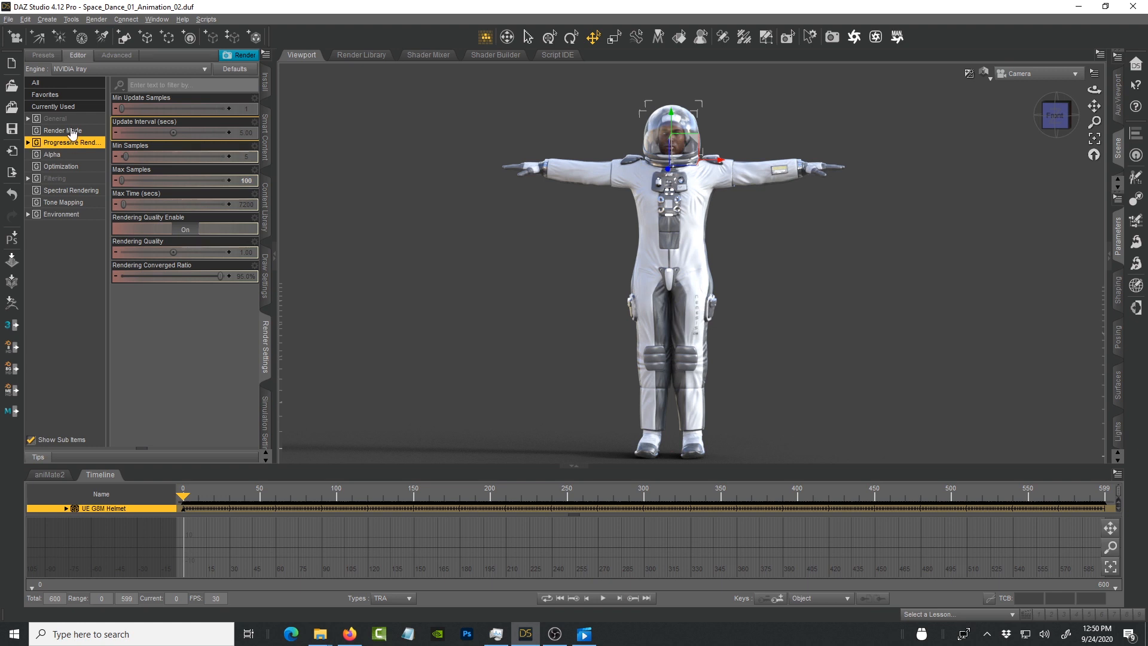
click(62, 130)
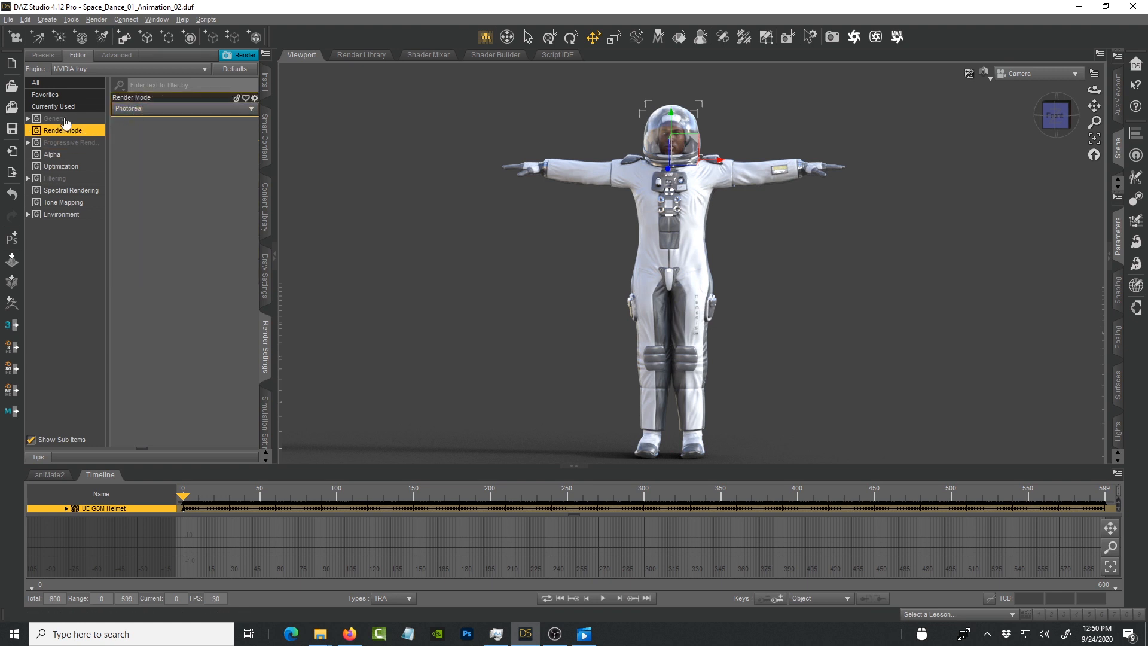
click(55, 118)
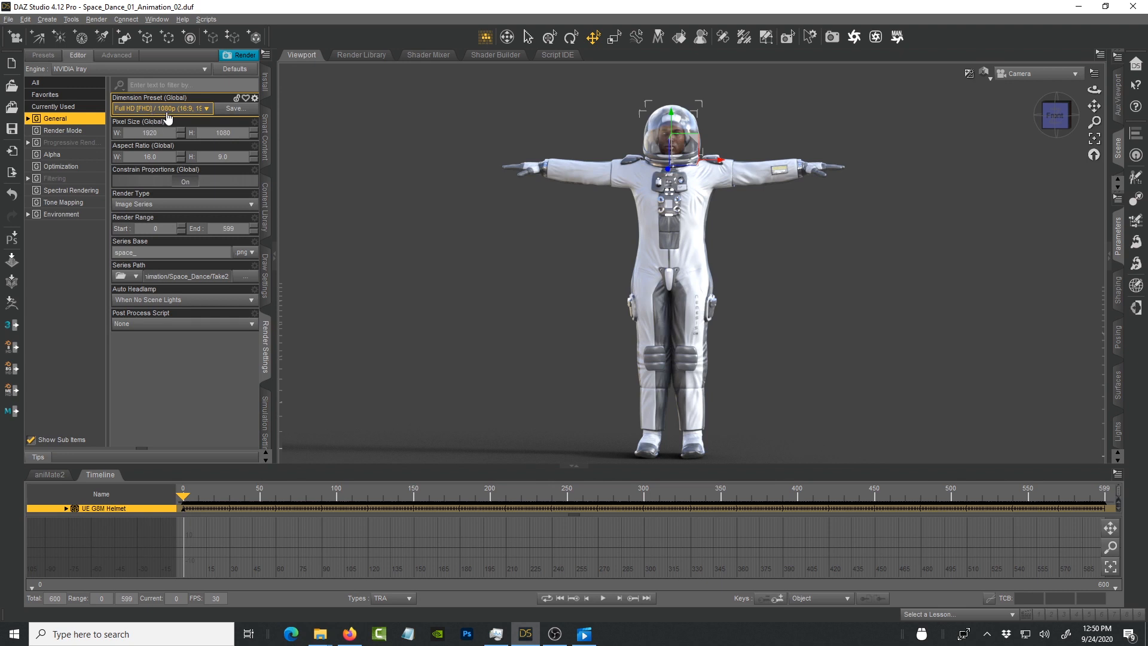
mouse_move(188, 118)
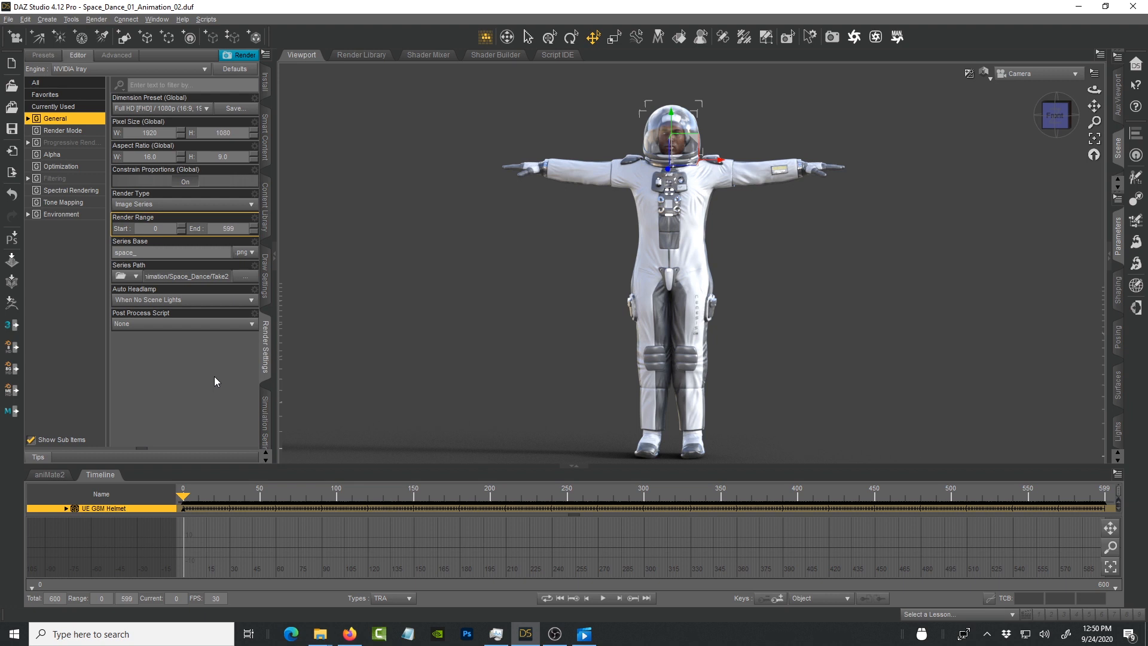
mouse_move(196, 359)
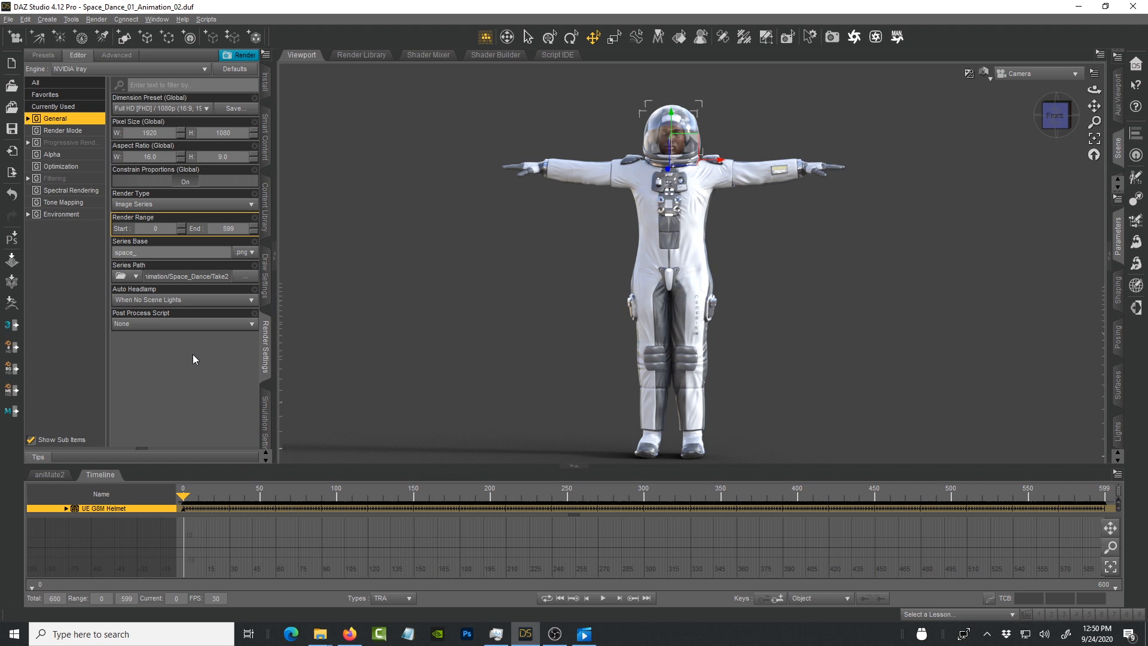
mouse_move(242, 54)
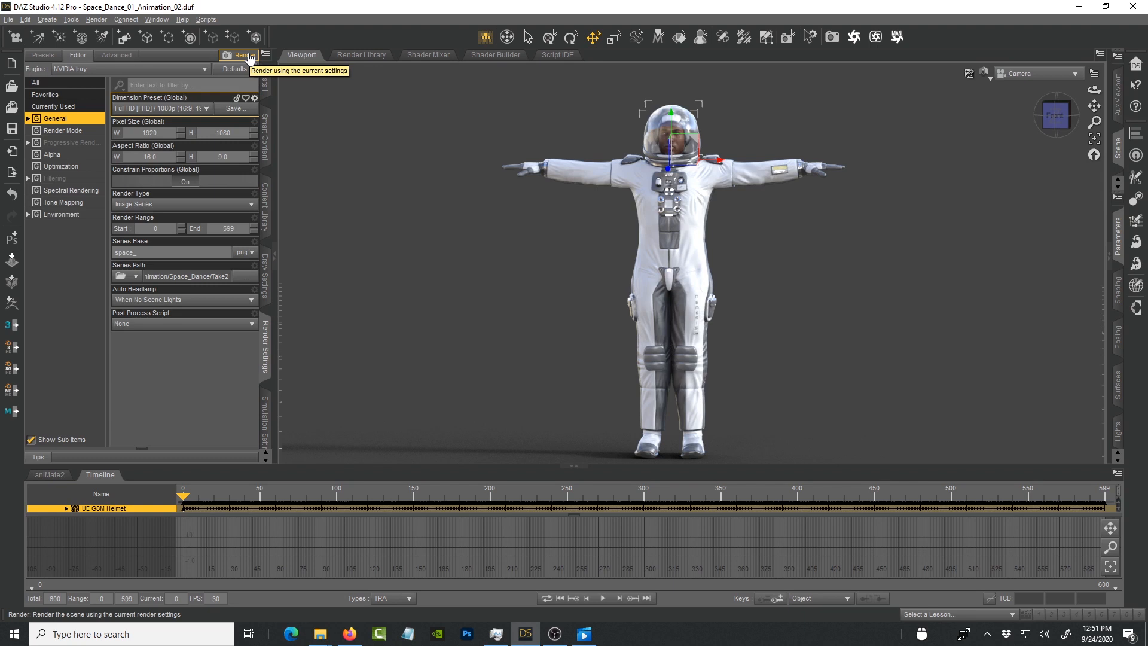
mouse_move(251, 62)
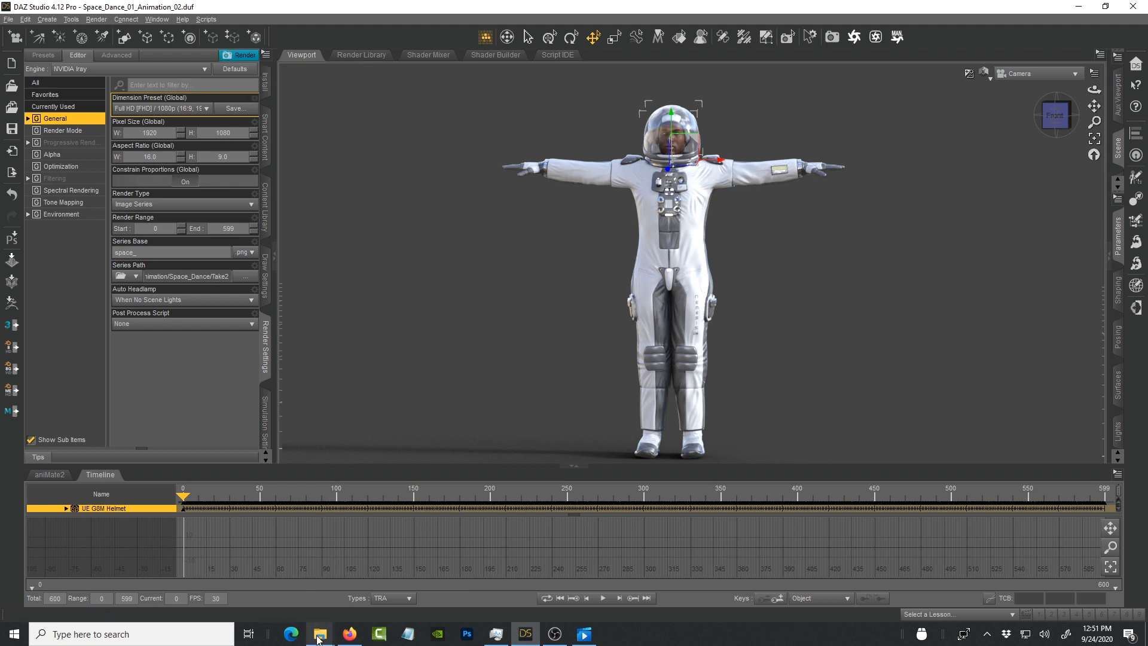
mouse_move(318, 633)
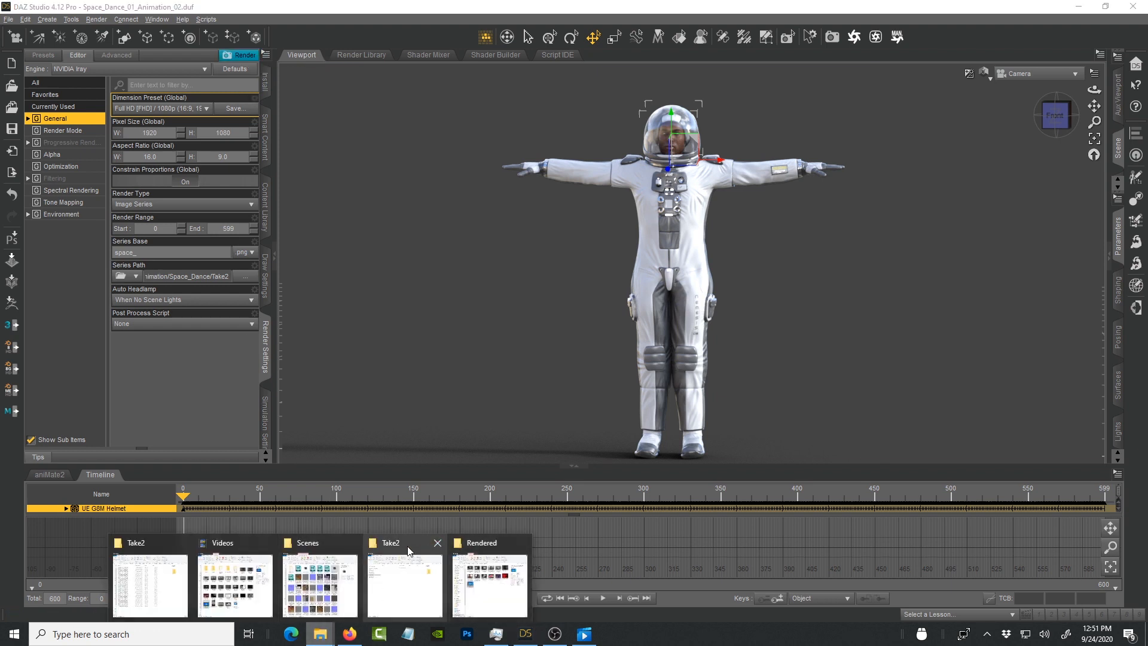
Step: Confirm the Take2 folder is empty, then start rendering the image series from frame 0
click(403, 582)
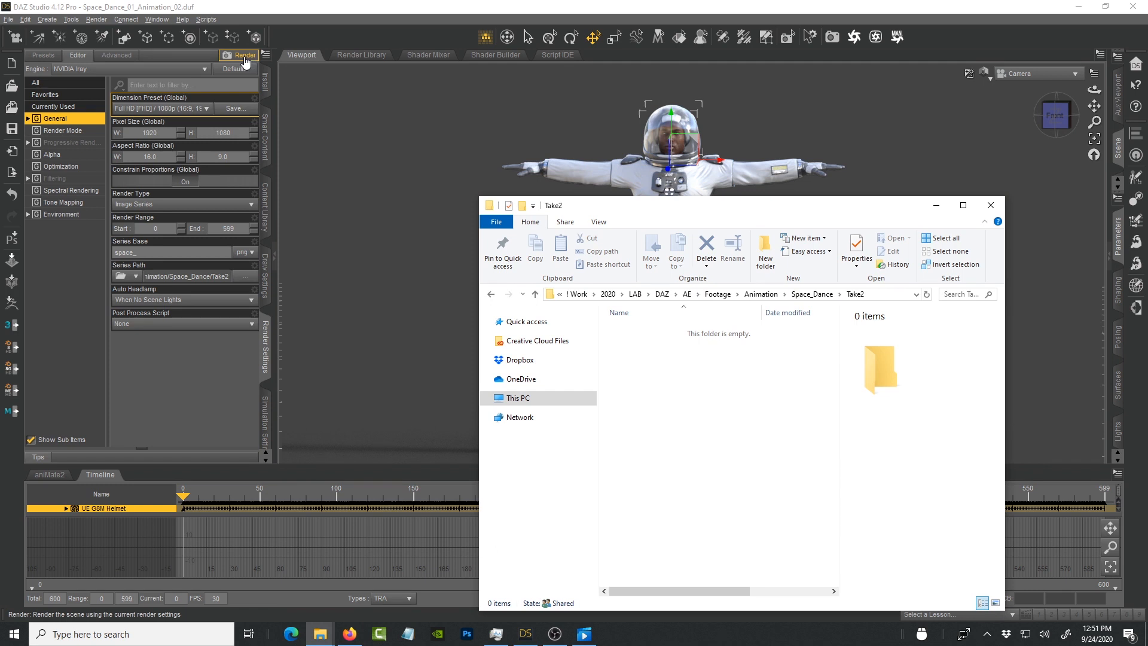
click(243, 55)
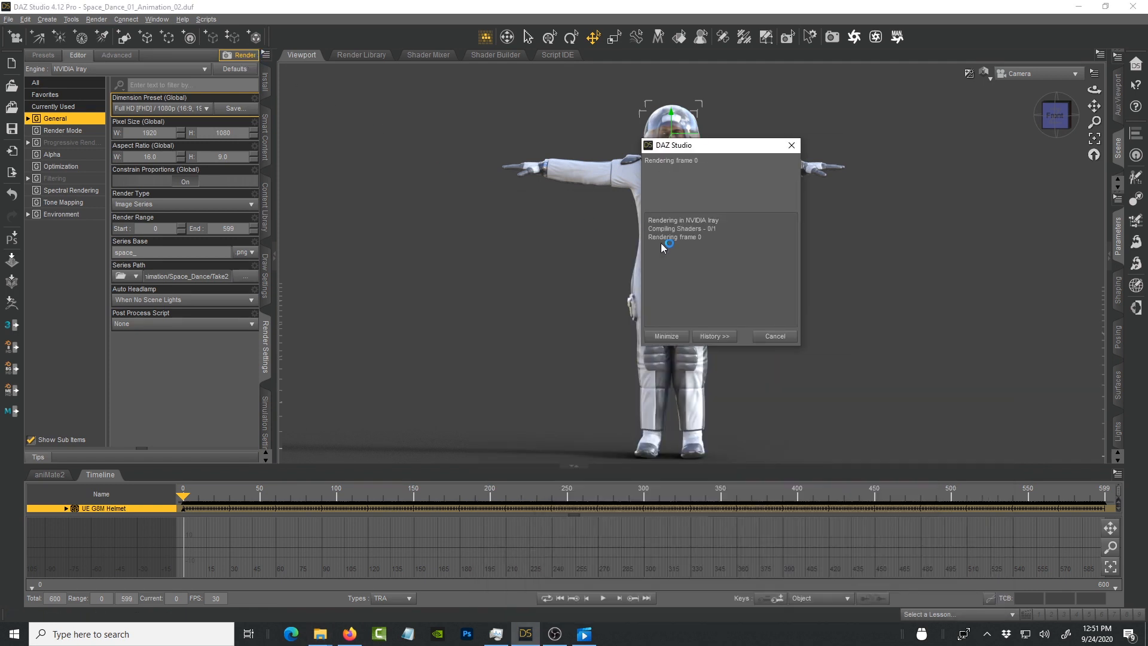
mouse_move(774, 273)
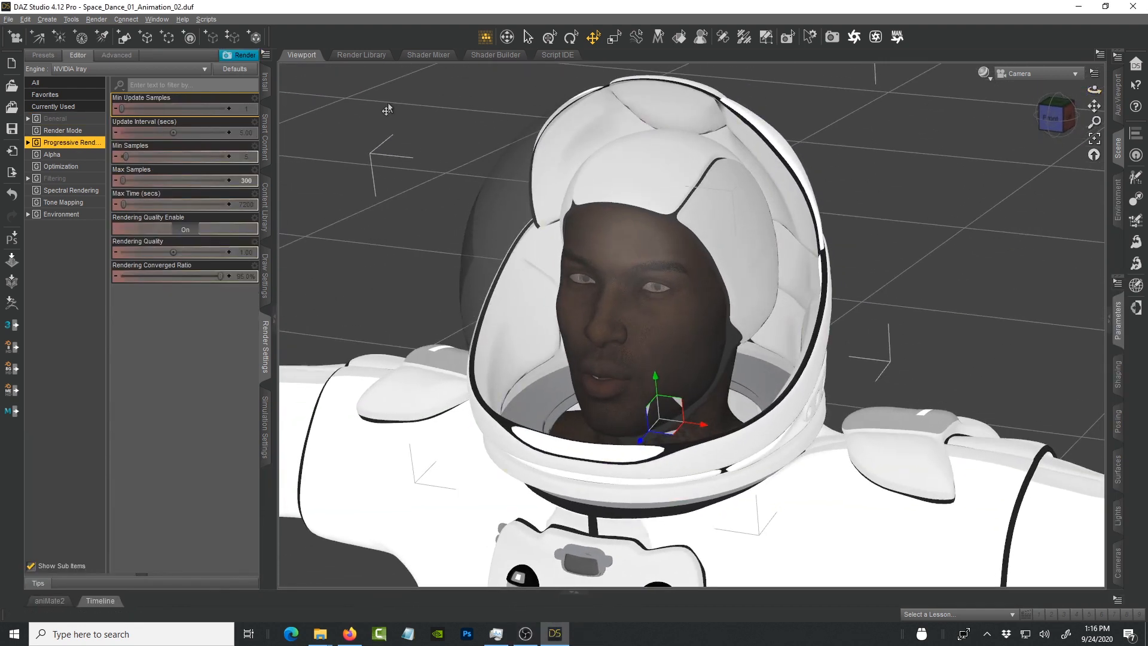
Step: Enable CPU and GTX 1070 for photoreal and interactive Iray rendering; set smooth-shaded viewport
click(115, 55)
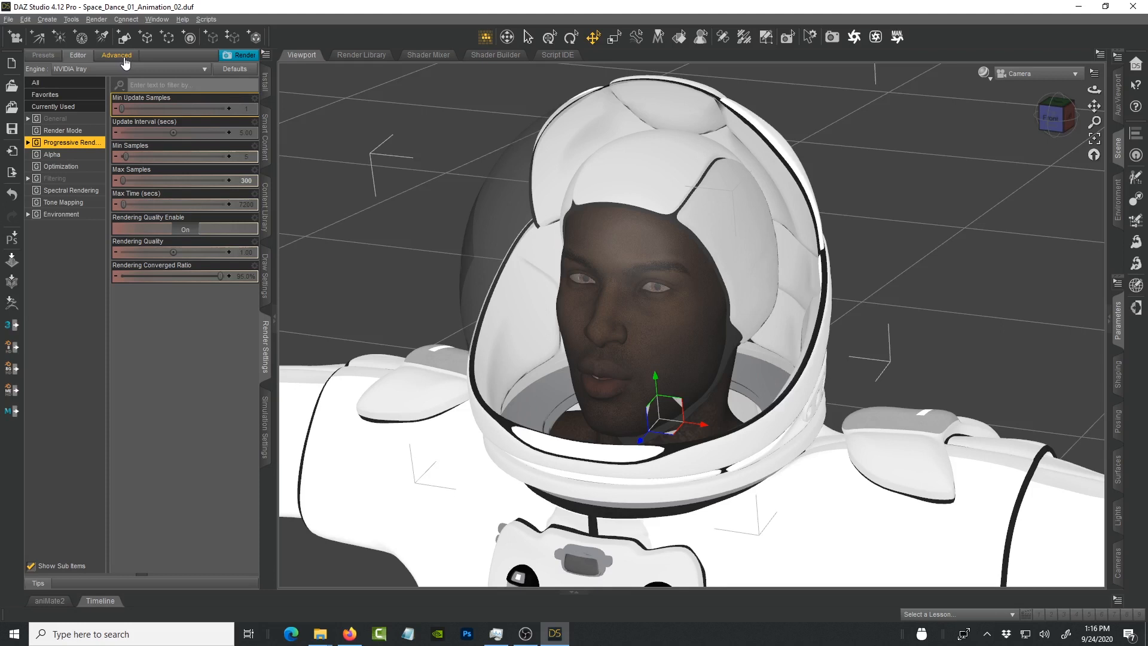
click(115, 55)
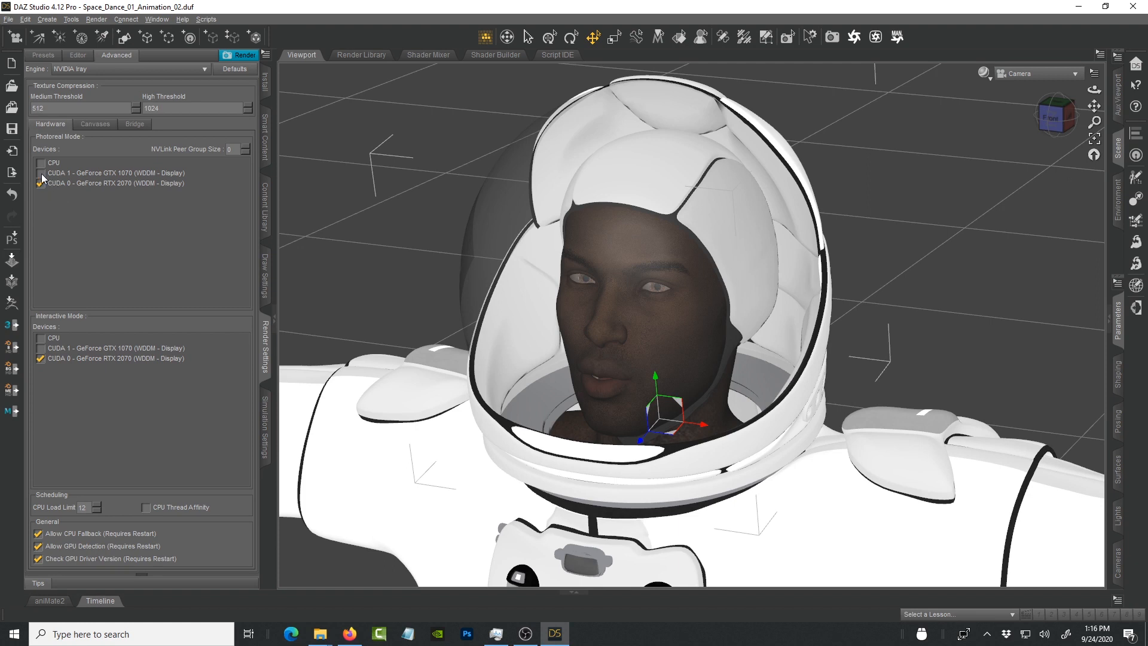
click(40, 173)
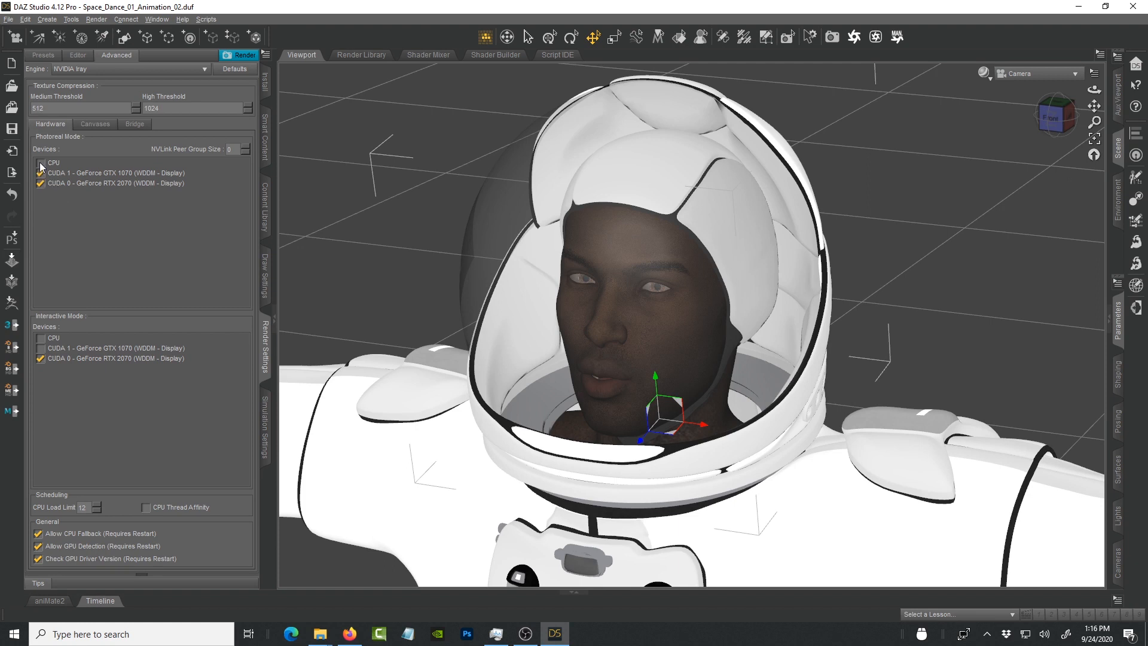
click(41, 163)
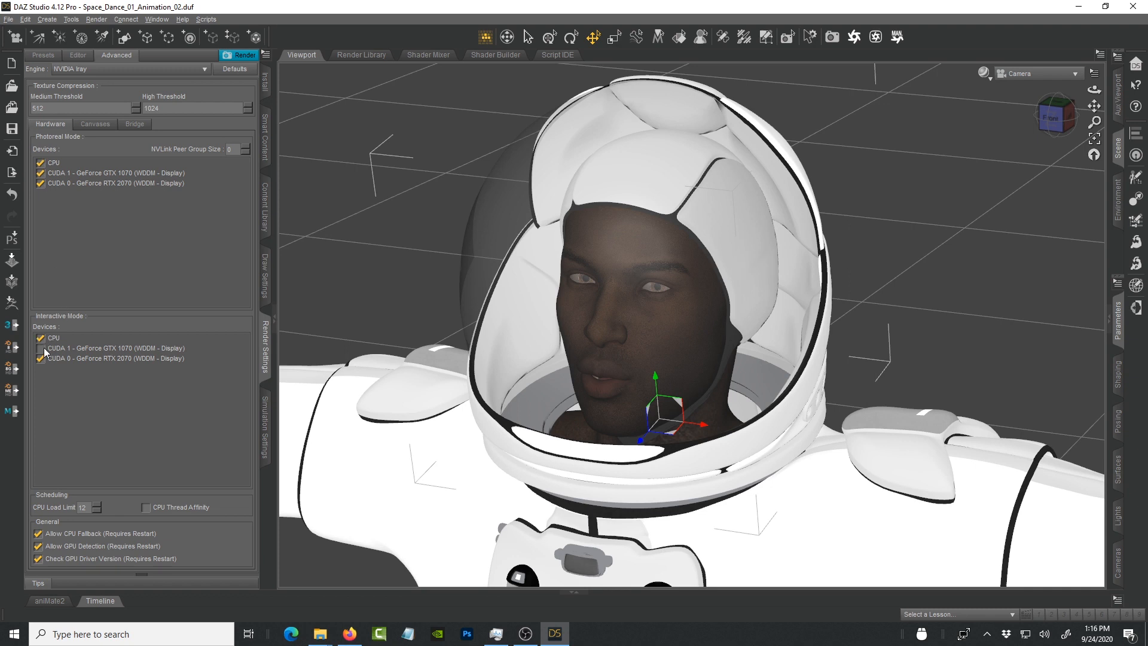
click(42, 348)
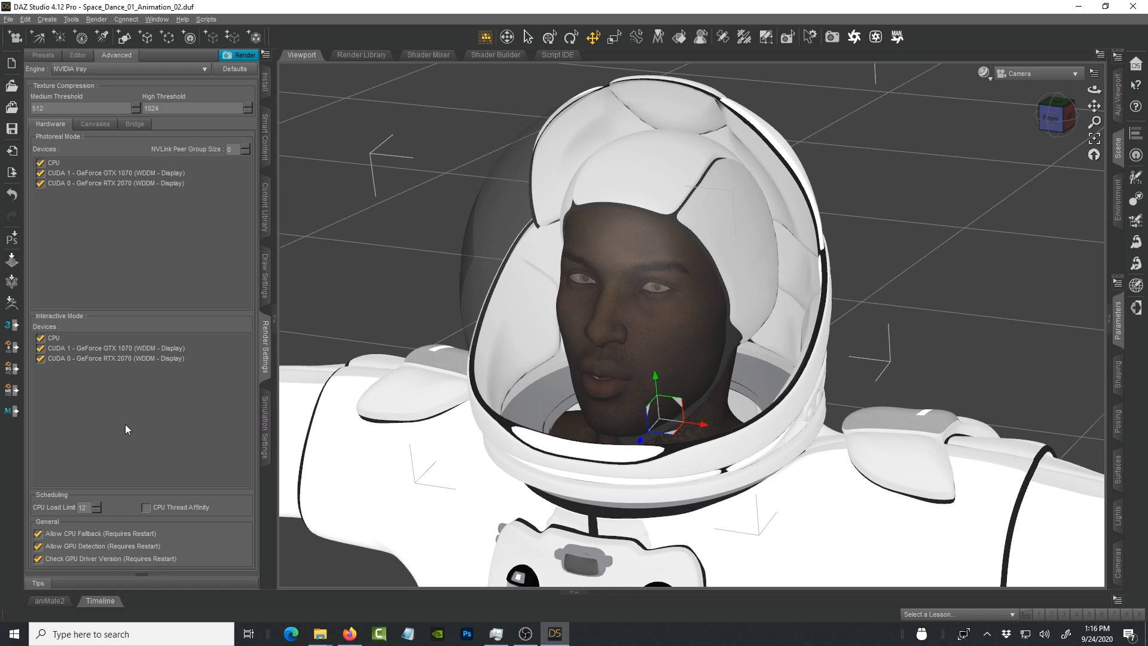
mouse_move(774, 102)
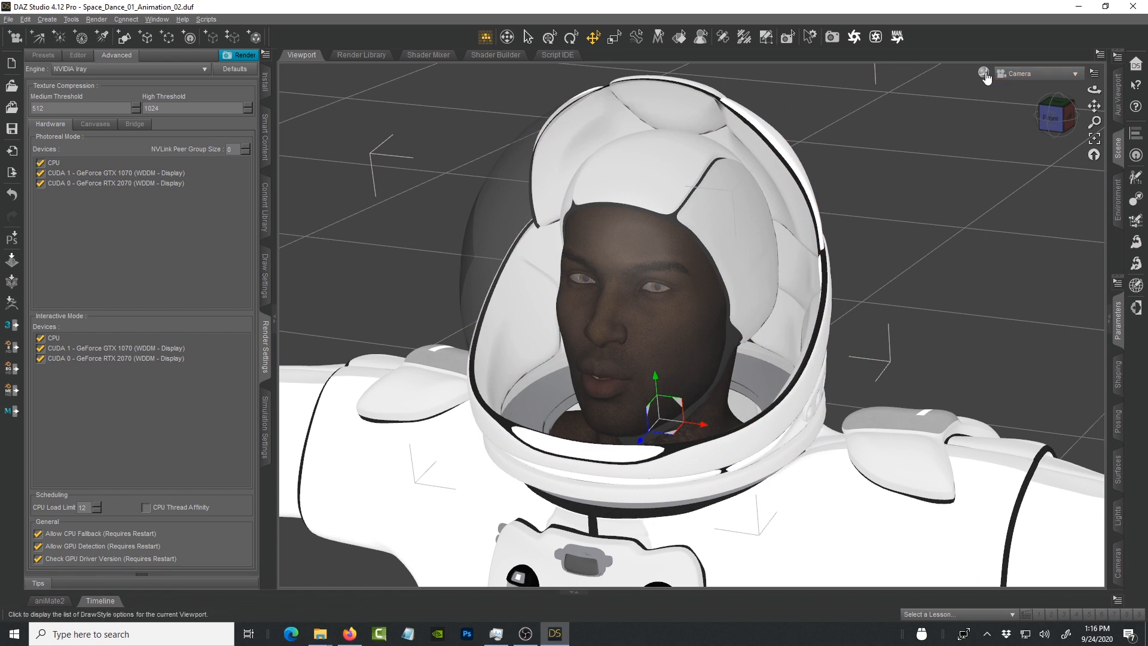
mouse_move(980, 215)
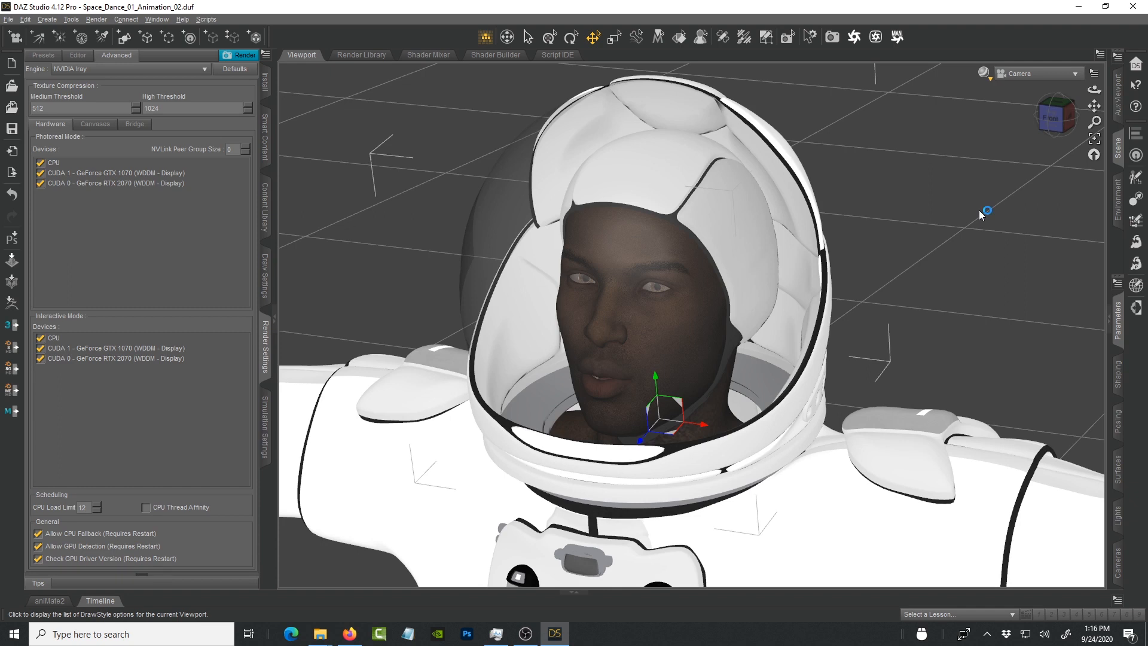
click(968, 72)
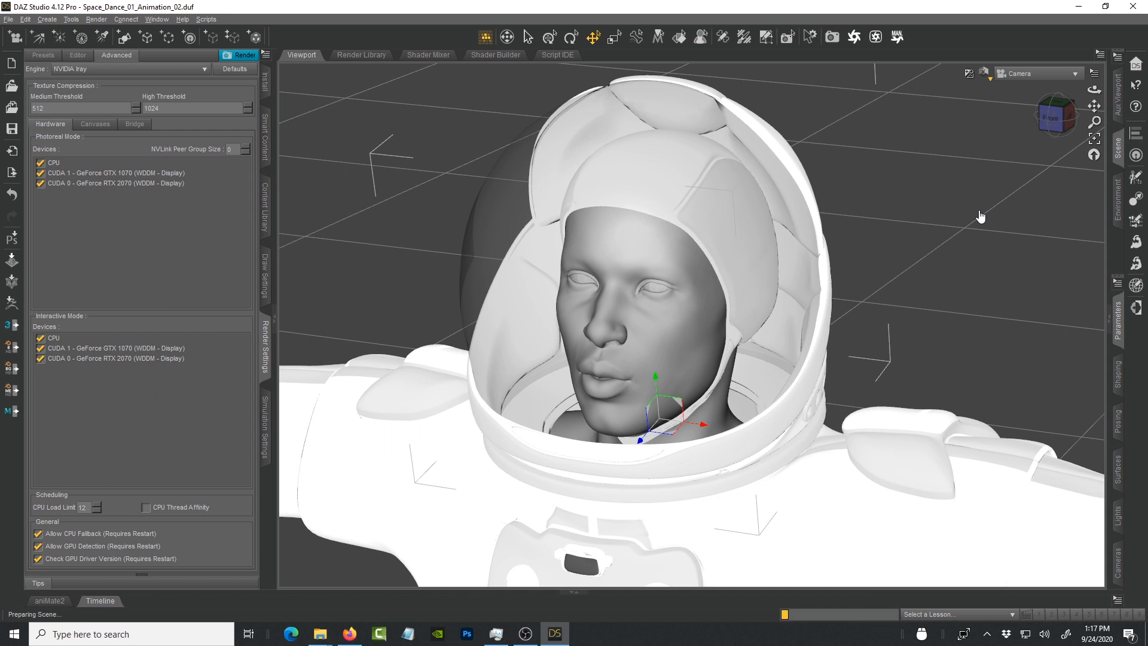
mouse_move(925, 279)
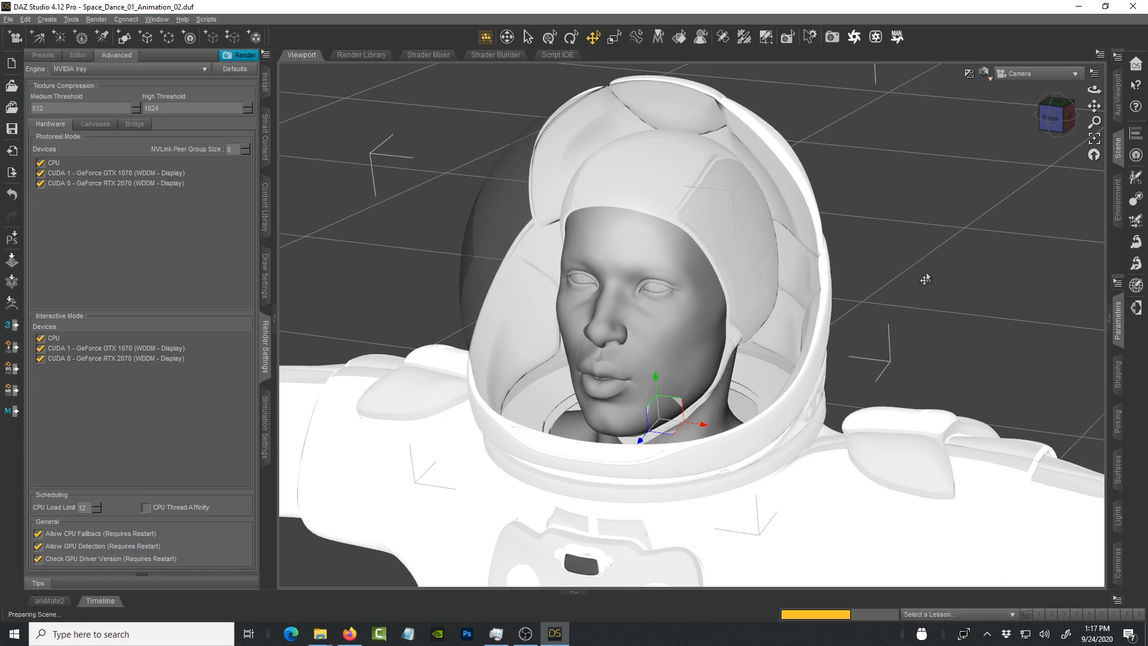
Step: Keep the astronaut image series rendering on into frame 2 of 599
click(77, 55)
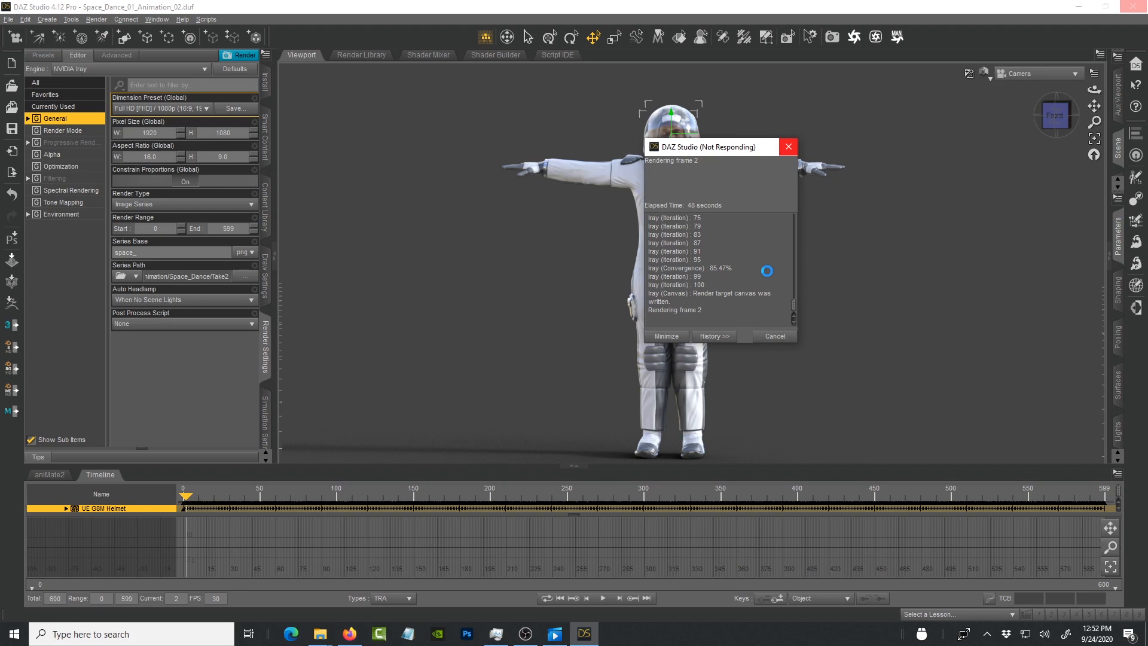
mouse_move(467, 528)
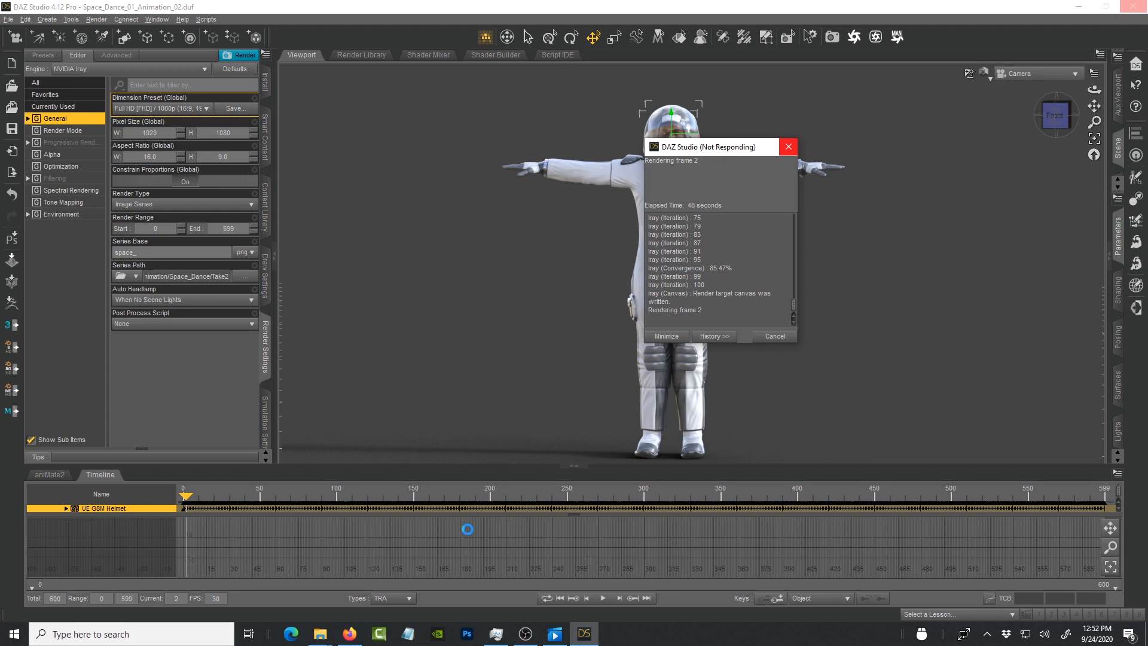
mouse_move(318, 634)
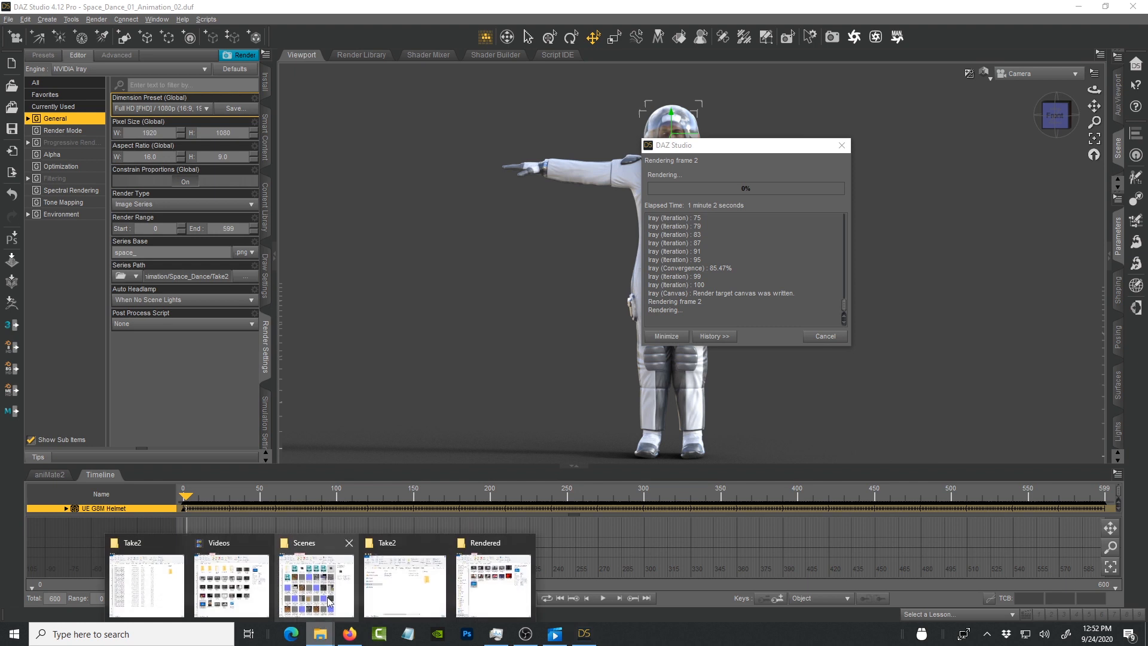
Step: Bring up the Take2 folder and watch frames space_000 through space_003 appear
click(404, 586)
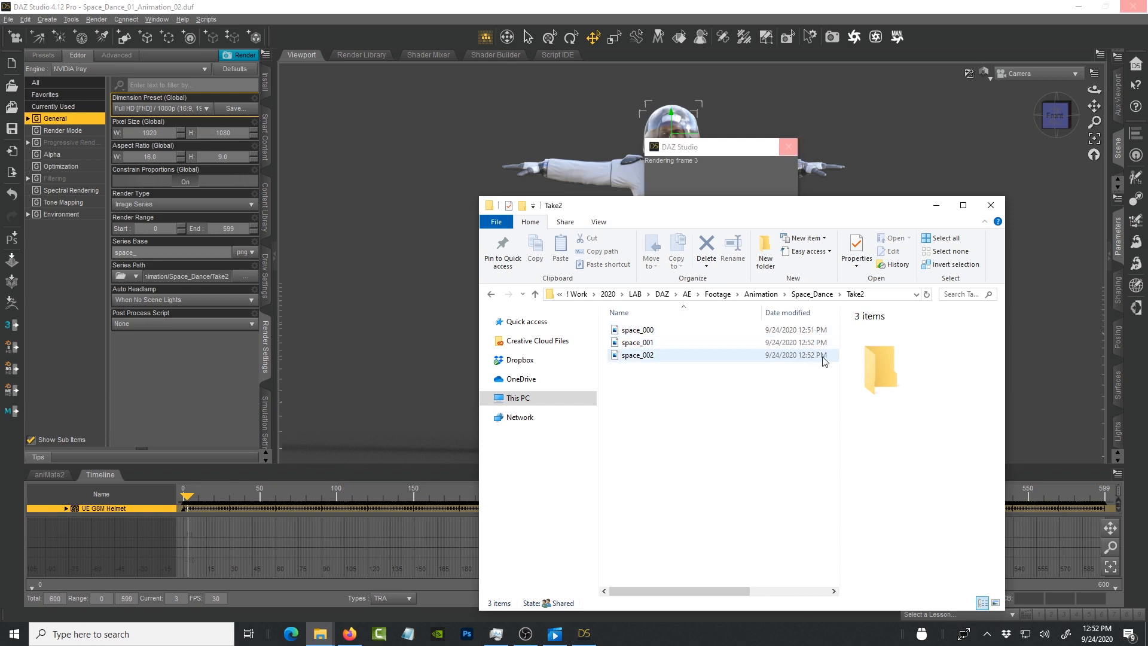
click(636, 342)
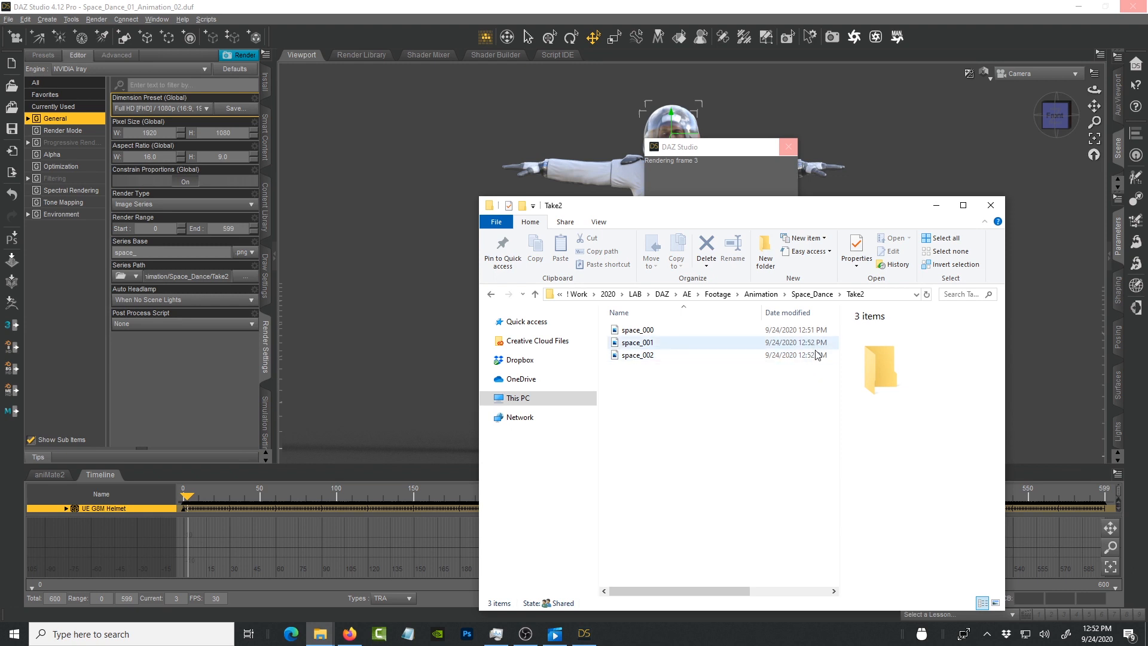
click(638, 355)
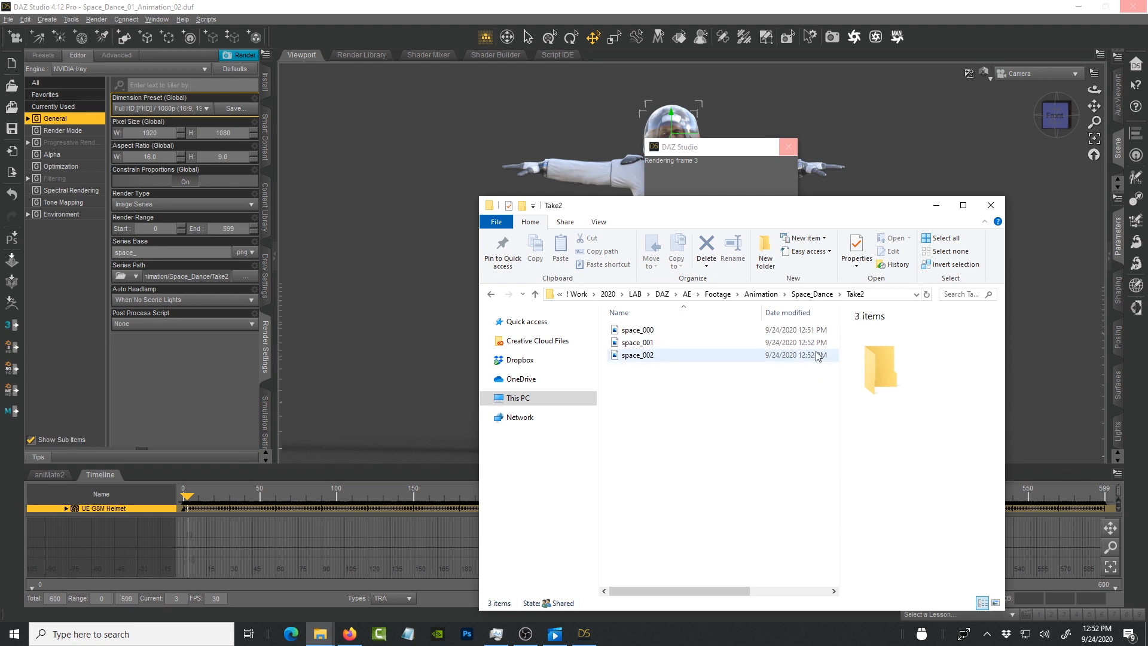
click(805, 401)
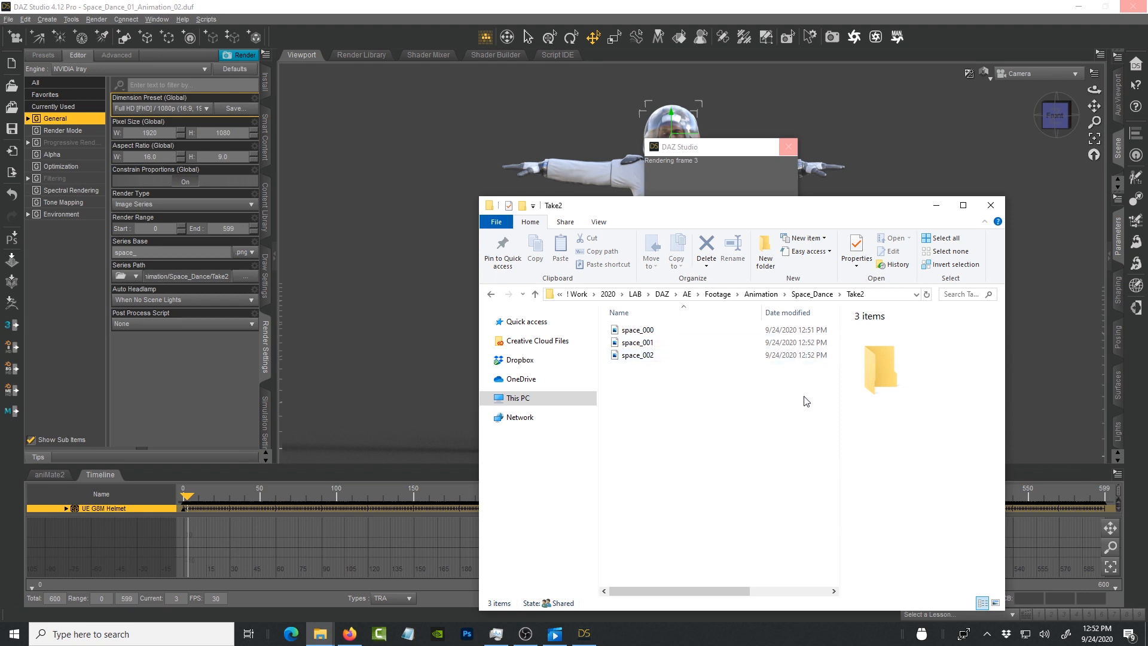
mouse_move(803, 398)
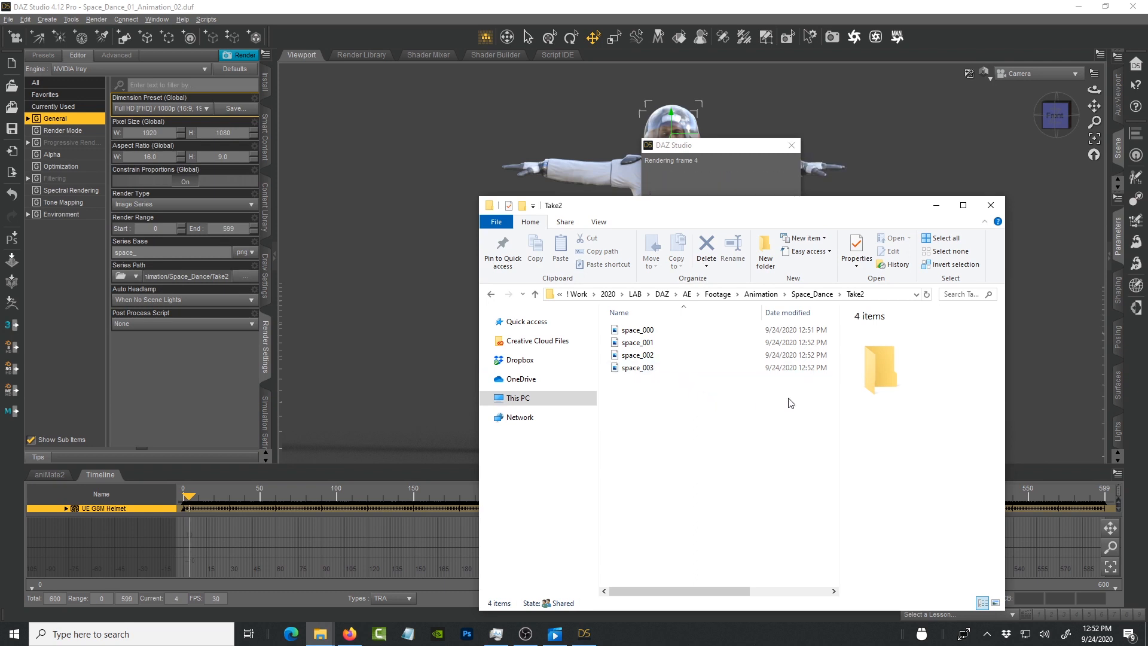
click(636, 367)
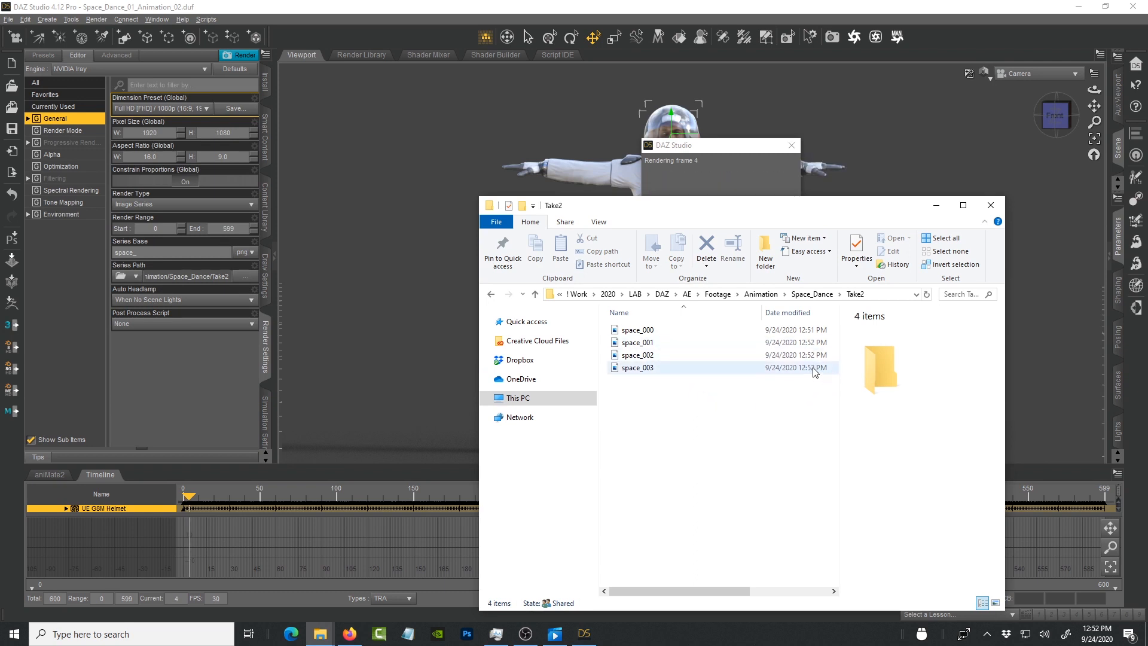
click(636, 342)
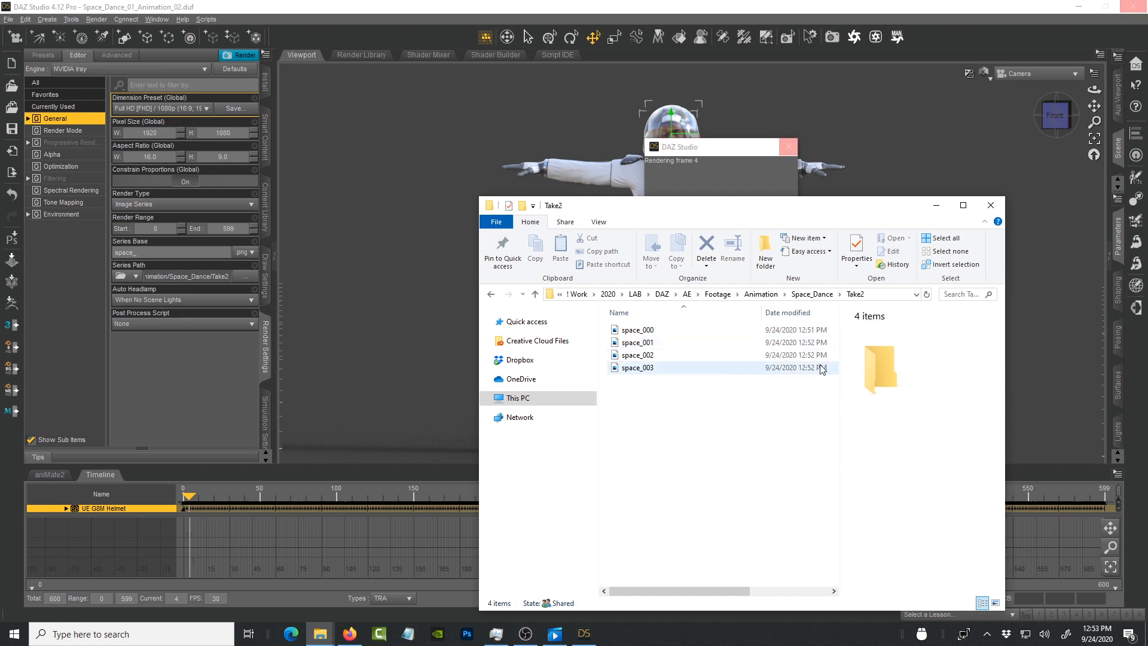
click(638, 355)
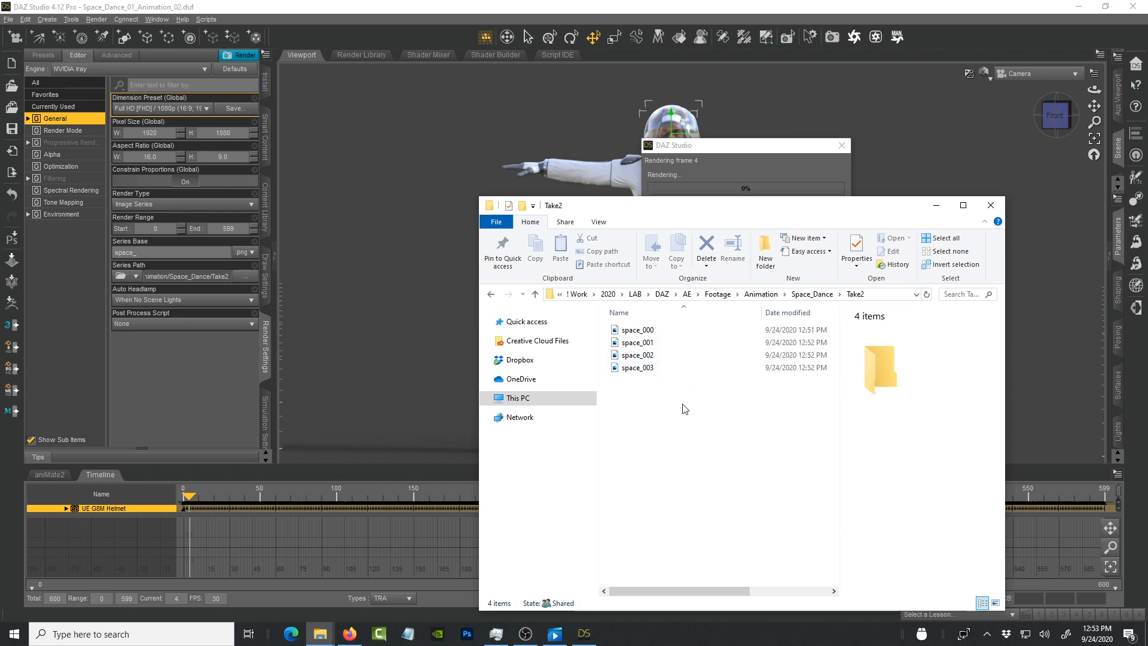
mouse_move(694, 408)
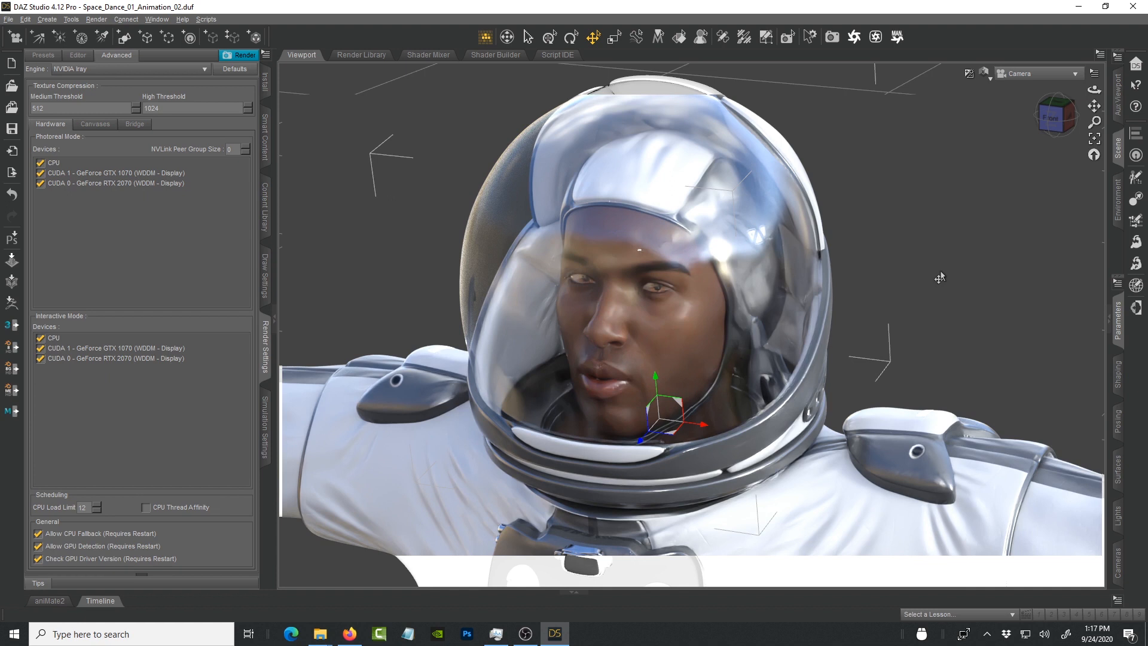
mouse_move(891, 210)
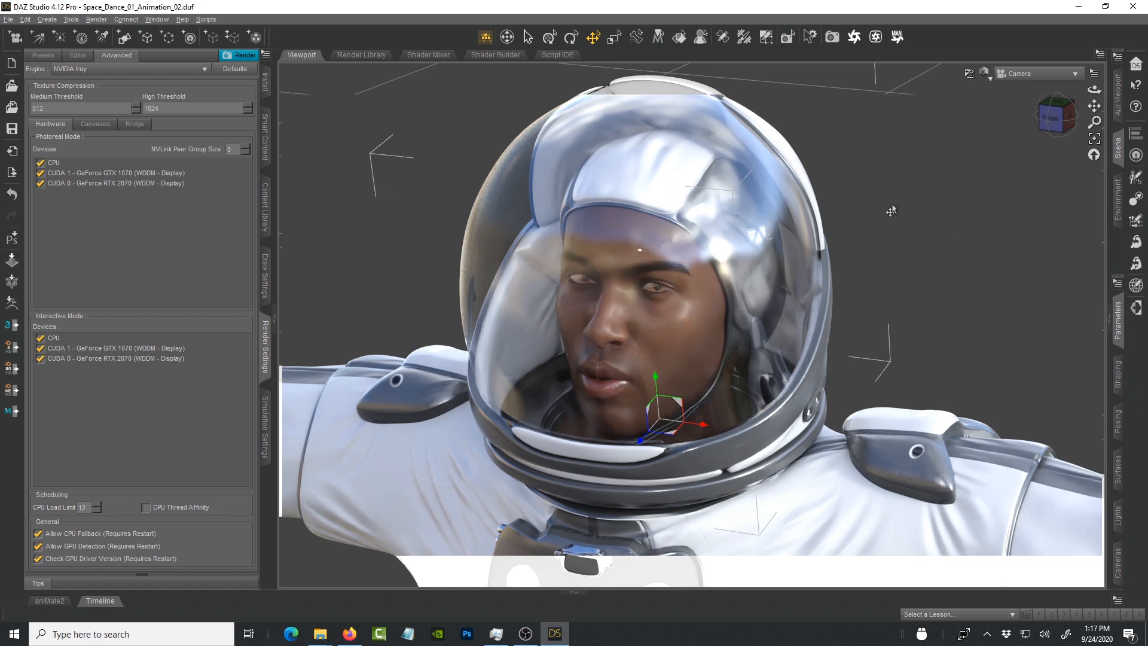
mouse_move(1056, 370)
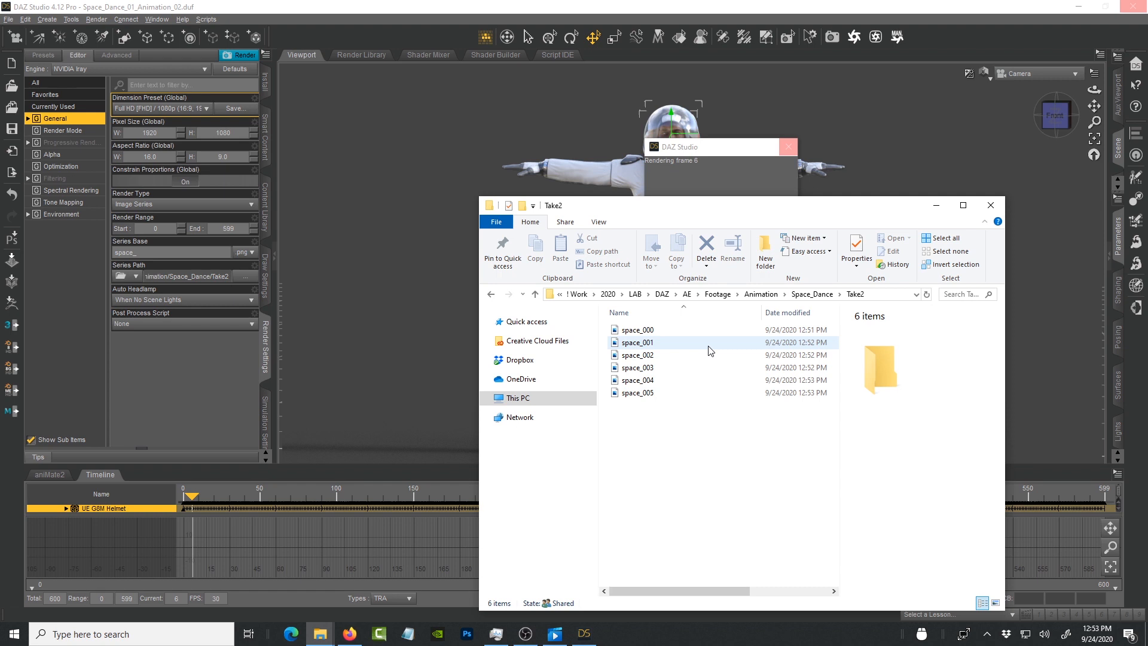
Step: Inspect the Take2 folder list as frames space_004 through space_006 arrive
click(637, 380)
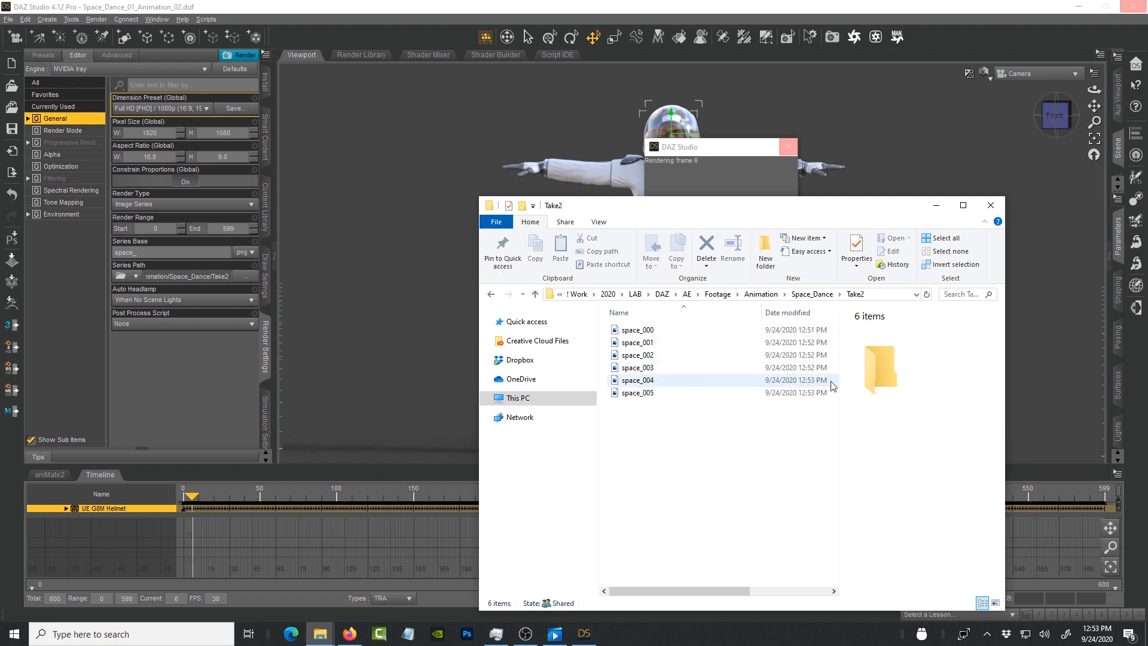
click(637, 342)
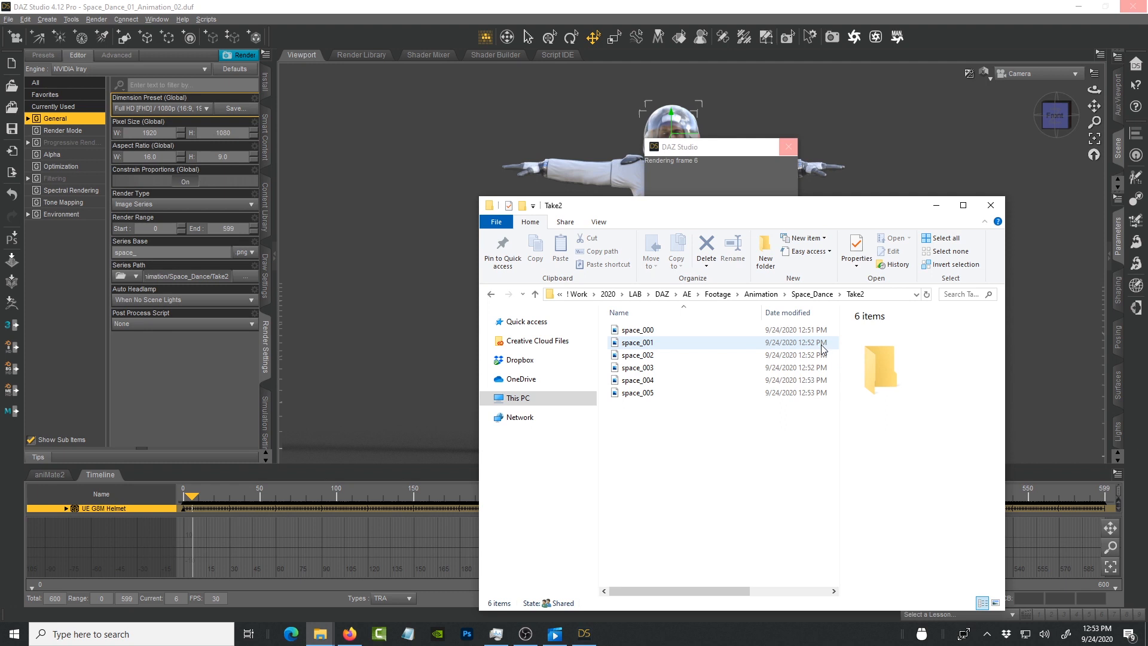
click(636, 392)
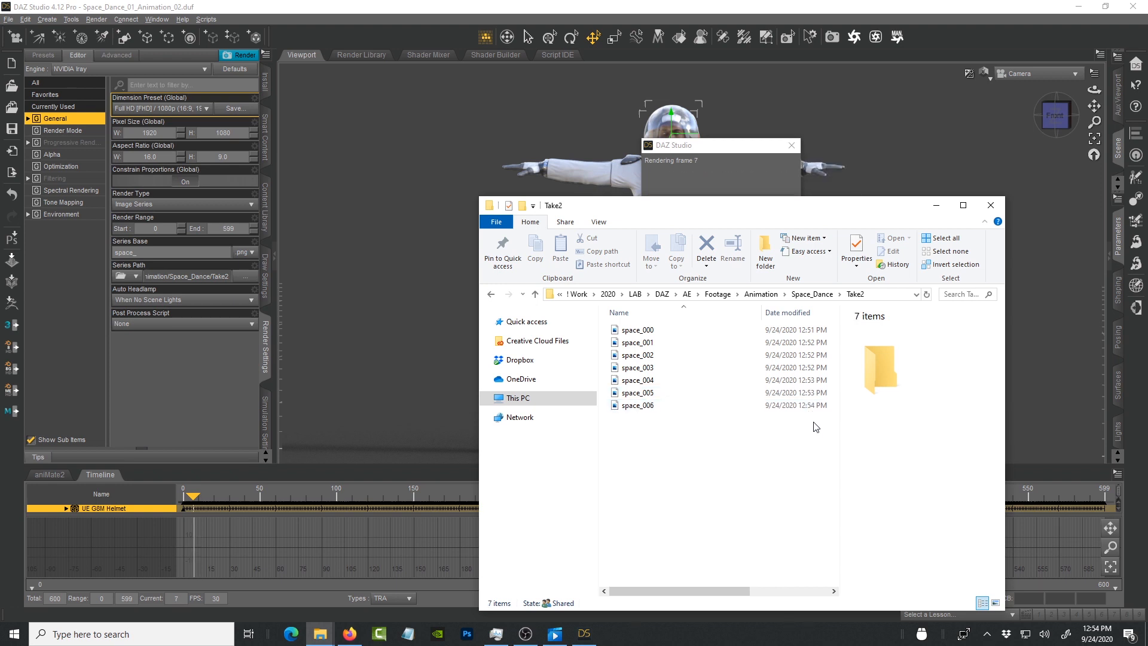
click(637, 405)
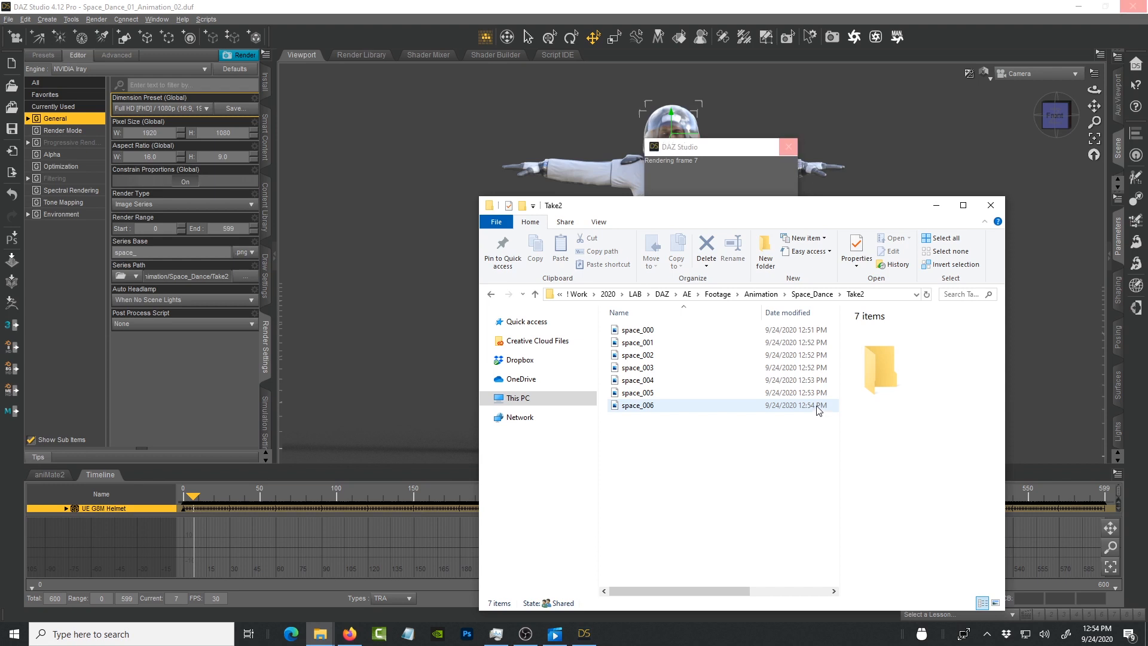
click(753, 429)
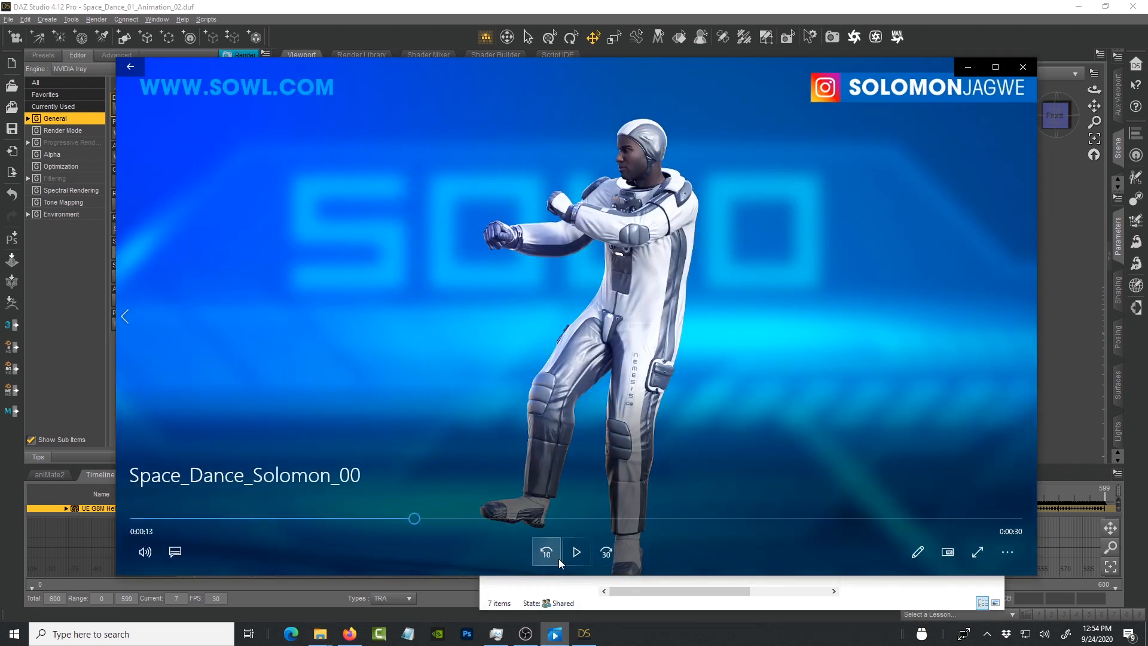
Step: Play the astronaut dance clip in Movies & TV and pause it near 27 seconds
click(575, 552)
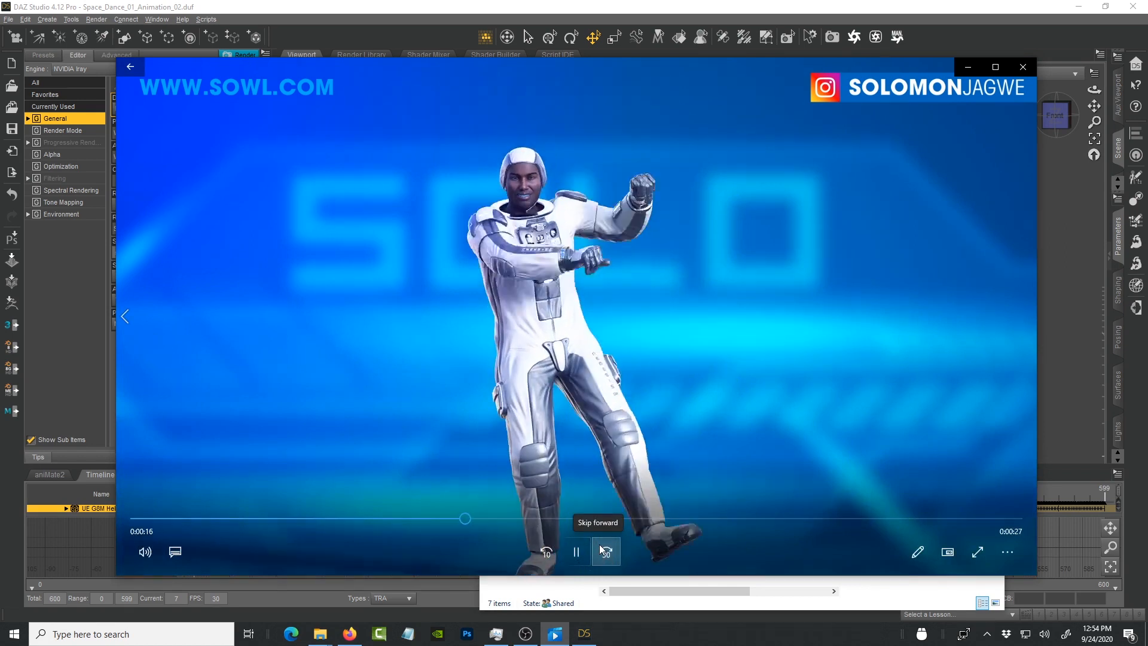
click(575, 551)
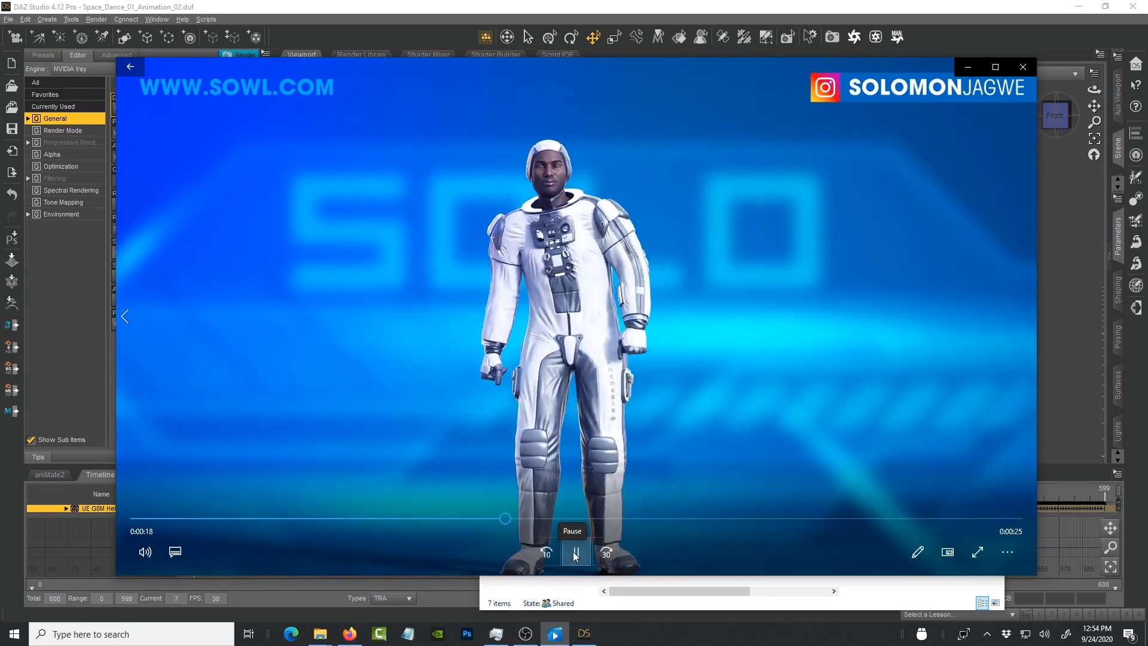
click(575, 552)
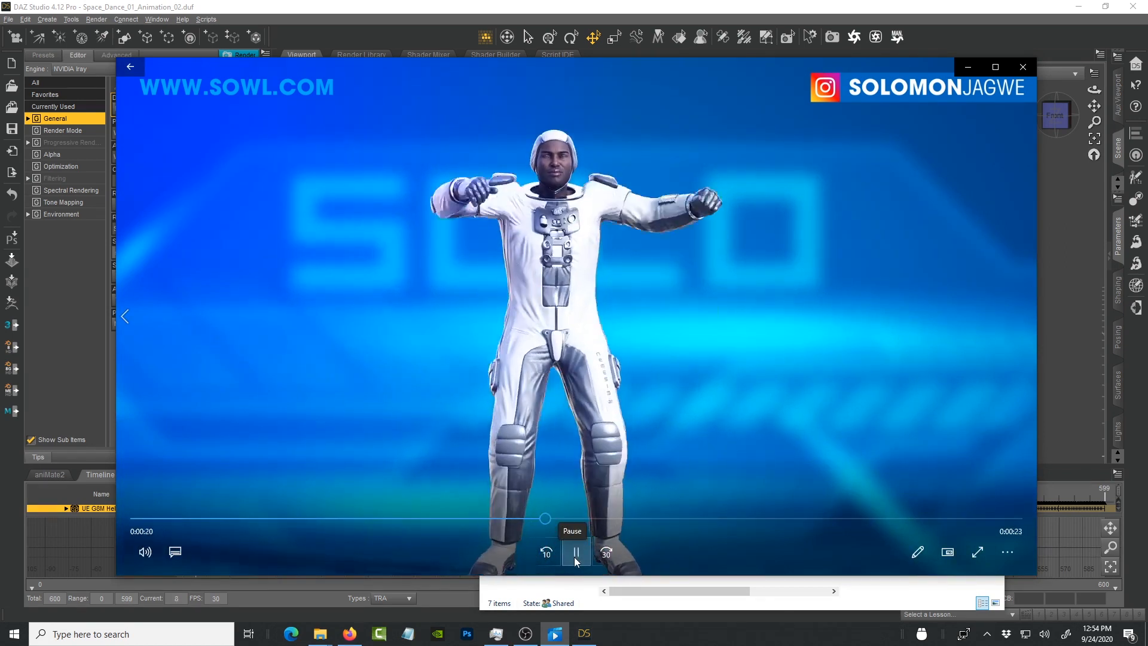
click(575, 552)
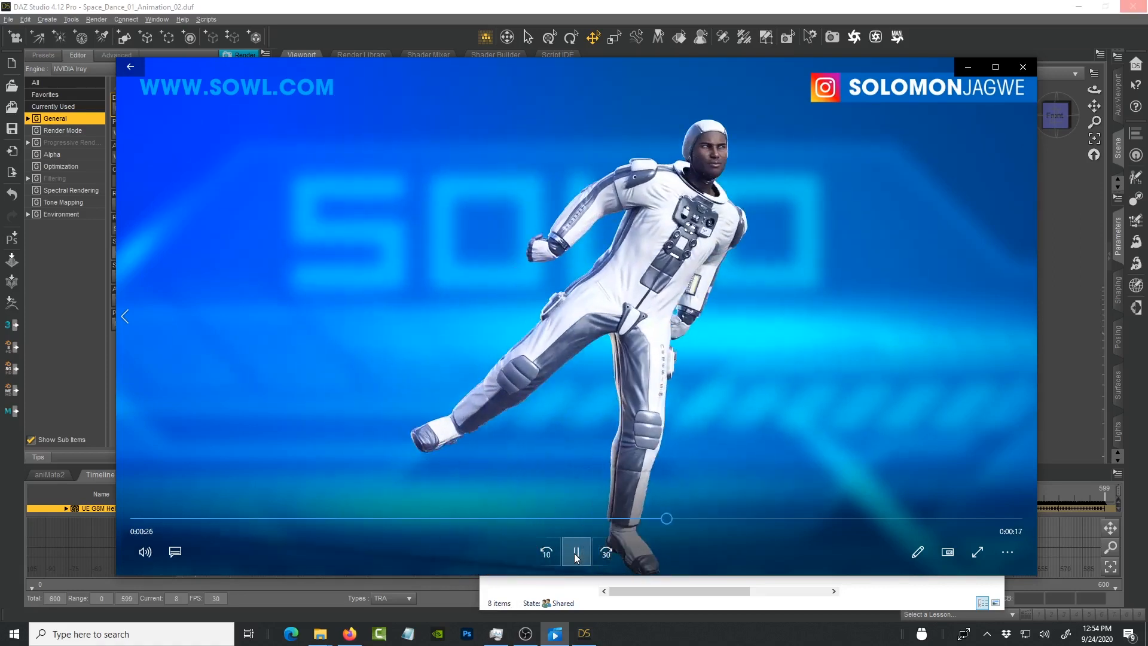
click(576, 552)
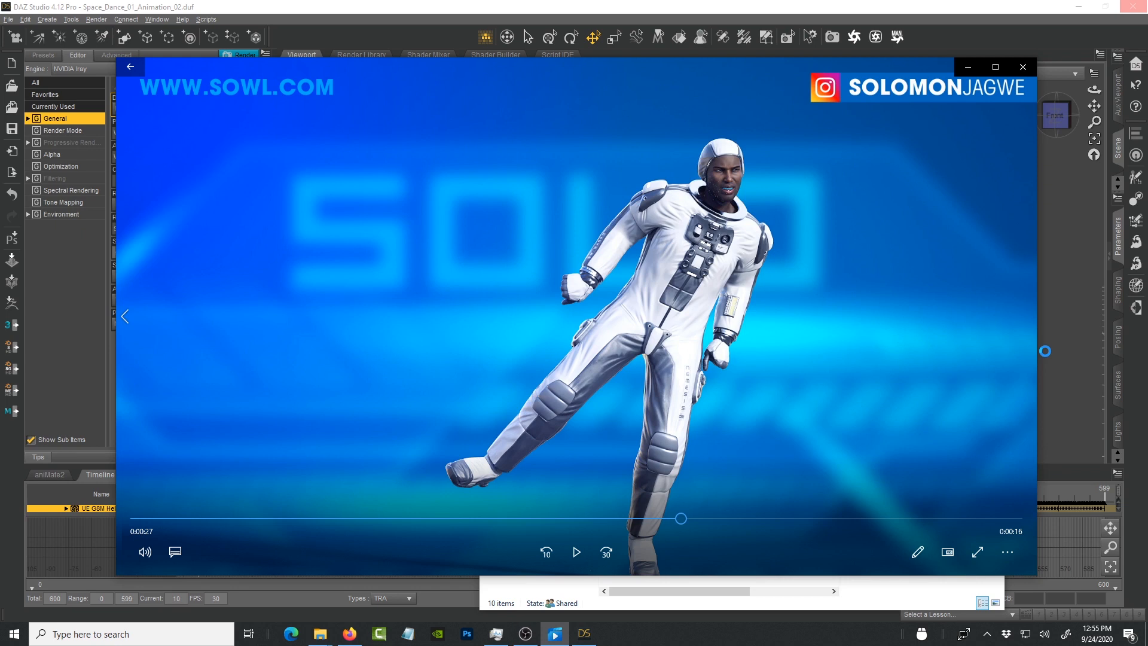
mouse_move(1048, 353)
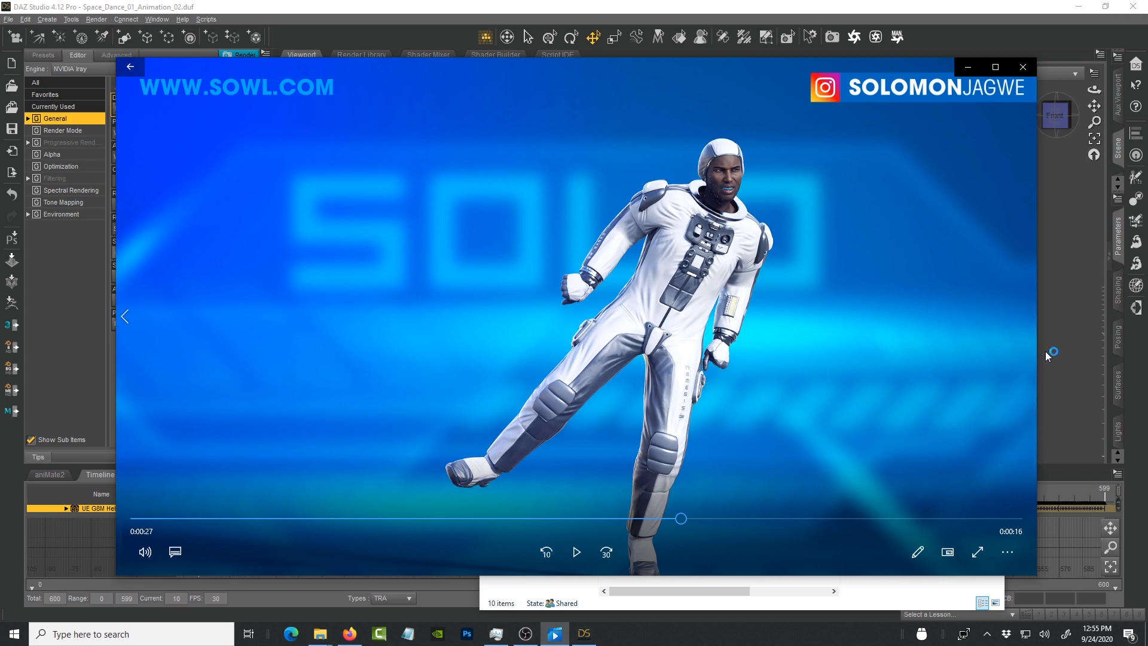